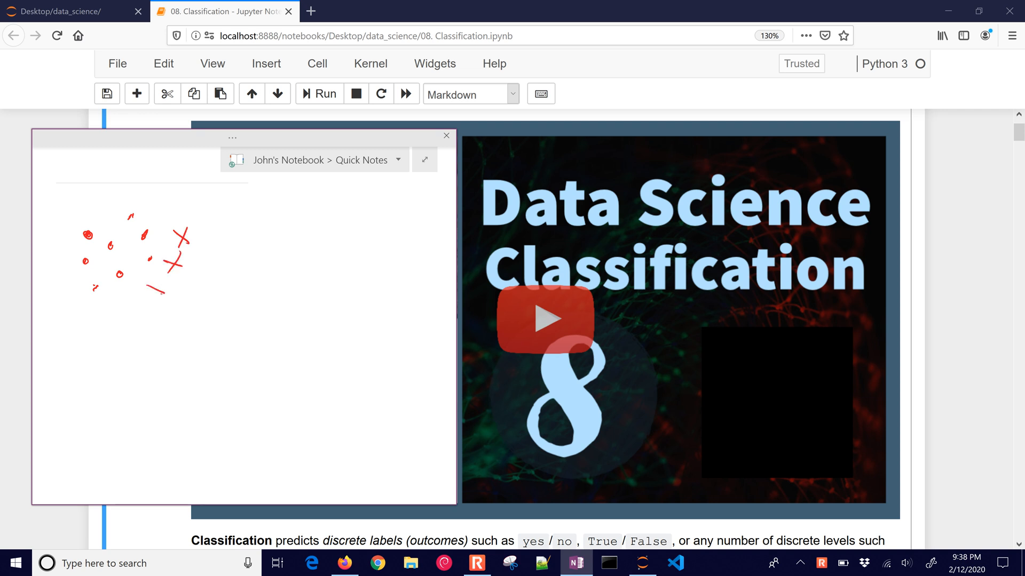
# Step: Sketch x–y axes with scattered circle points, T/F group labels and a small point near the origin
pyautogui.moveTo(130, 290); pyautogui.dragTo(150, 320)
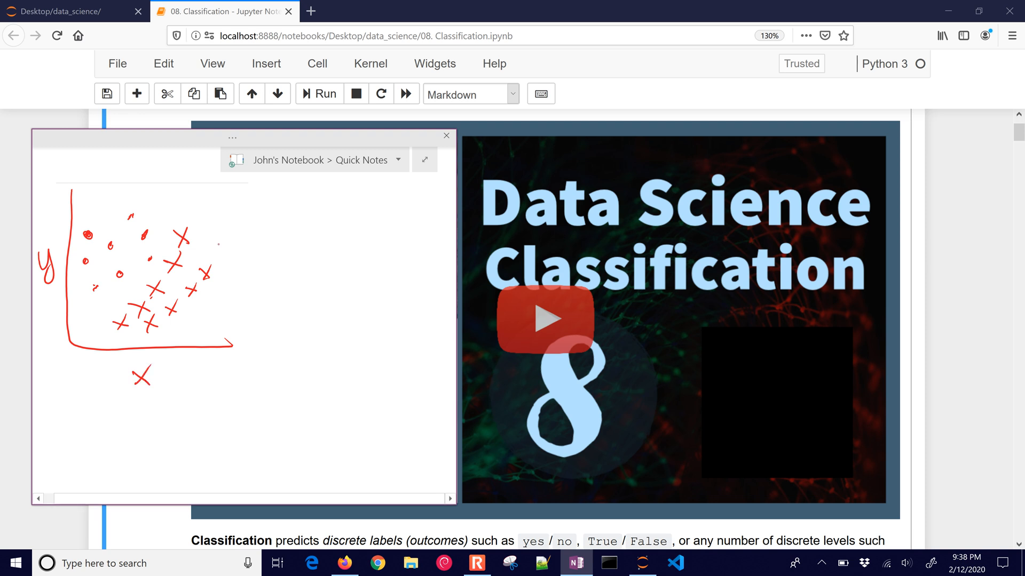
pyautogui.moveTo(209, 255); pyautogui.dragTo(281, 215)
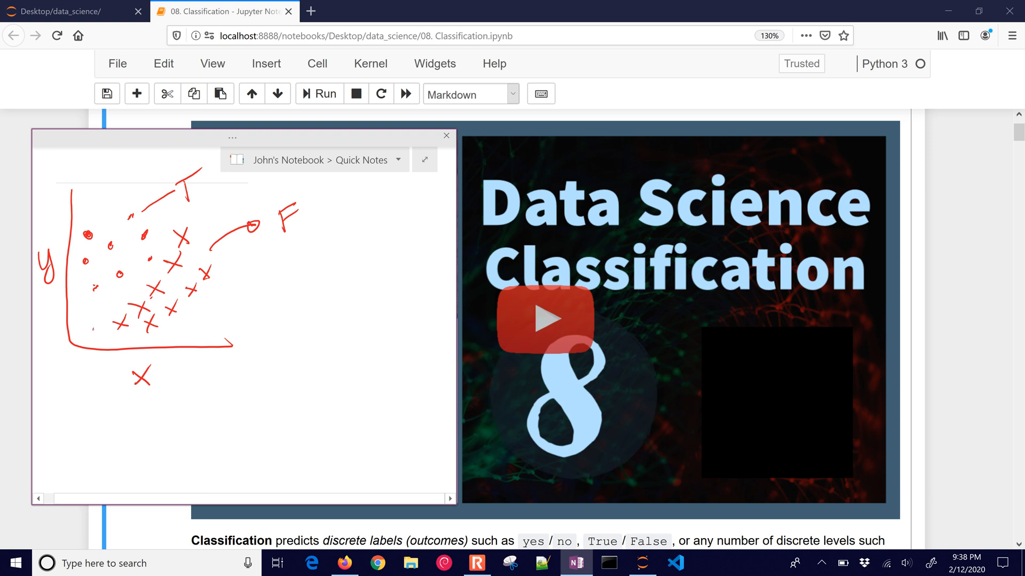
pyautogui.moveTo(88, 336); pyautogui.dragTo(104, 327)
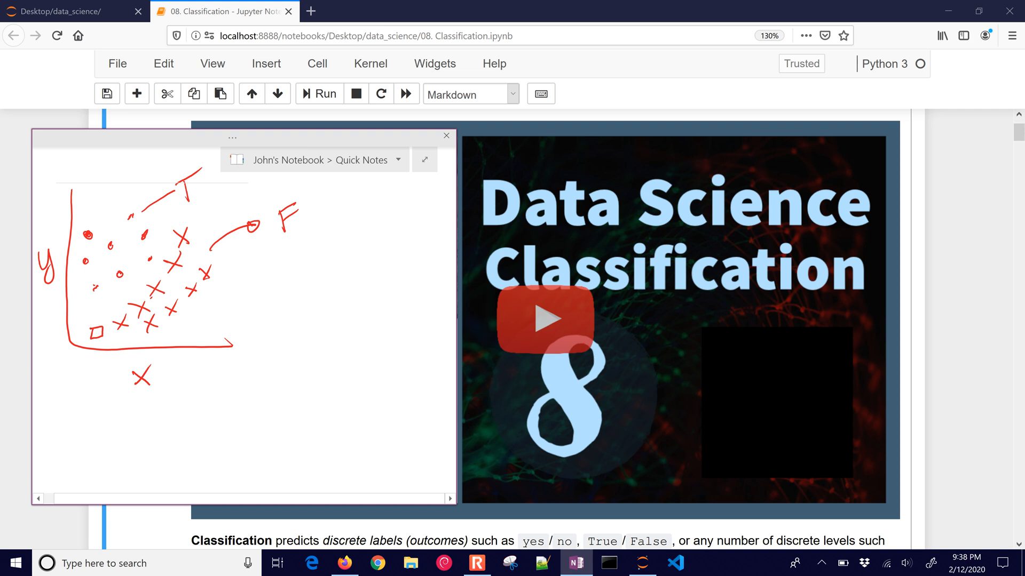
pyautogui.moveTo(229, 206); pyautogui.dragTo(117, 339)
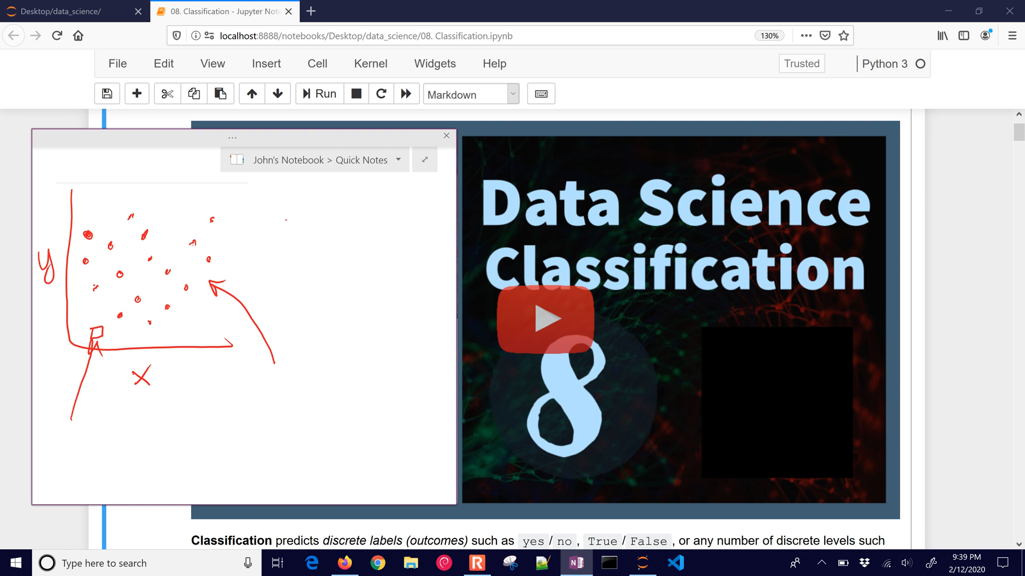
# Step: Circle the top cluster of points and draw a dividing line through the sketch
pyautogui.moveTo(157, 200); pyautogui.dragTo(182, 196)
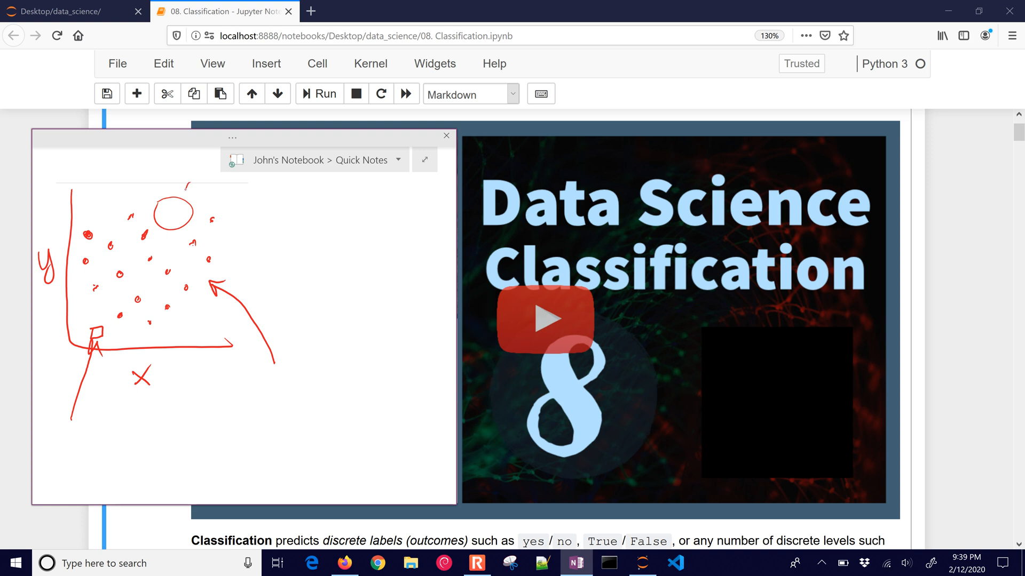
pyautogui.moveTo(120, 345); pyautogui.dragTo(188, 188)
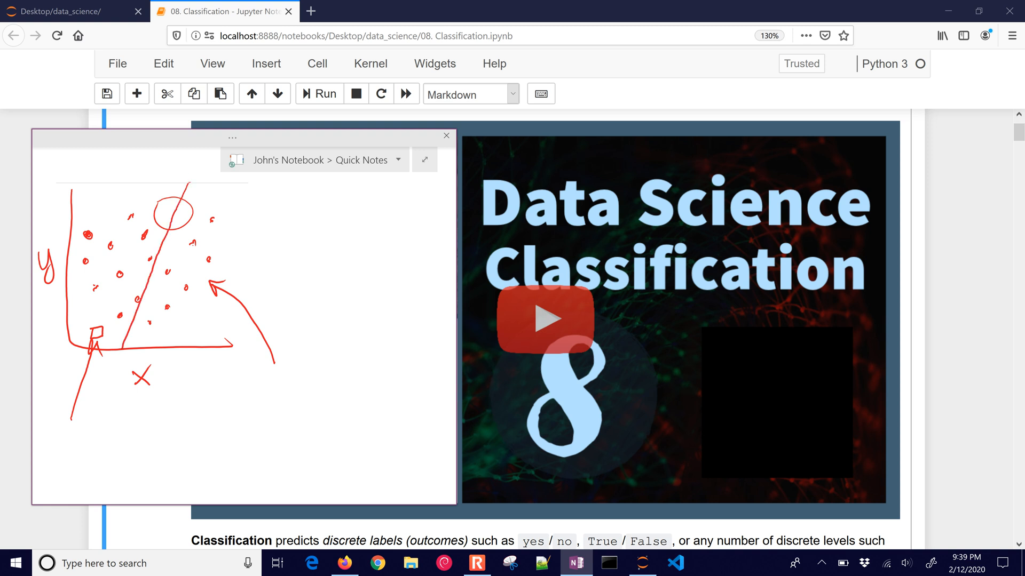
pyautogui.moveTo(222, 209); pyautogui.dragTo(157, 333)
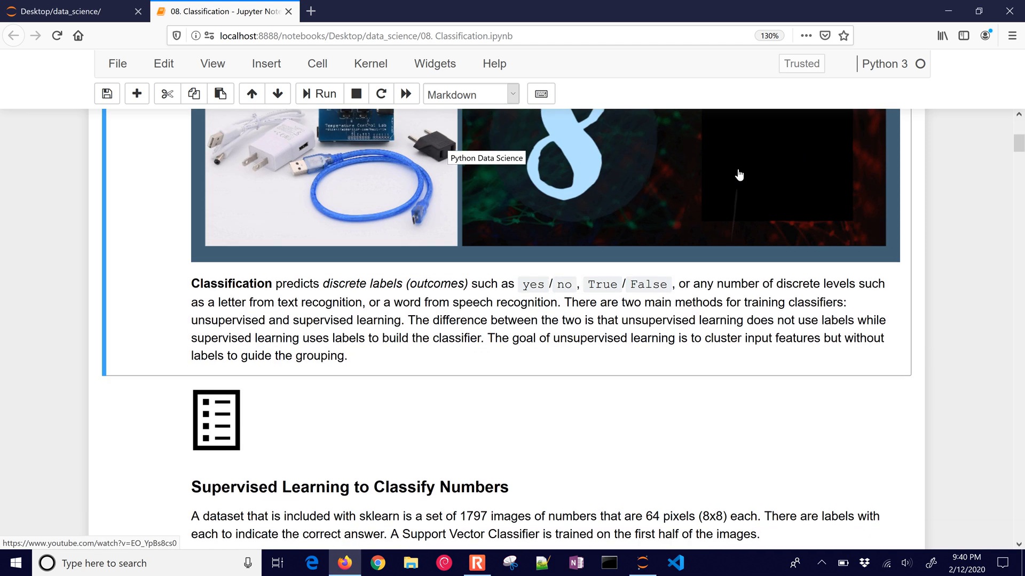
# Step: Run the digit classifier training cell so it prints 'SVC Trained'
pyautogui.scroll(-3)
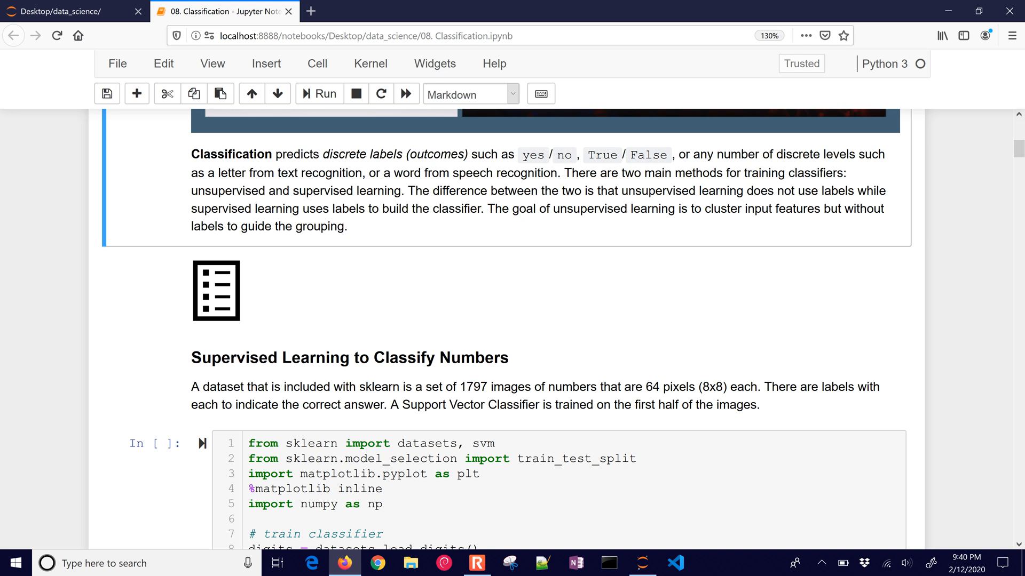
pyautogui.scroll(-3)
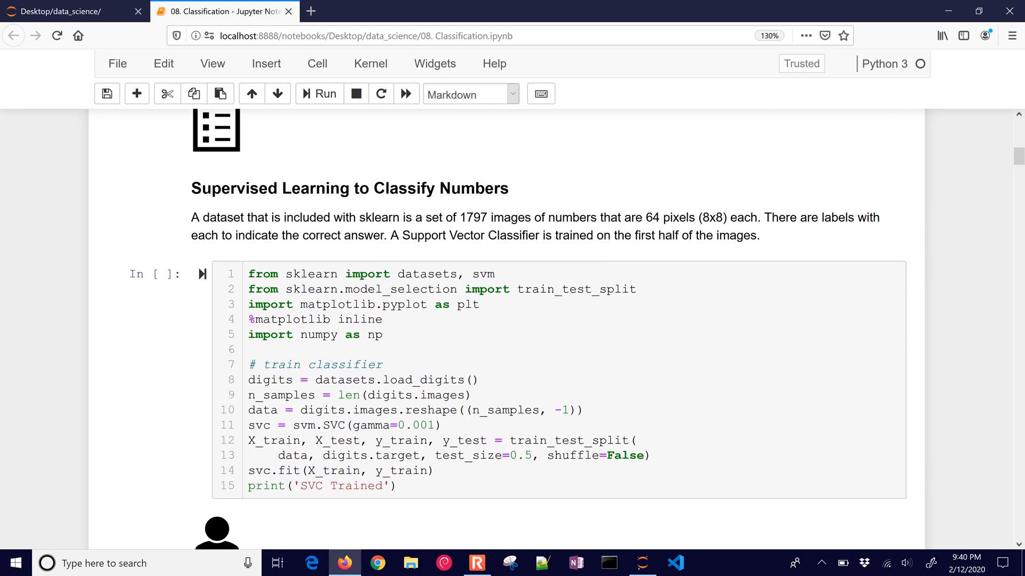
pyautogui.click(384, 334)
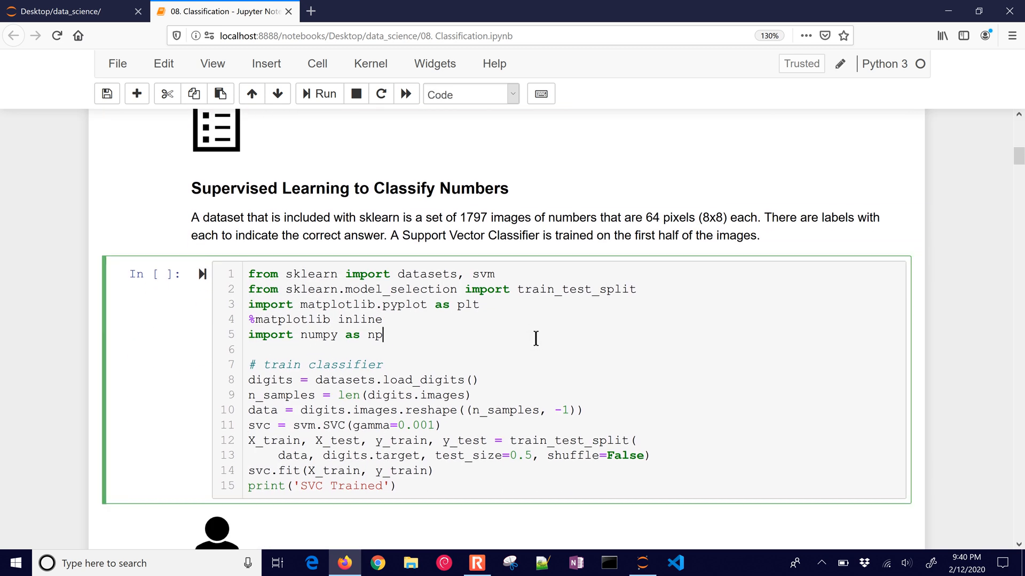
pyautogui.click(319, 94)
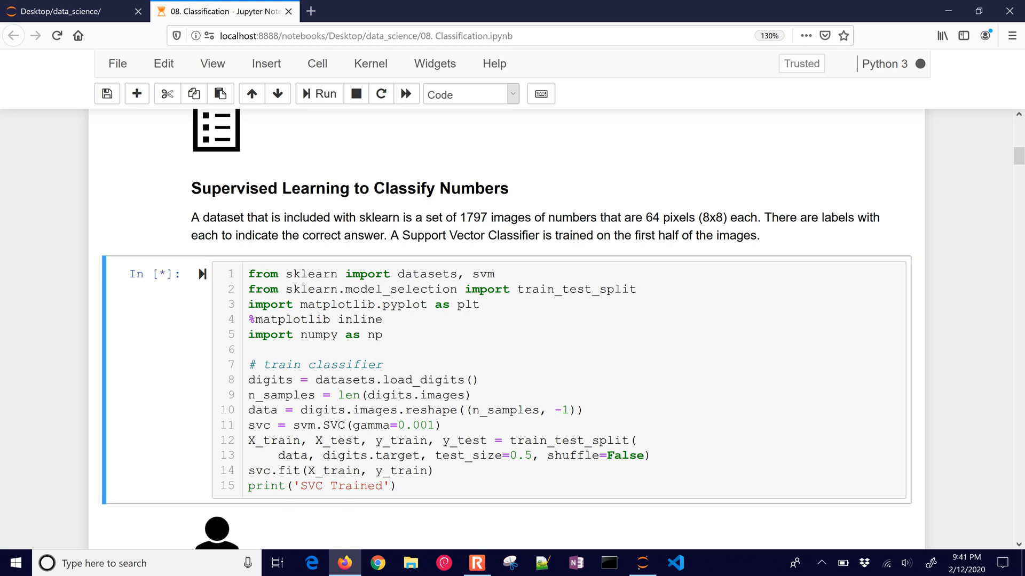
pyautogui.click(319, 94)
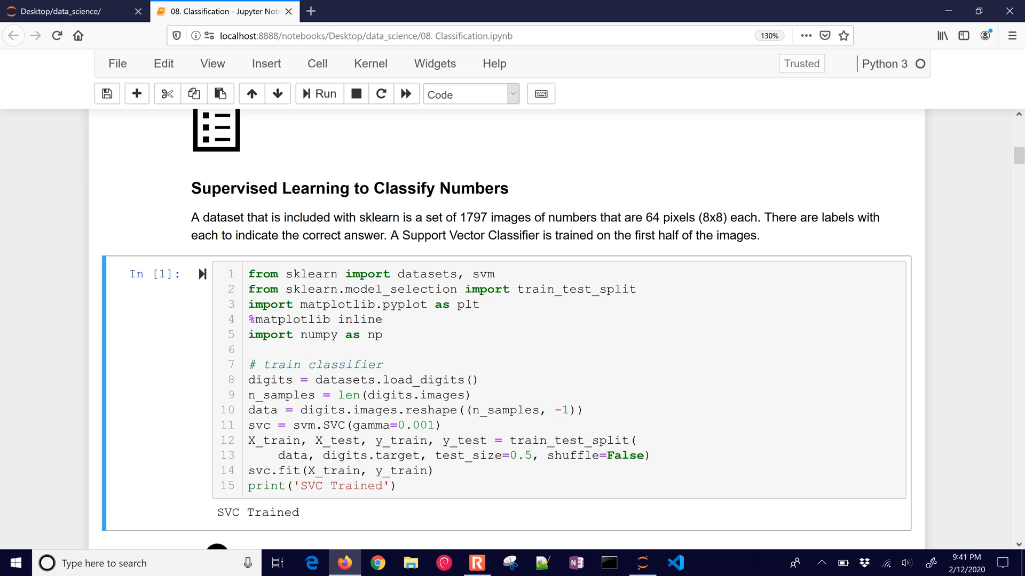
pyautogui.scroll(-3)
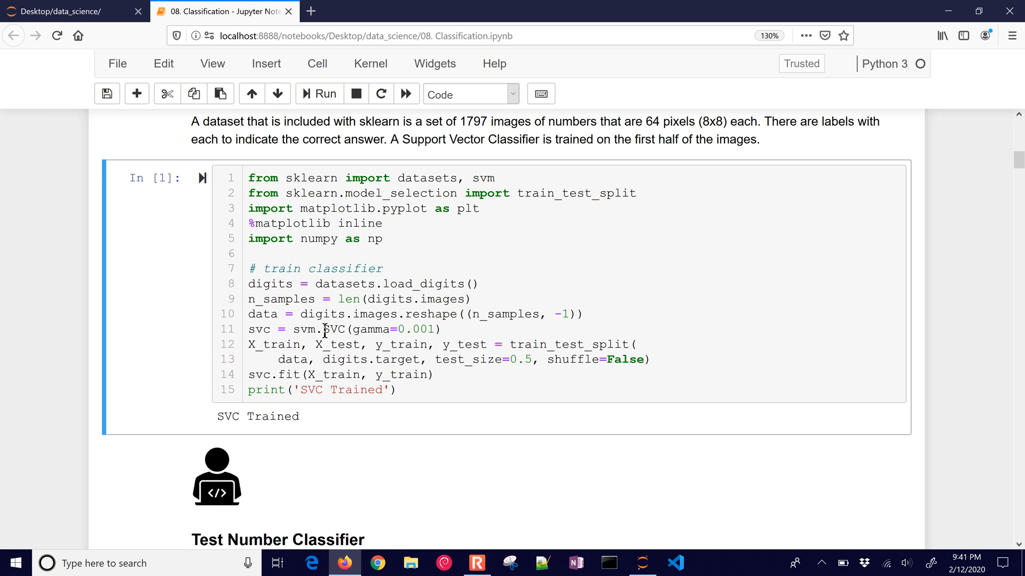
# Step: Highlight the gamma setting and the svc.fit line in the training code
pyautogui.doubleClick(333, 329)
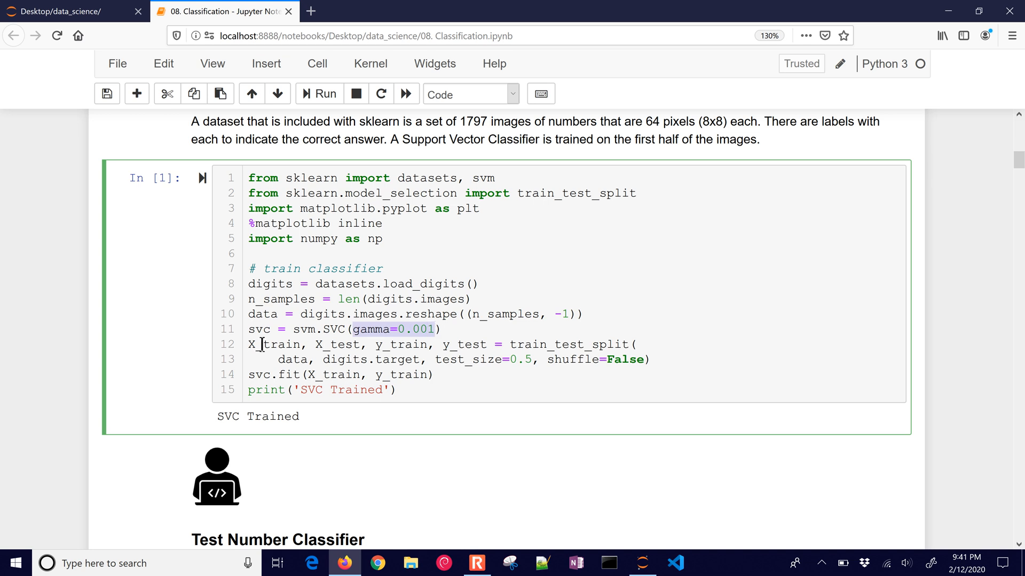
pyautogui.moveTo(250, 345); pyautogui.dragTo(628, 360)
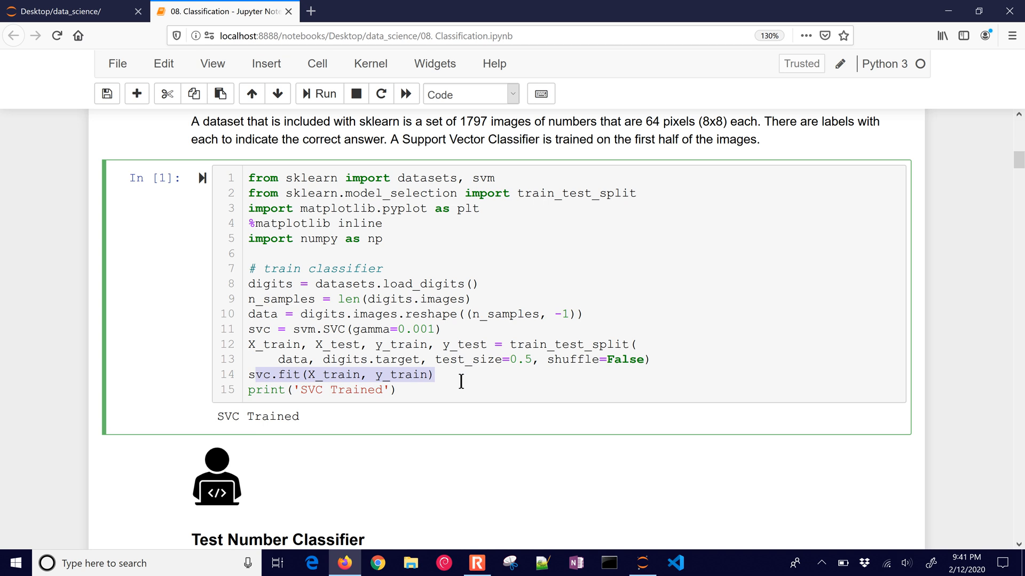
pyautogui.scroll(-3)
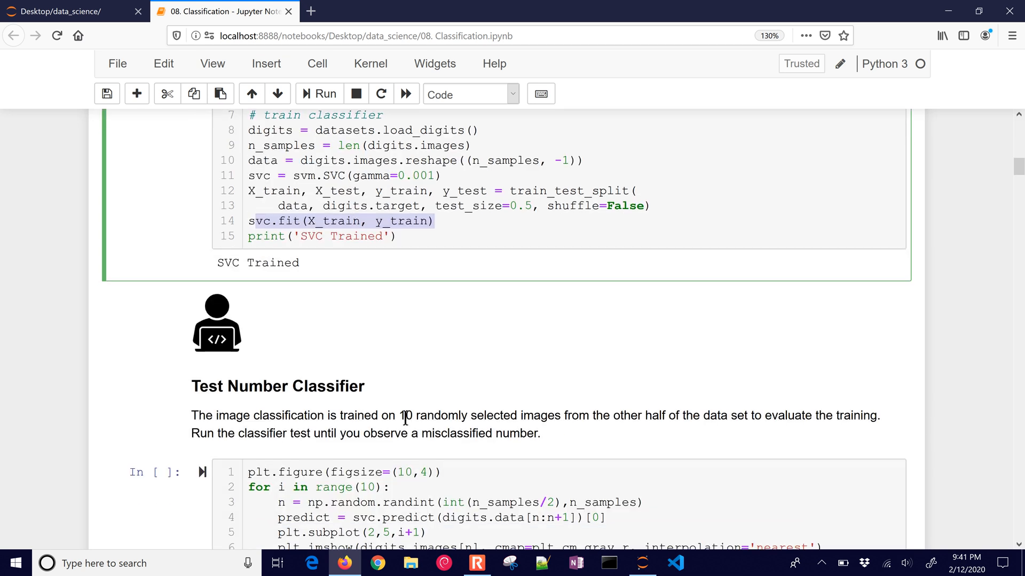
# Step: Run the Test Number Classifier cell to plot ten digits with predicted and actual labels
pyautogui.scroll(-3)
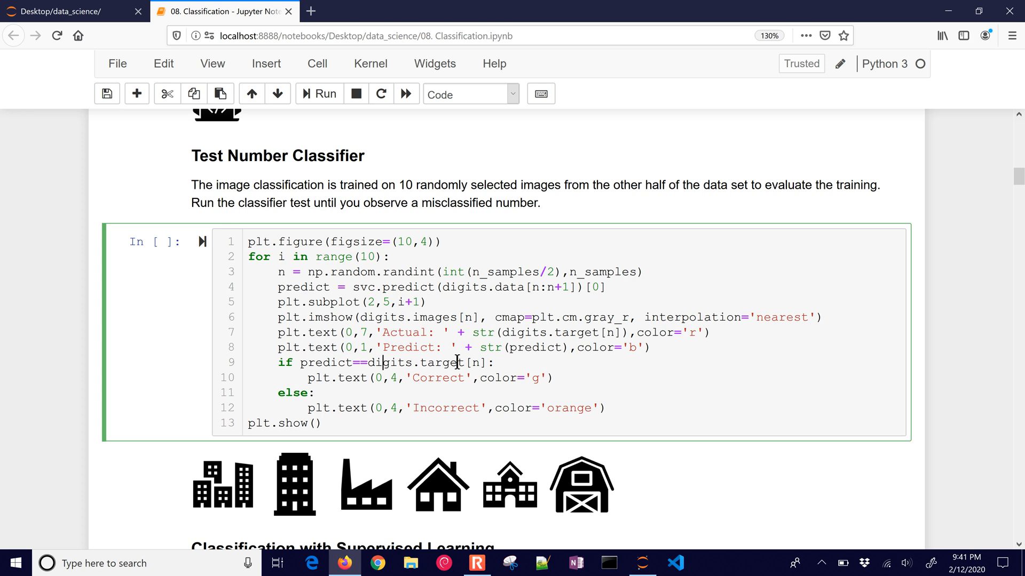
pyautogui.click(319, 93)
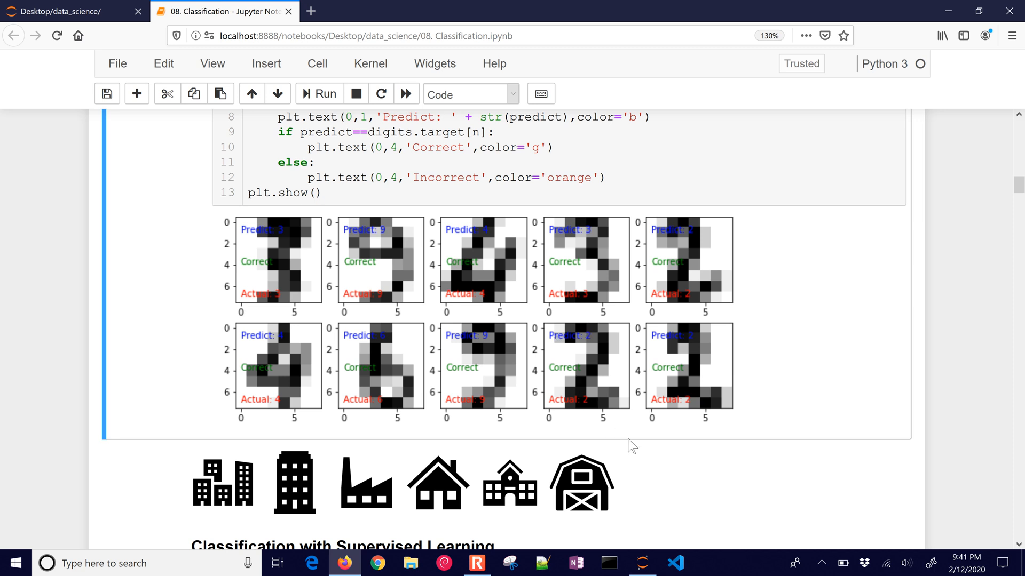
pyautogui.moveTo(264, 240)
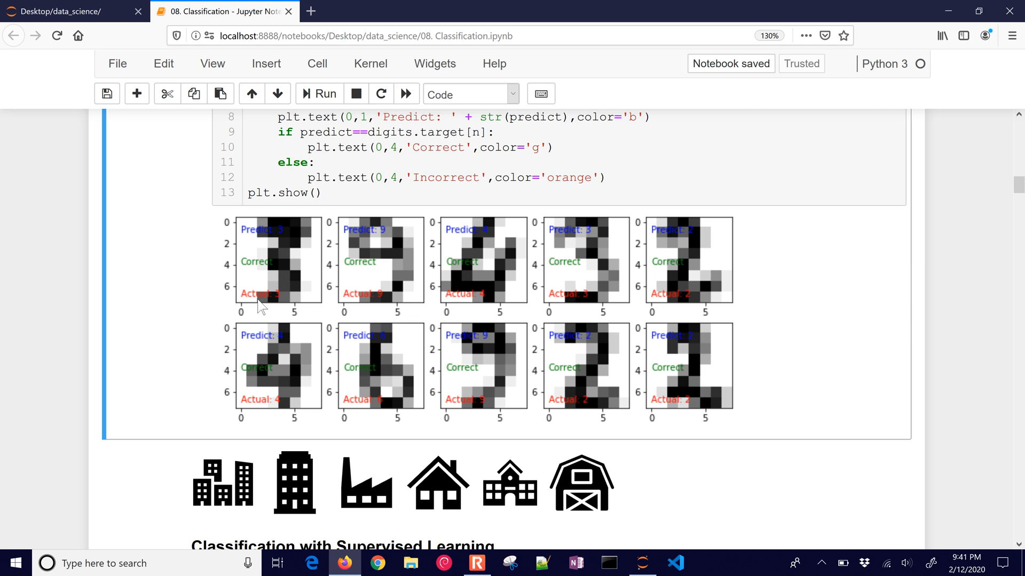
pyautogui.moveTo(237, 242)
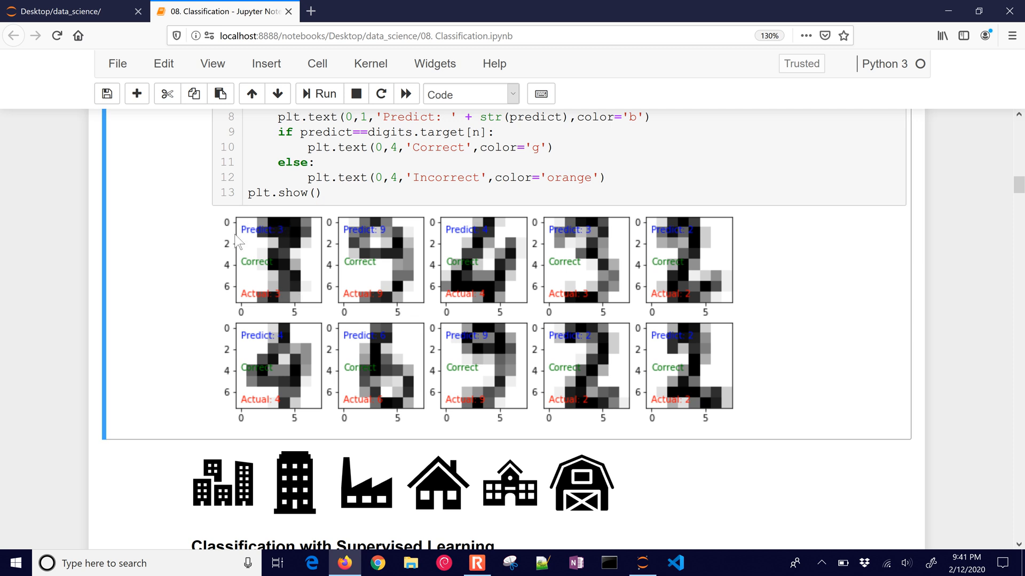
pyautogui.moveTo(280, 314)
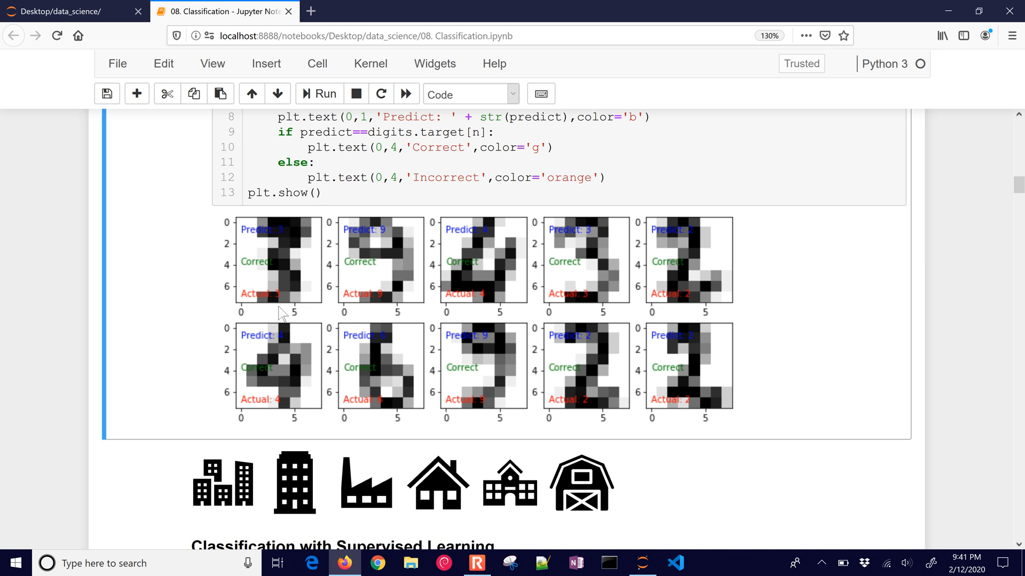
pyautogui.moveTo(289, 317)
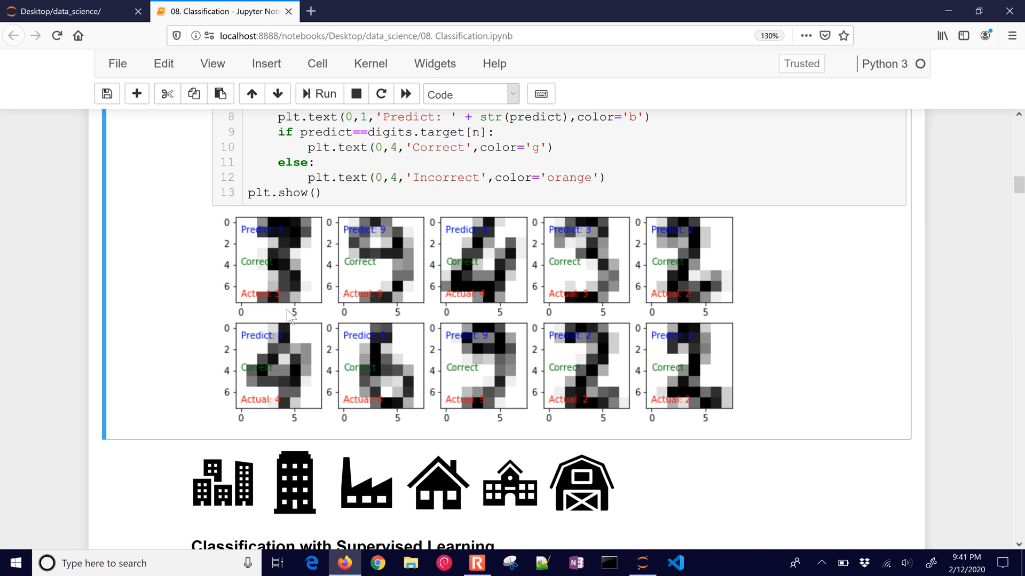
pyautogui.moveTo(389, 240)
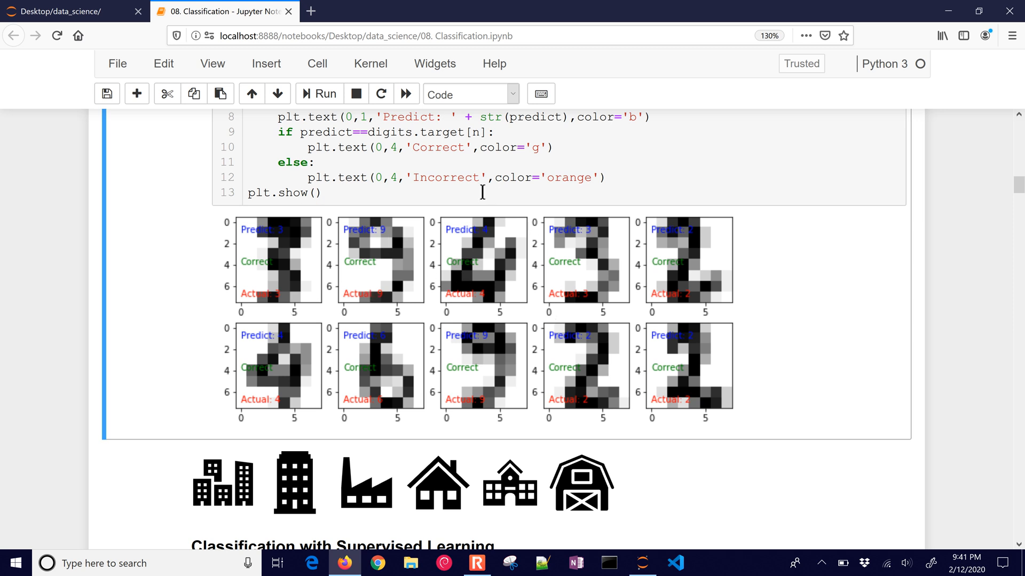
# Step: Rerun the digit test cell twice for new random samples until one prediction is Incorrect
pyautogui.scroll(-3)
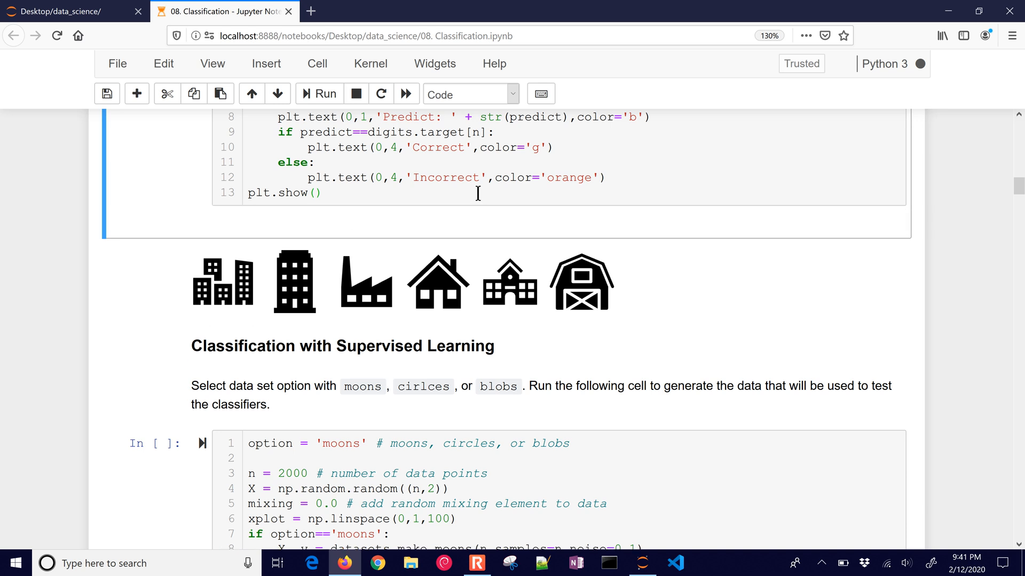
pyautogui.scroll(-3)
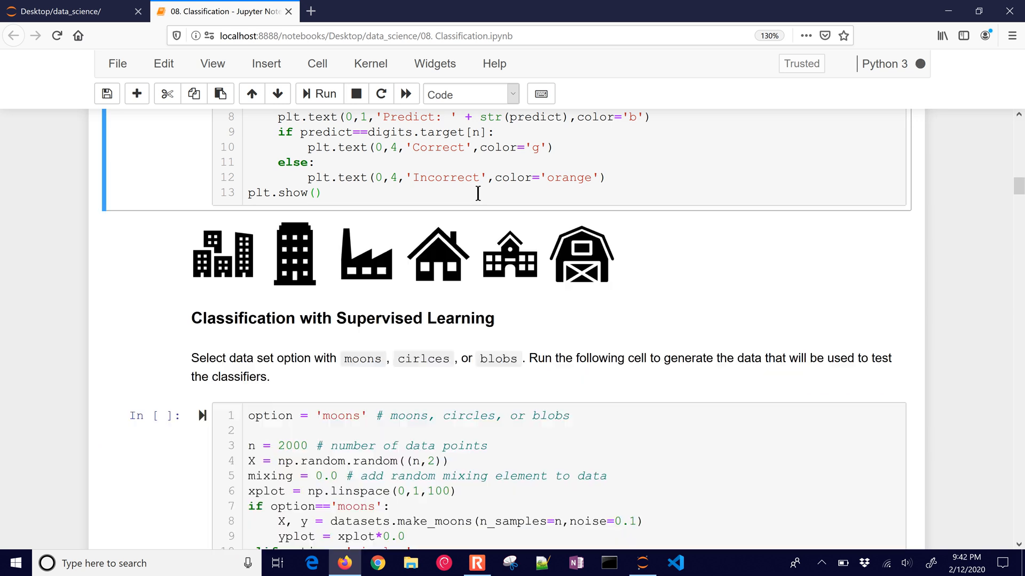
pyautogui.click(324, 94)
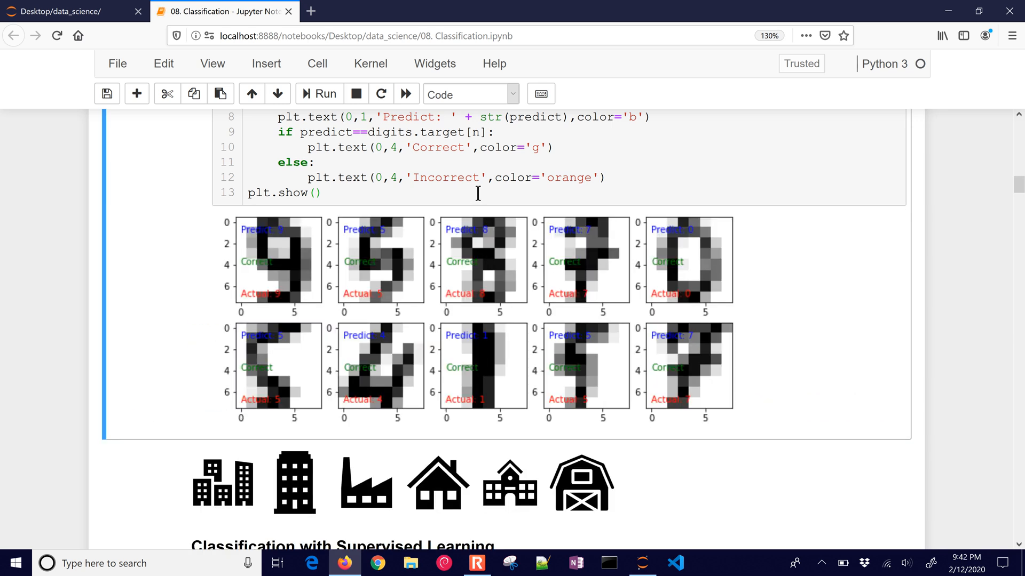
pyautogui.scroll(-3)
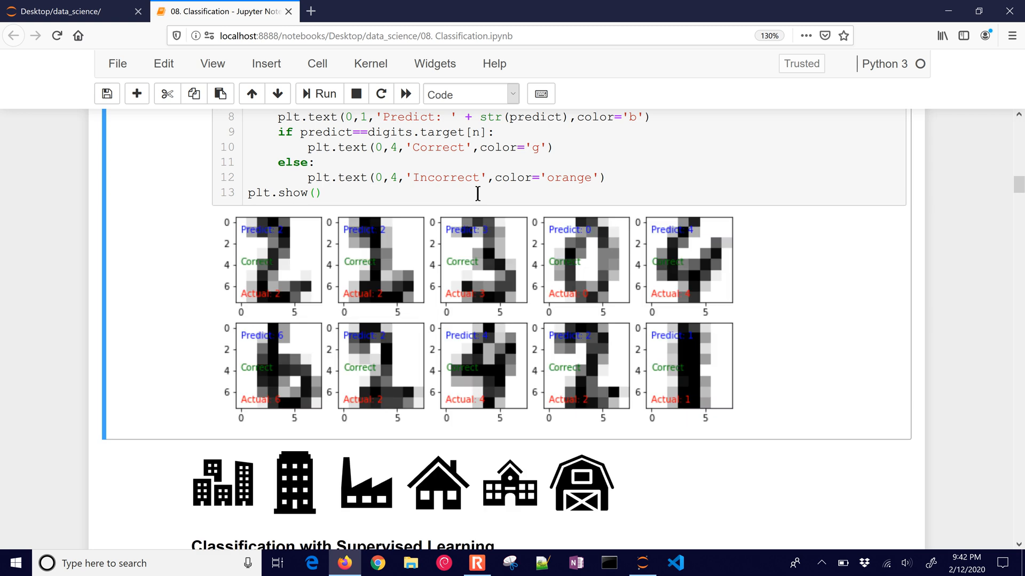
pyautogui.scroll(-3)
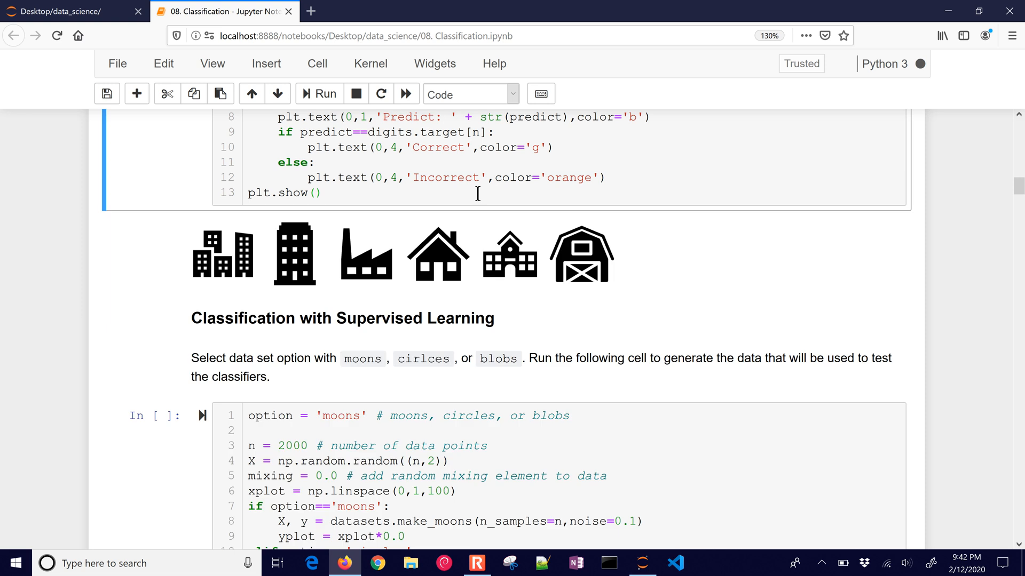
pyautogui.click(318, 94)
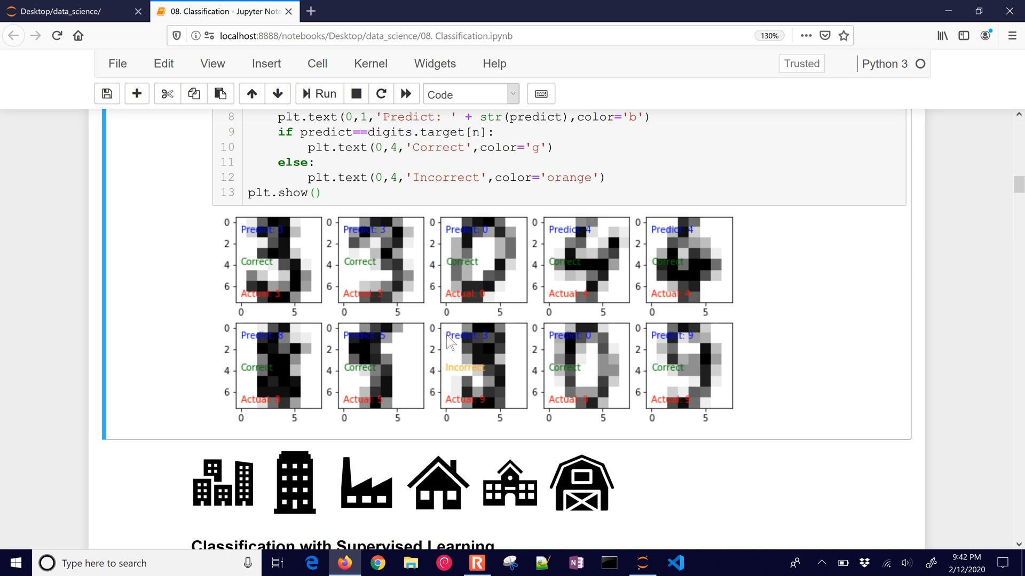
pyautogui.moveTo(489, 351)
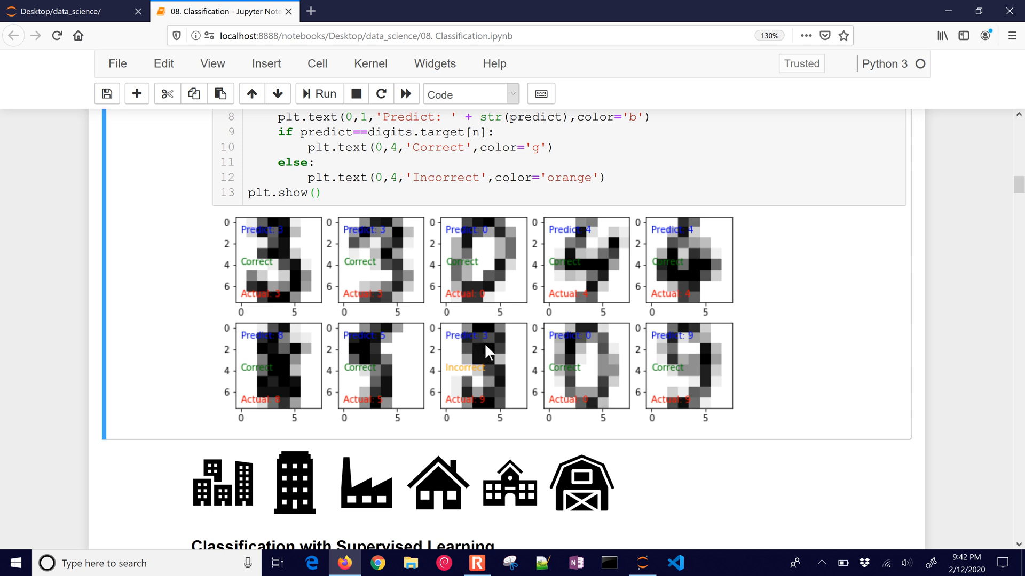
pyautogui.moveTo(487, 405)
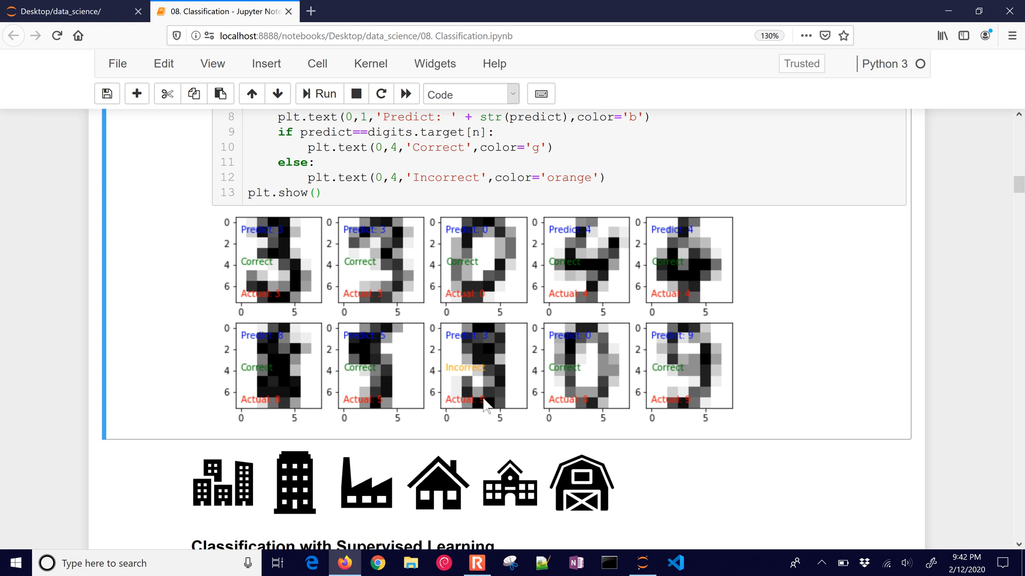
pyautogui.moveTo(482, 416)
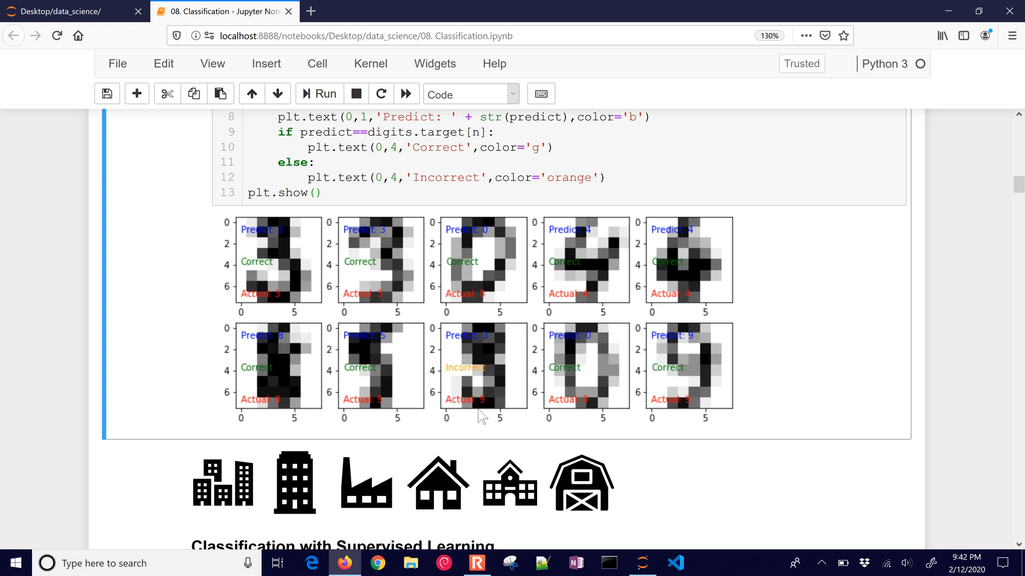
pyautogui.moveTo(467, 350)
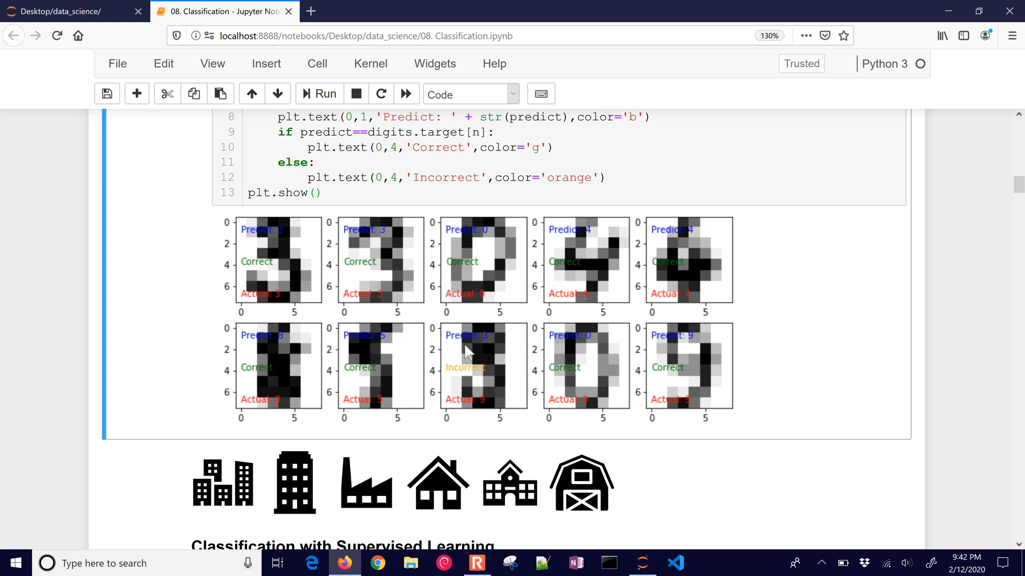
pyautogui.moveTo(483, 412)
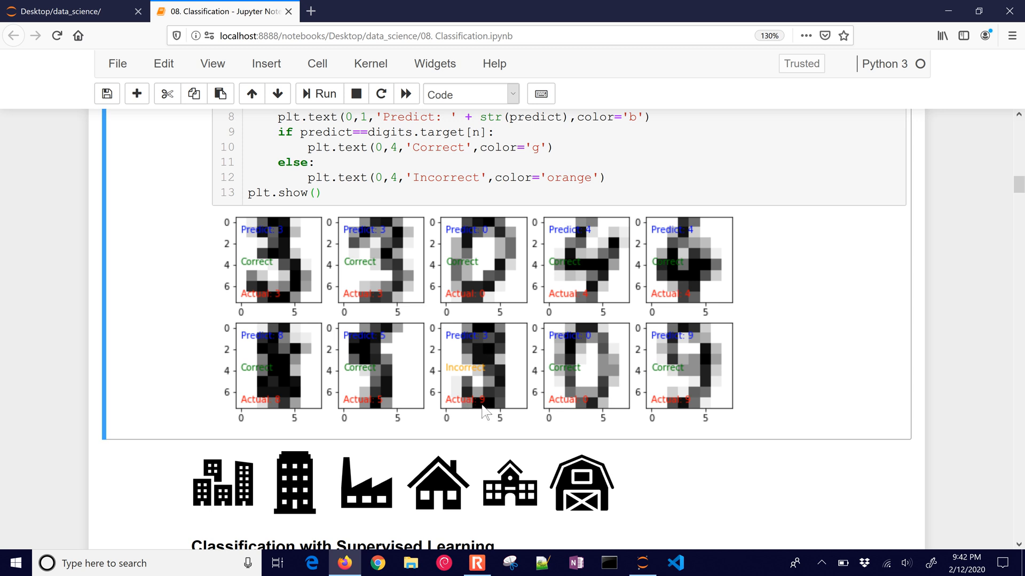
pyautogui.moveTo(475, 335)
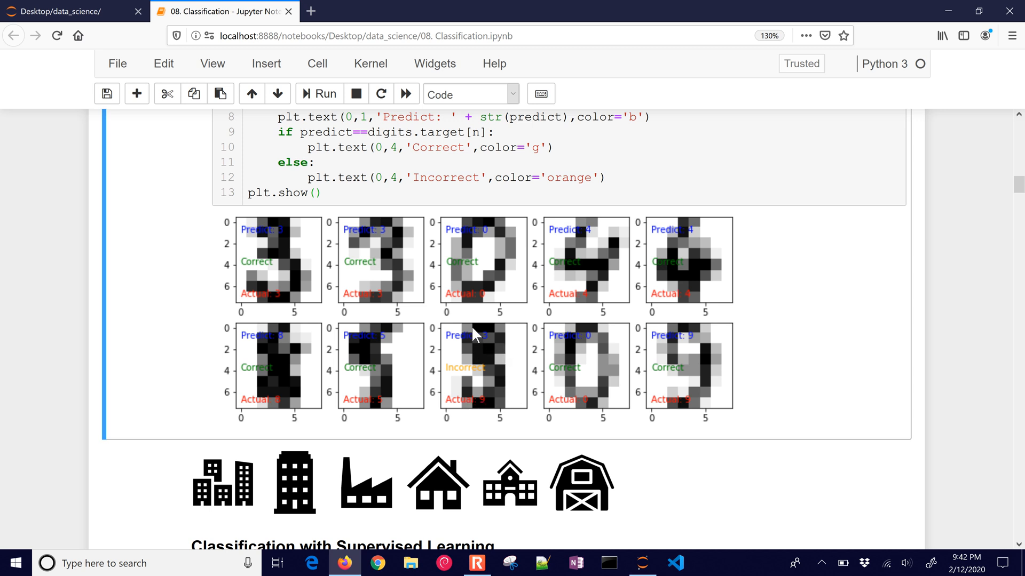
pyautogui.moveTo(473, 371)
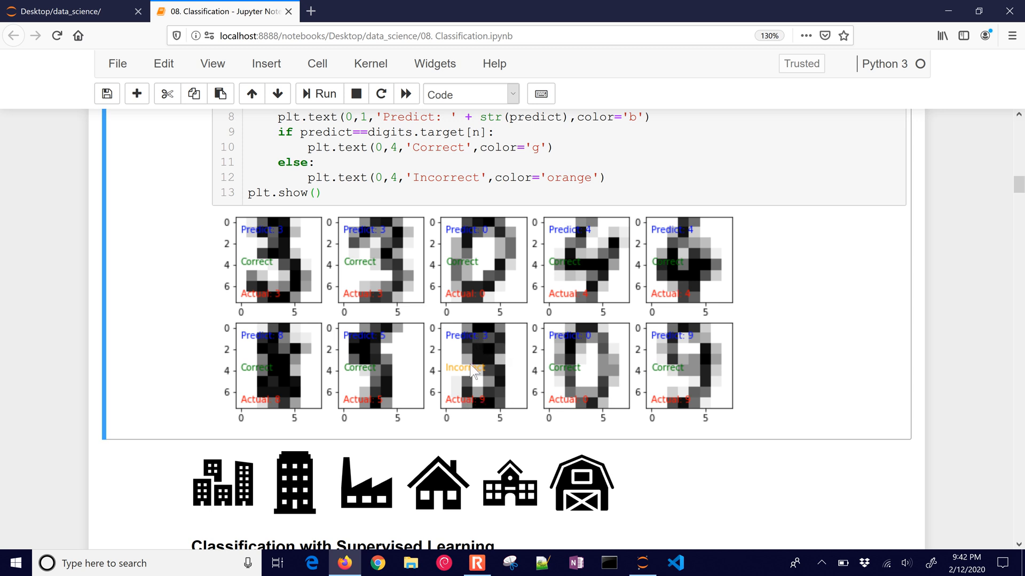
pyautogui.moveTo(490, 363)
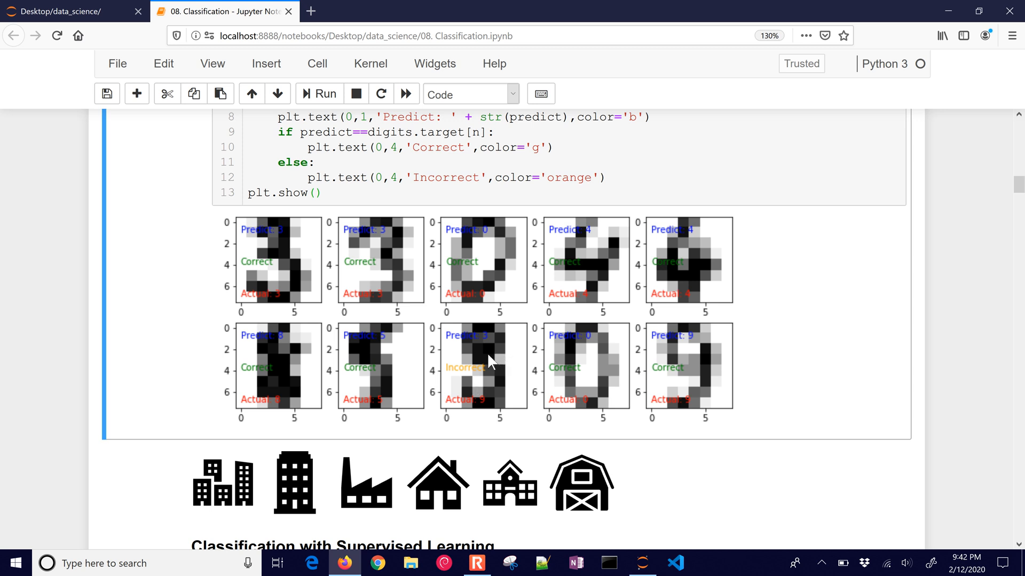
pyautogui.moveTo(496, 402)
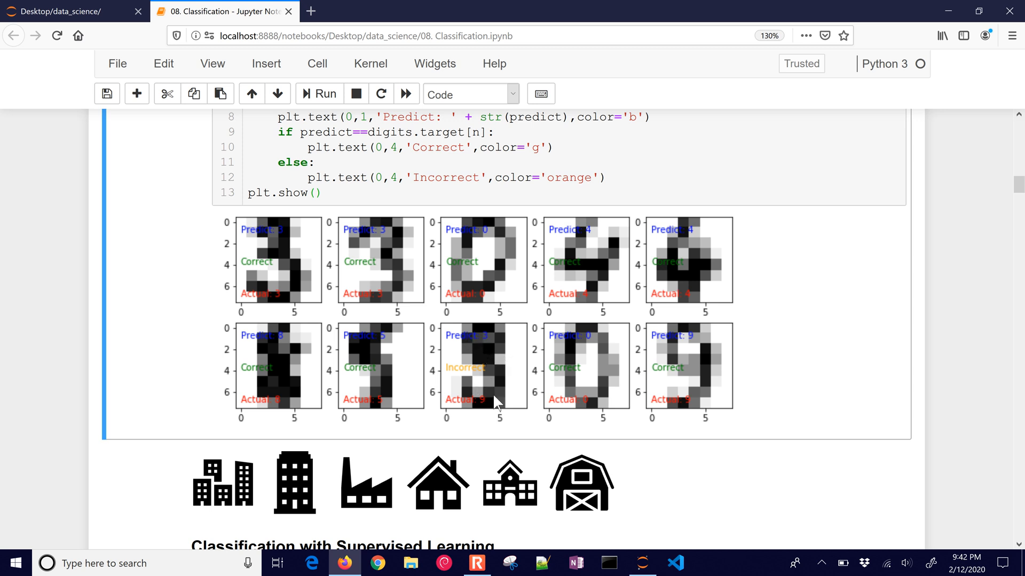
pyautogui.moveTo(491, 391)
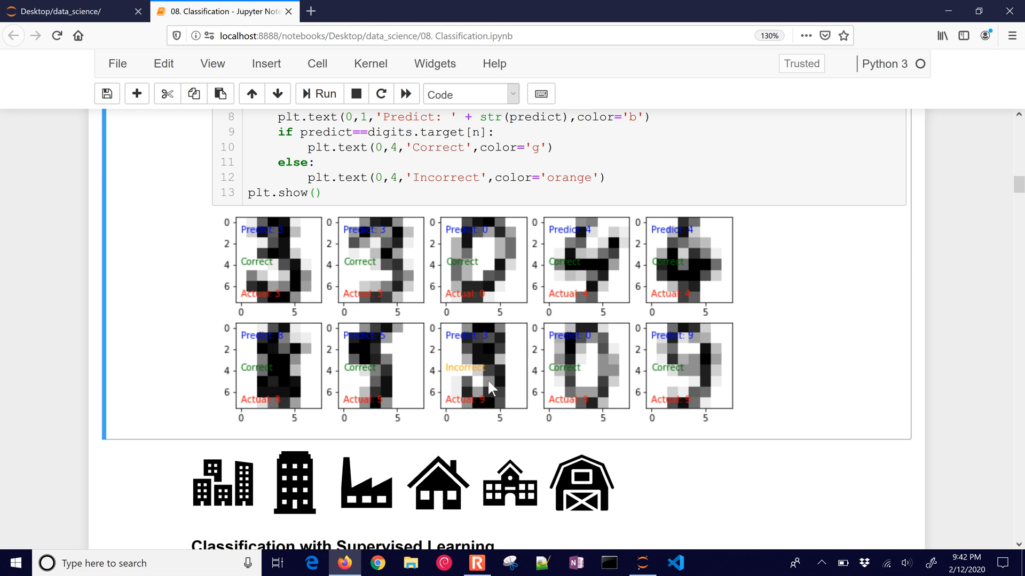
pyautogui.moveTo(482, 400)
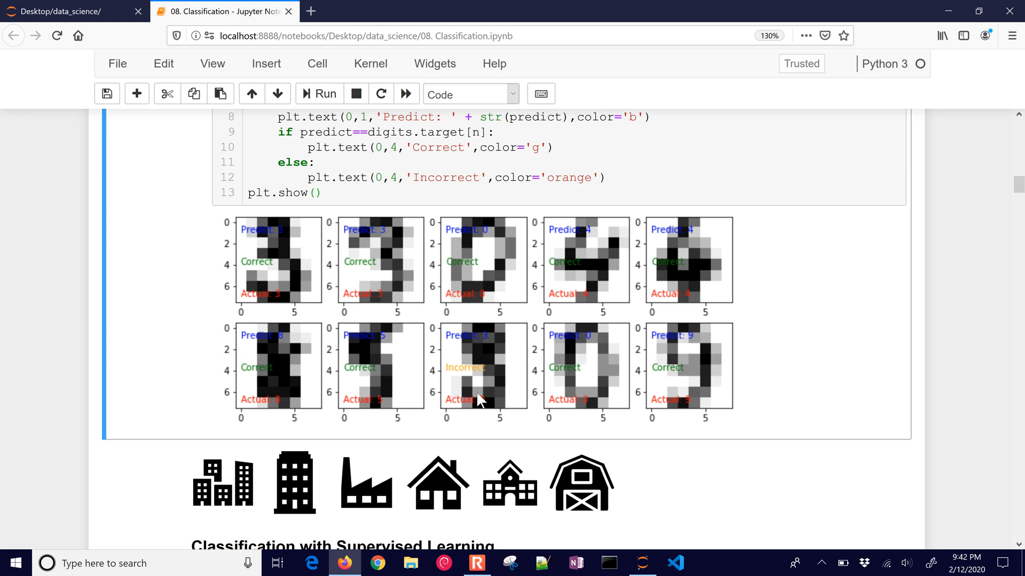
pyautogui.moveTo(517, 418)
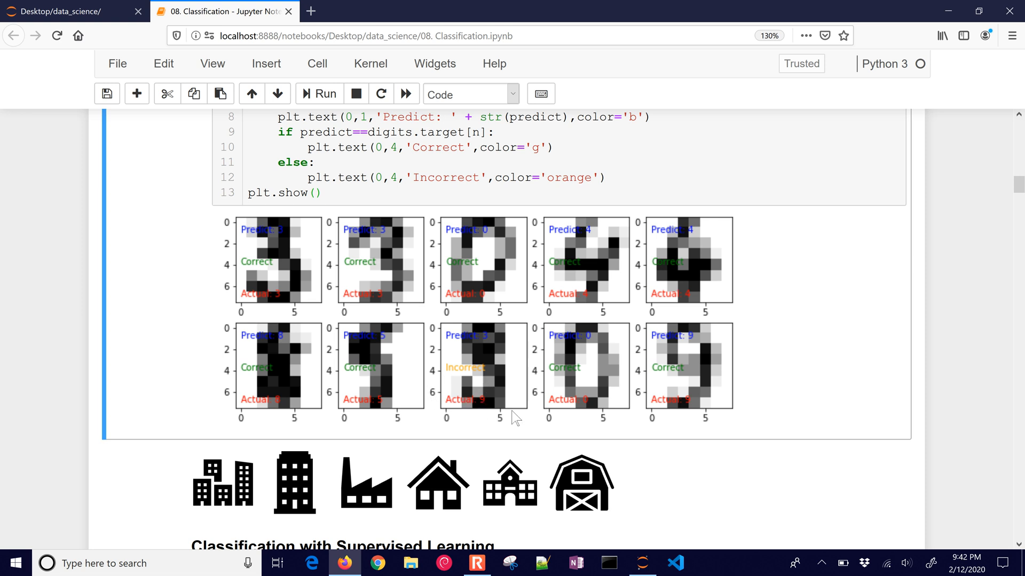
pyautogui.moveTo(523, 398)
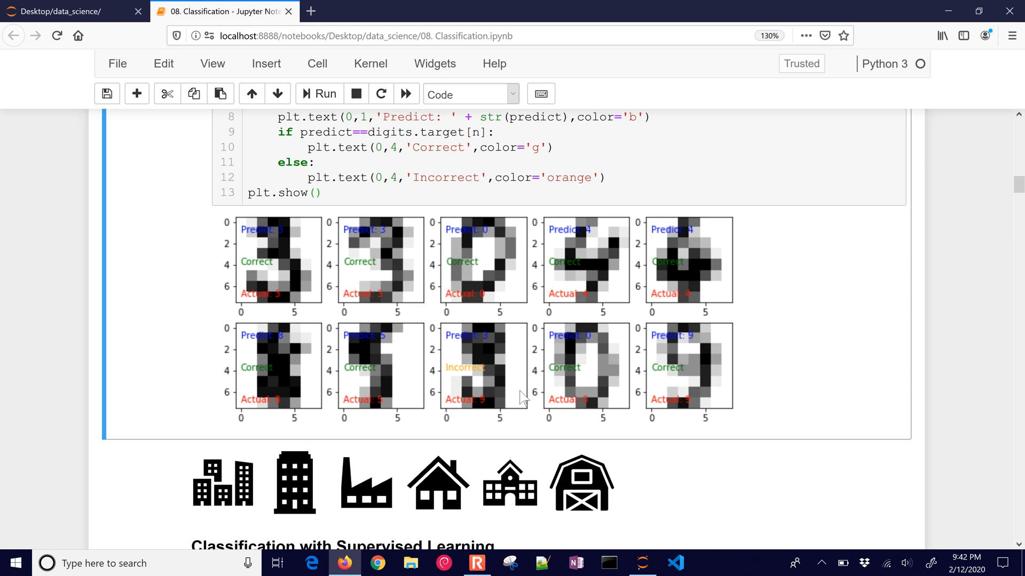
# Step: Scroll to the Classification with Supervised Learning heading and its moons data-generation cell
pyautogui.scroll(-3)
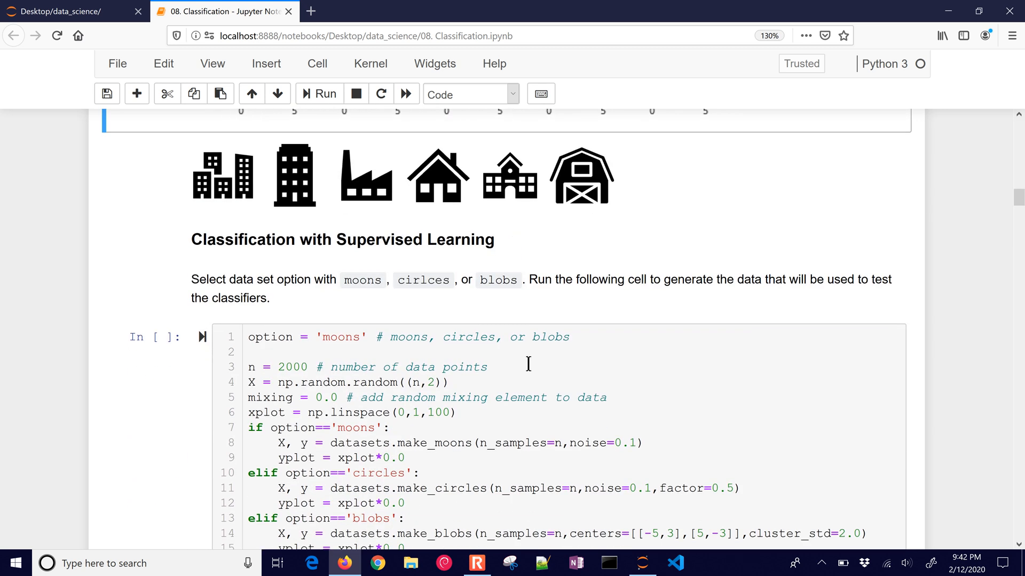
pyautogui.moveTo(529, 360)
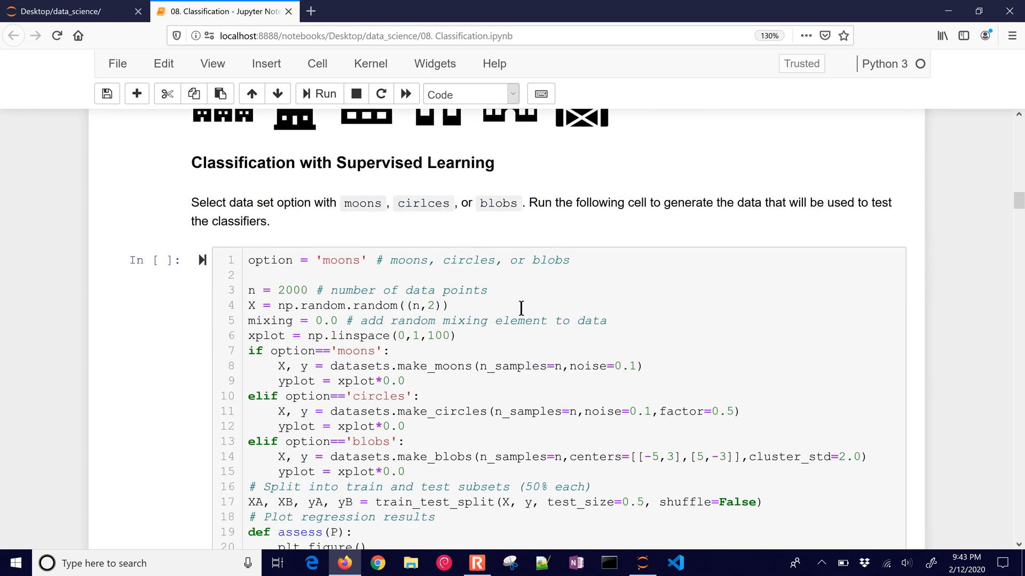
# Step: Run the 'moons' data-generation cell and mark the alternative 'circles, or blobs' dataset names
pyautogui.click(544, 298)
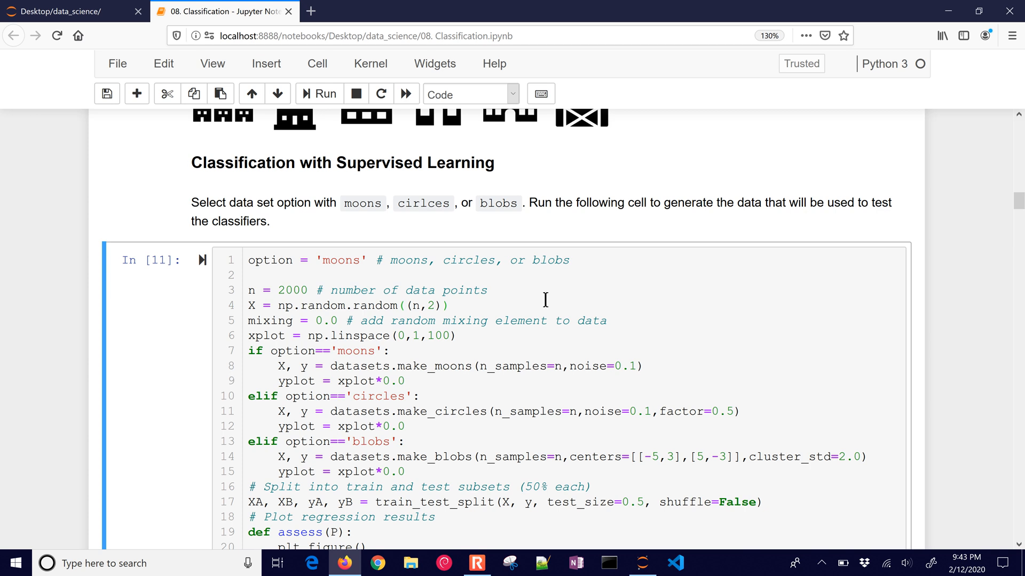
pyautogui.scroll(-3)
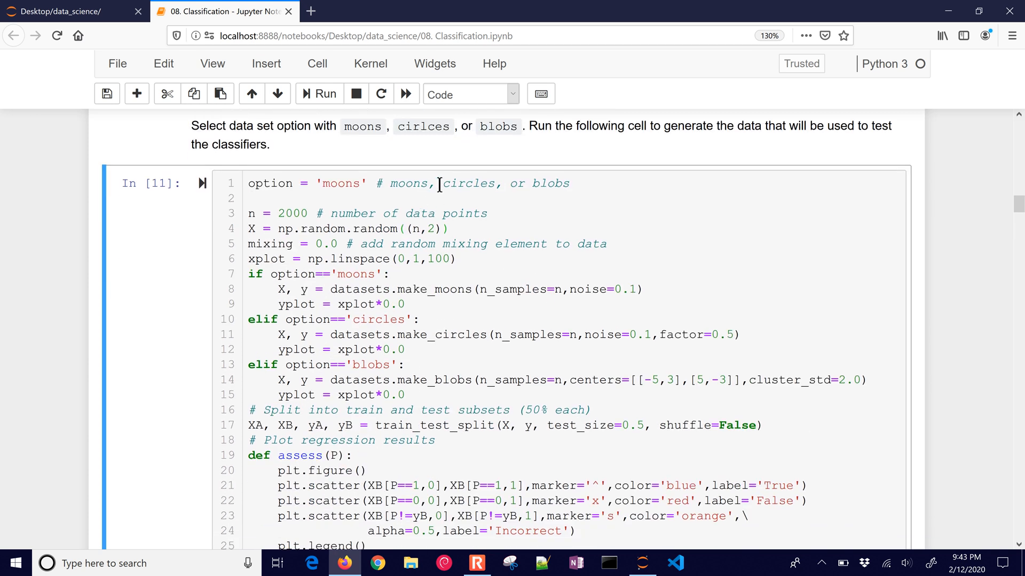
pyautogui.moveTo(440, 182); pyautogui.dragTo(569, 183)
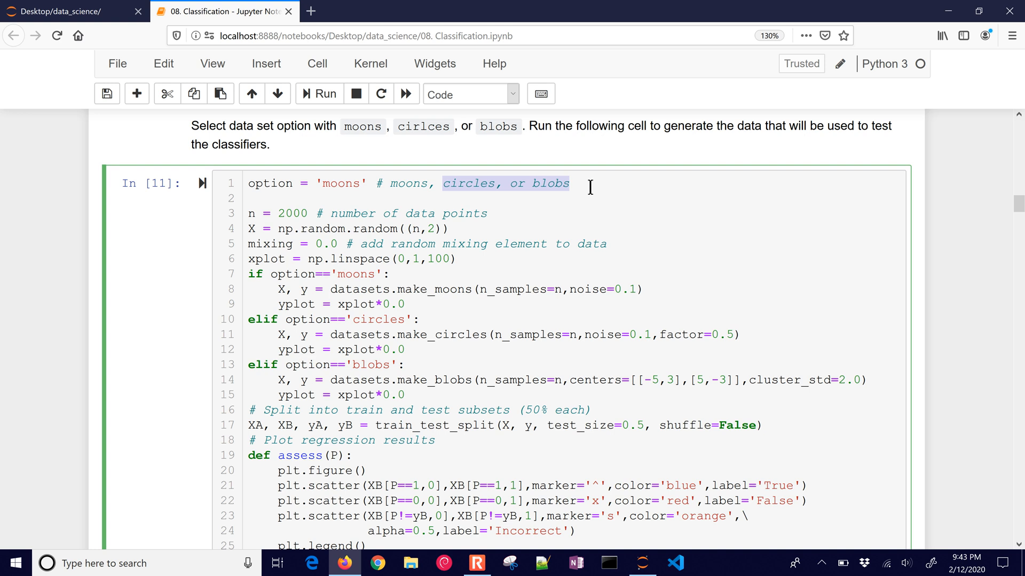
pyautogui.moveTo(433, 319)
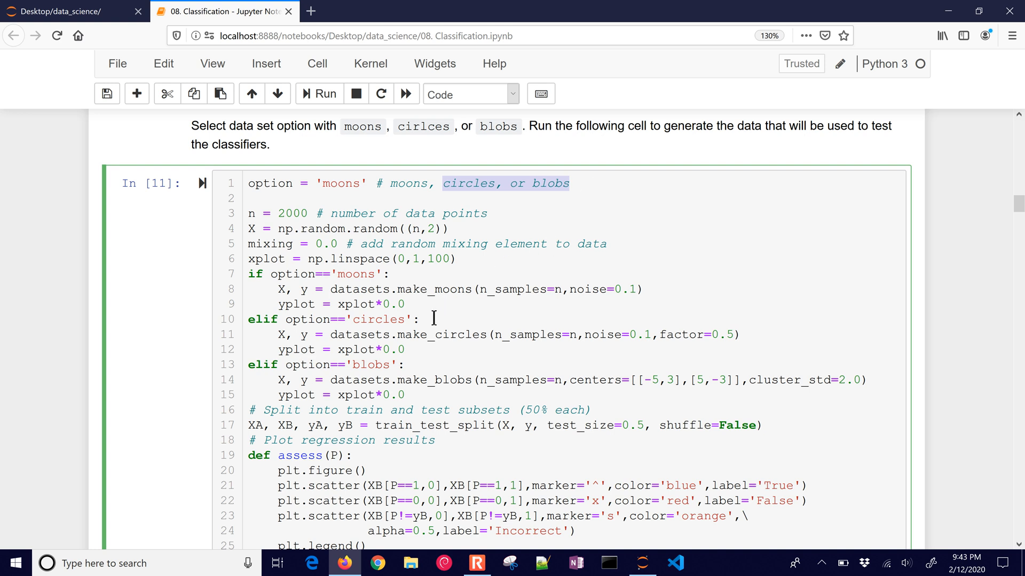
pyautogui.scroll(-3)
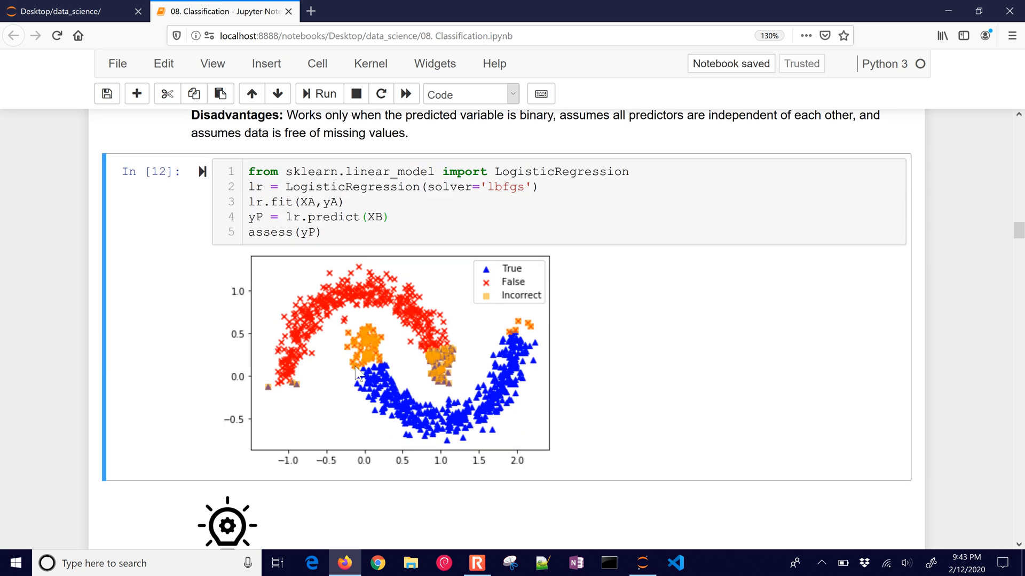
pyautogui.moveTo(424, 376)
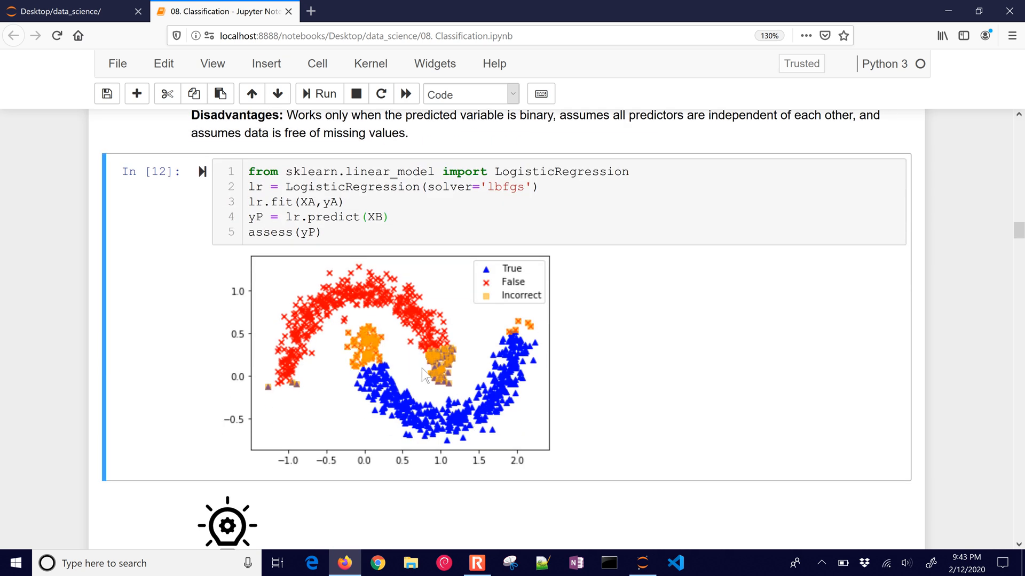
pyautogui.moveTo(443, 358)
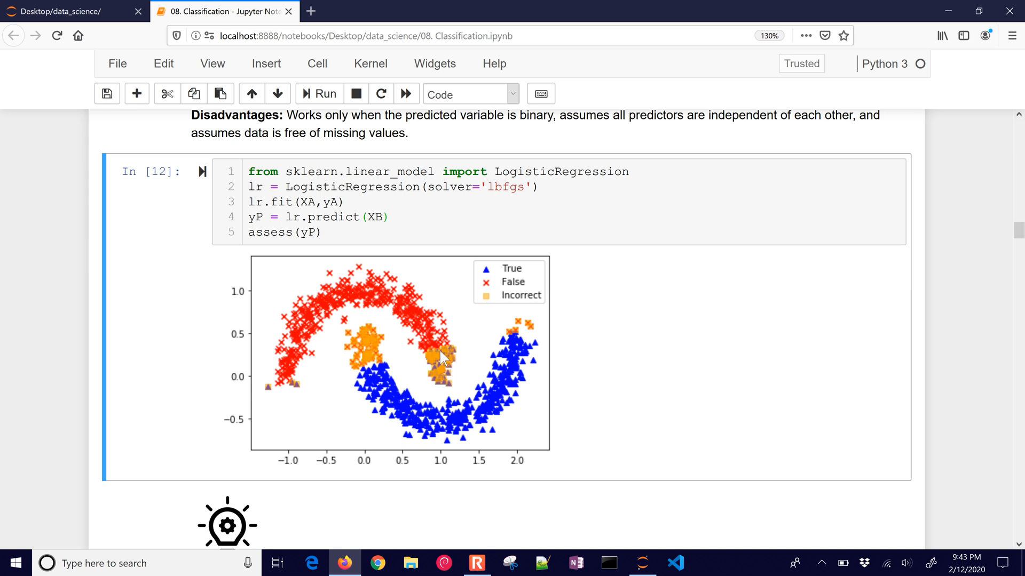
pyautogui.moveTo(436, 389)
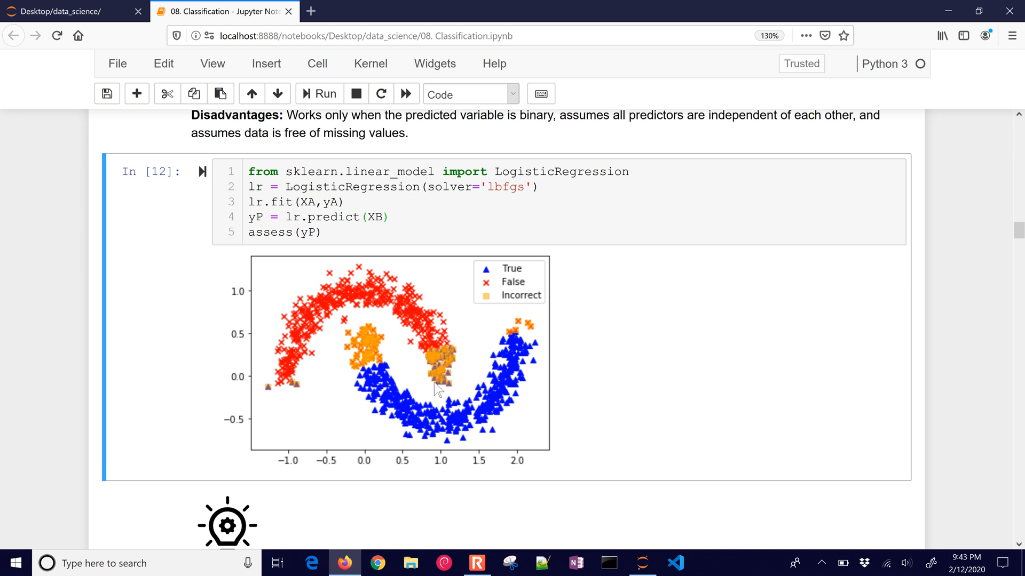
pyautogui.moveTo(430, 374)
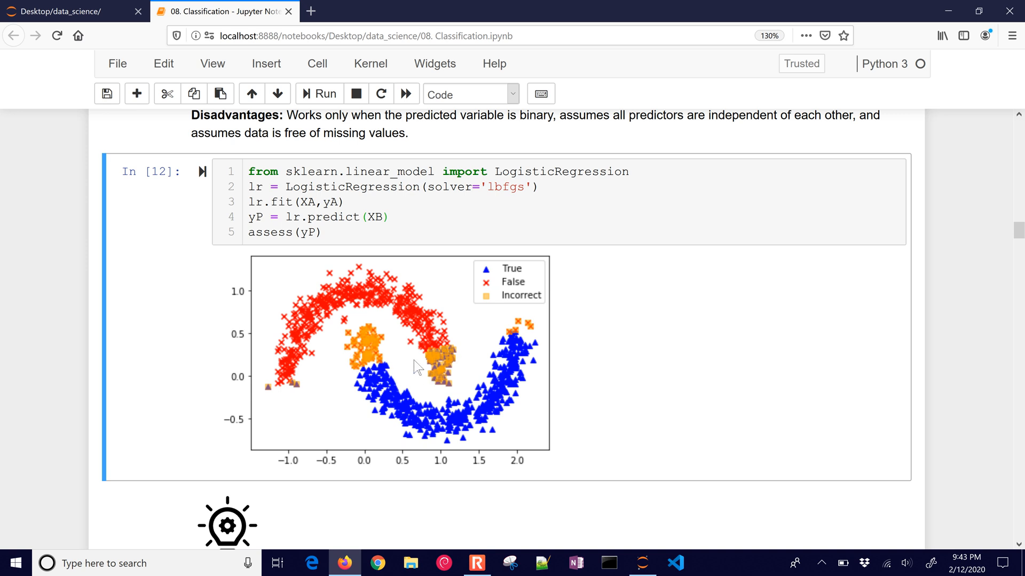
pyautogui.moveTo(510, 334)
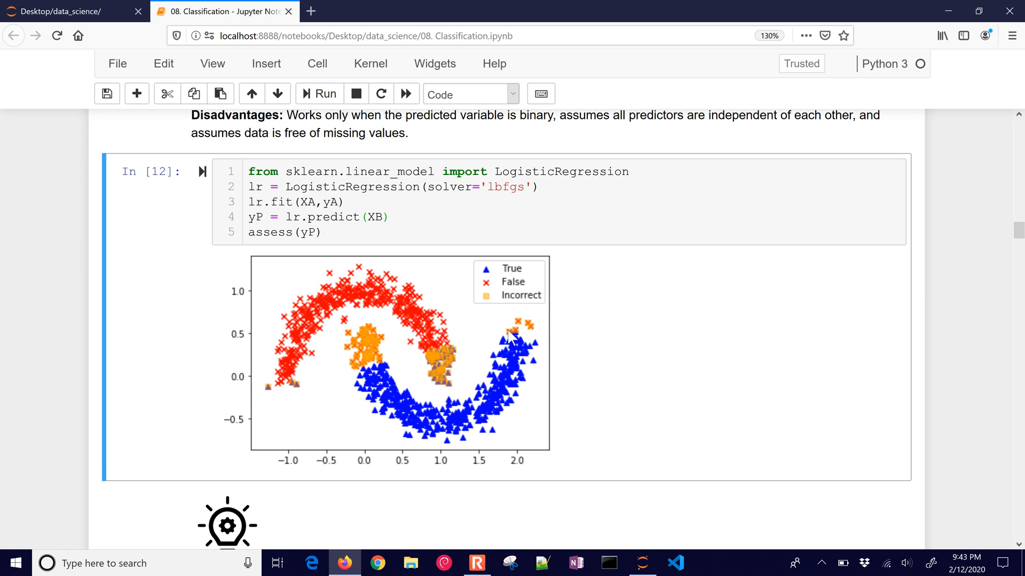
pyautogui.moveTo(473, 345)
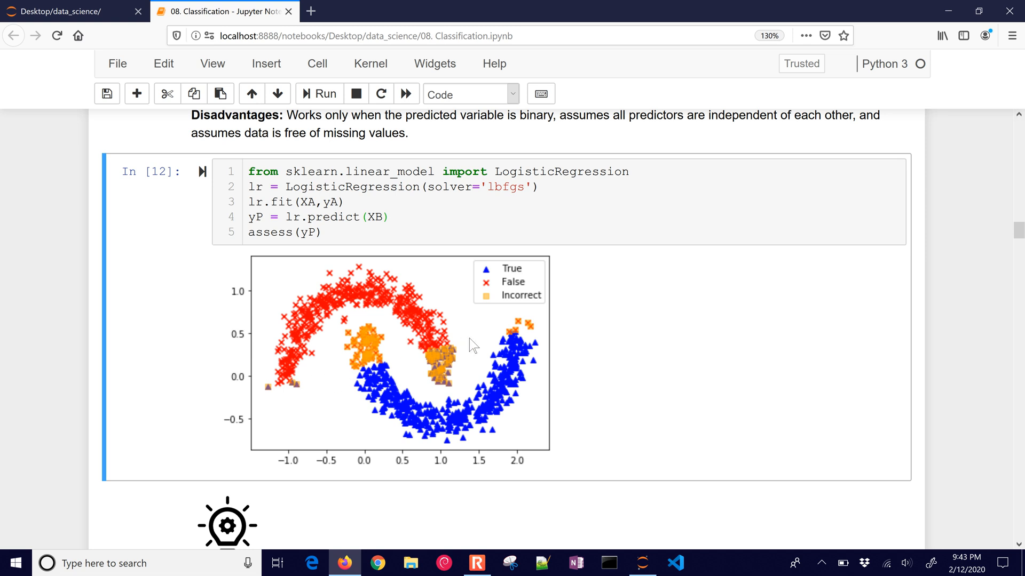
pyautogui.moveTo(363, 338)
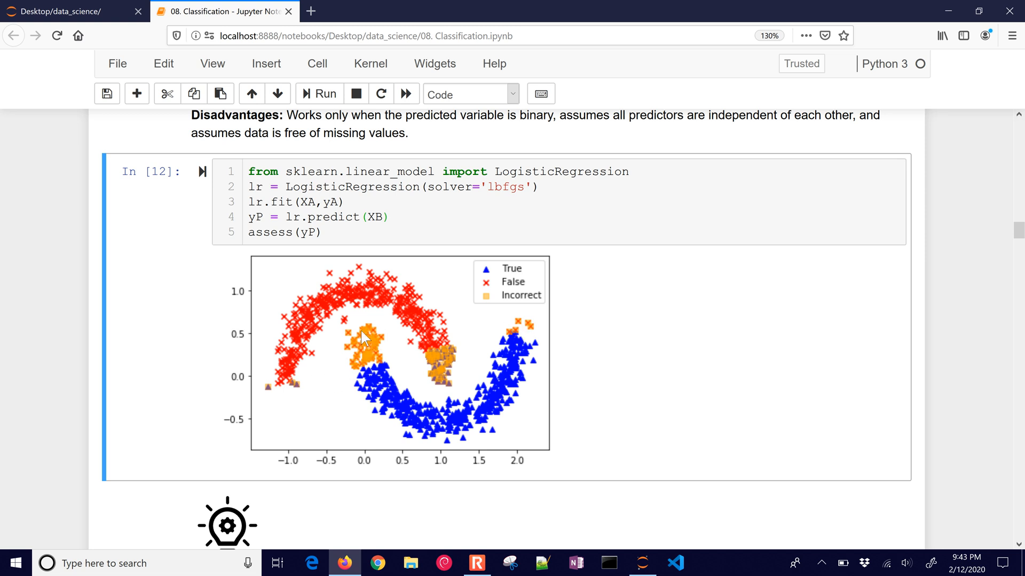
pyautogui.moveTo(308, 396)
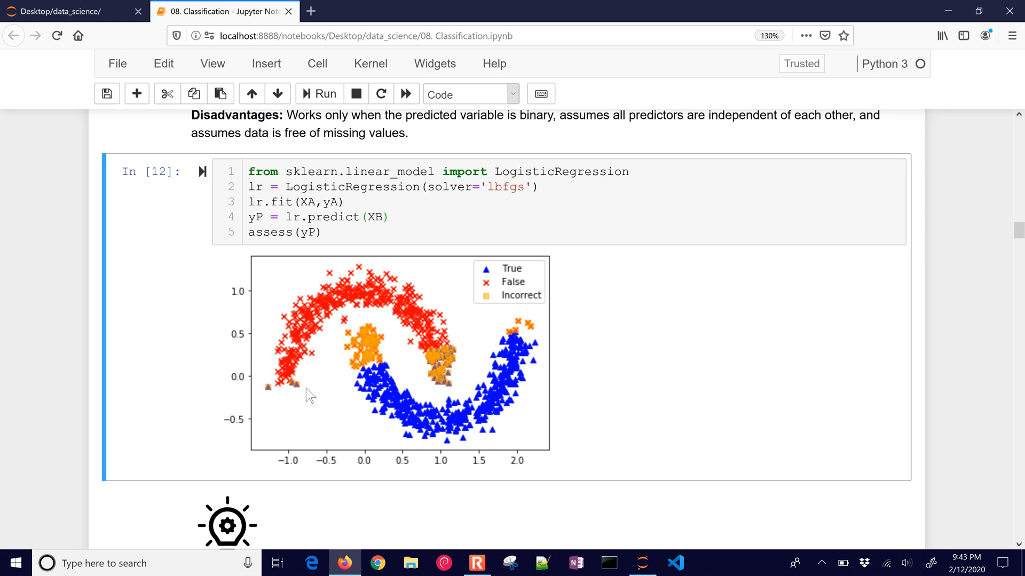
pyautogui.moveTo(345, 396)
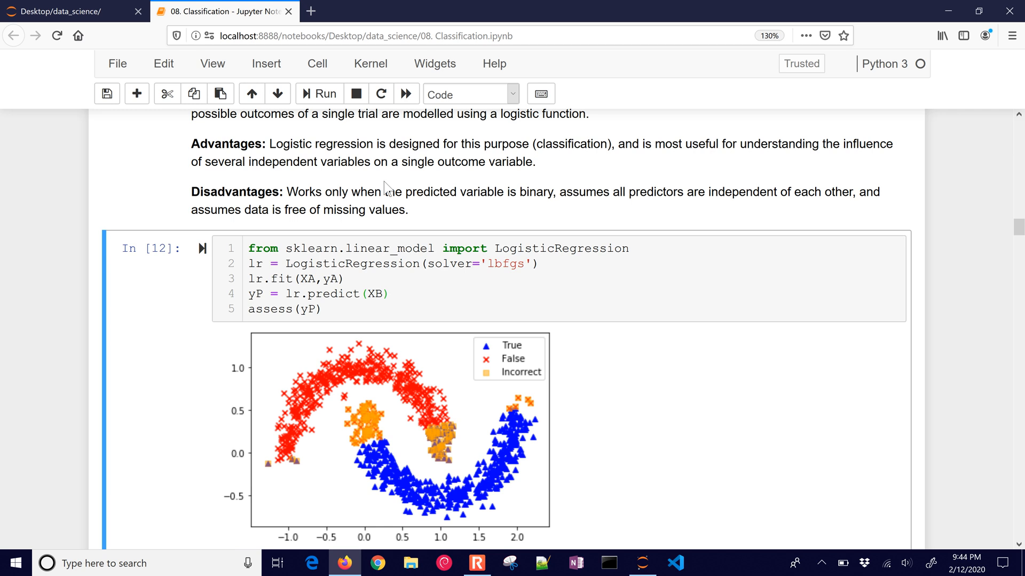
pyautogui.scroll(-3)
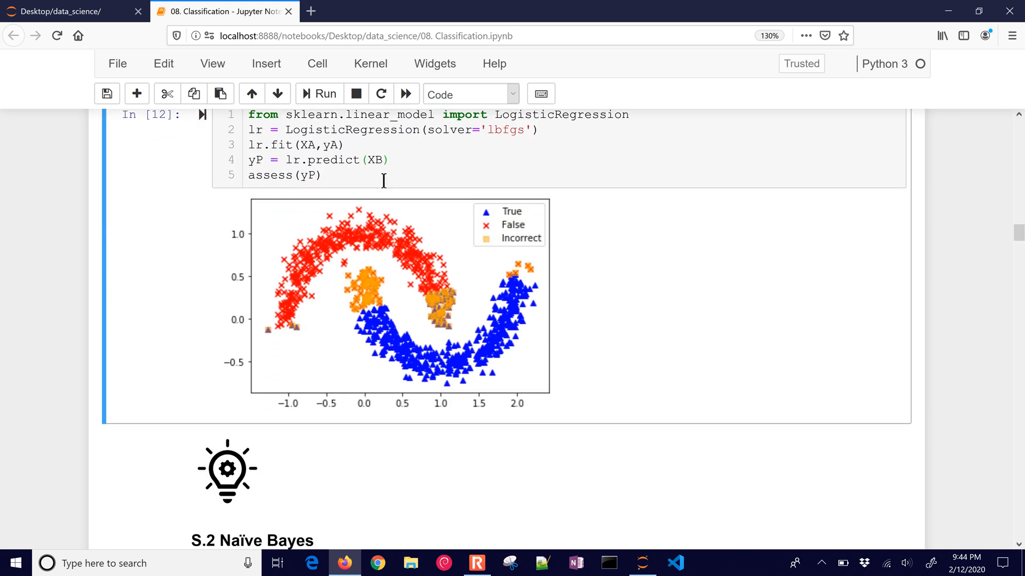
pyautogui.scroll(-3)
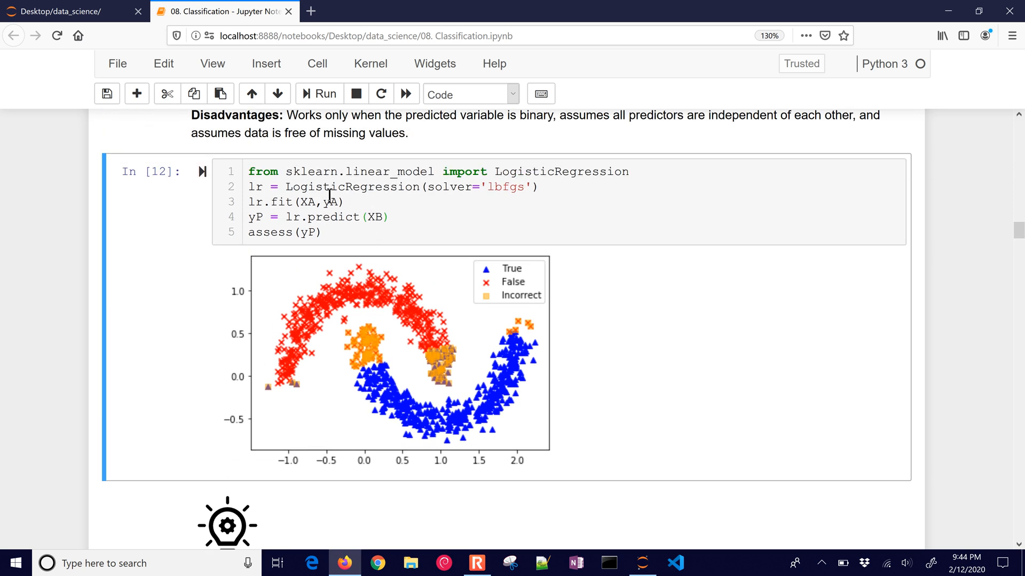
pyautogui.doubleClick(351, 187)
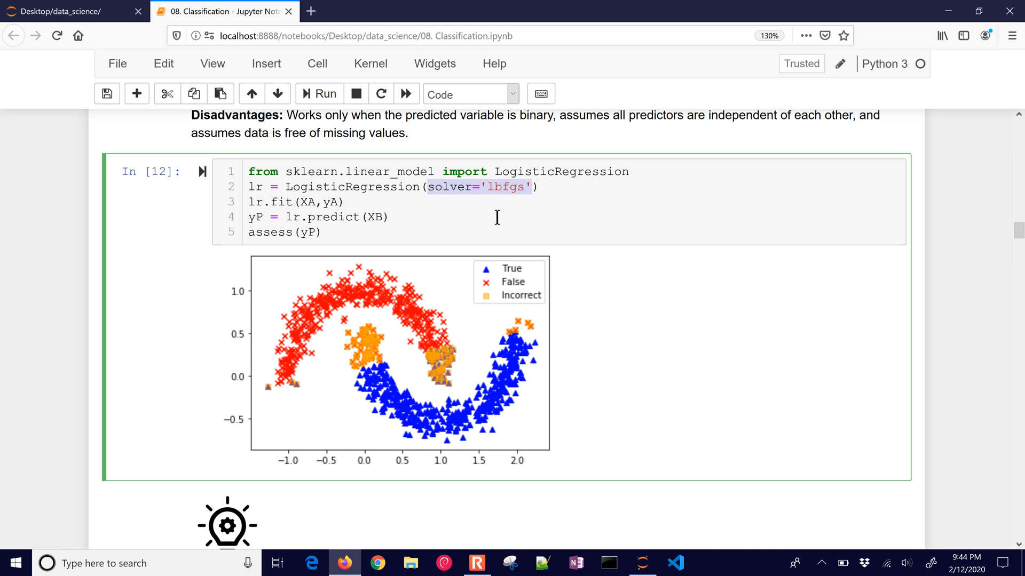
pyautogui.scroll(-3)
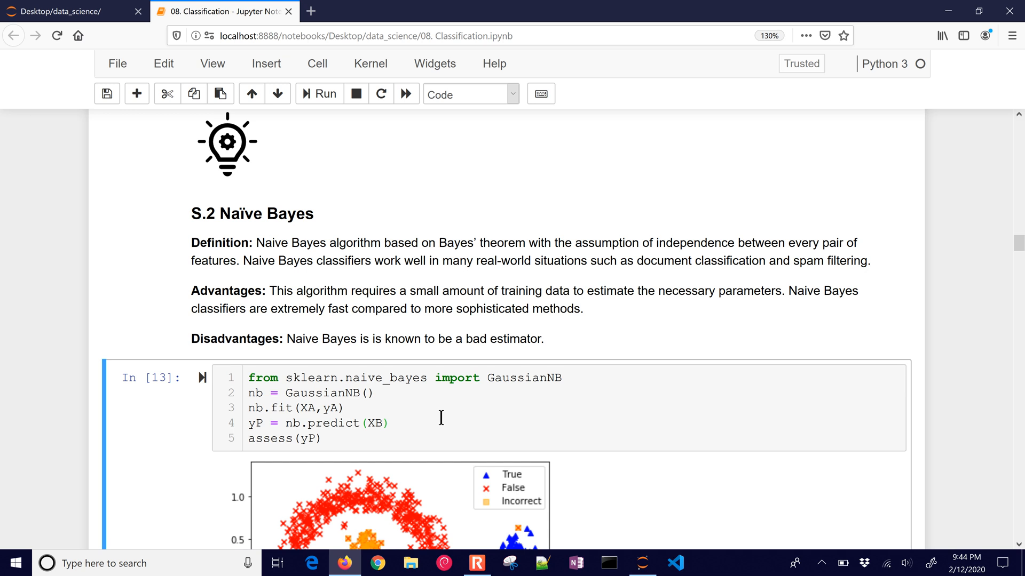
# Step: Run the SGDClassifier cell to plot its True/False/Incorrect predictions on the moons data
pyautogui.scroll(-3)
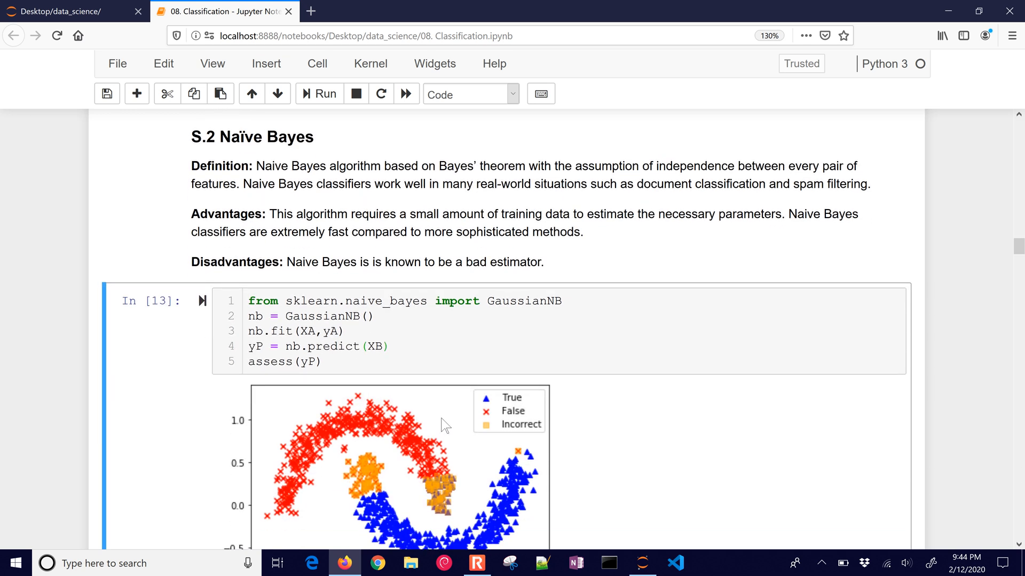
pyautogui.scroll(-3)
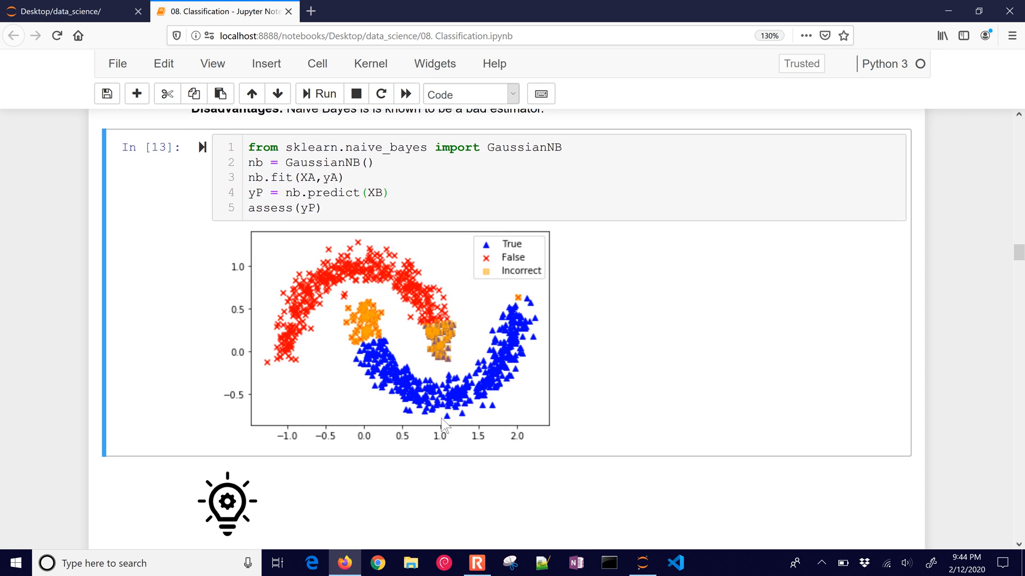
pyautogui.scroll(-3)
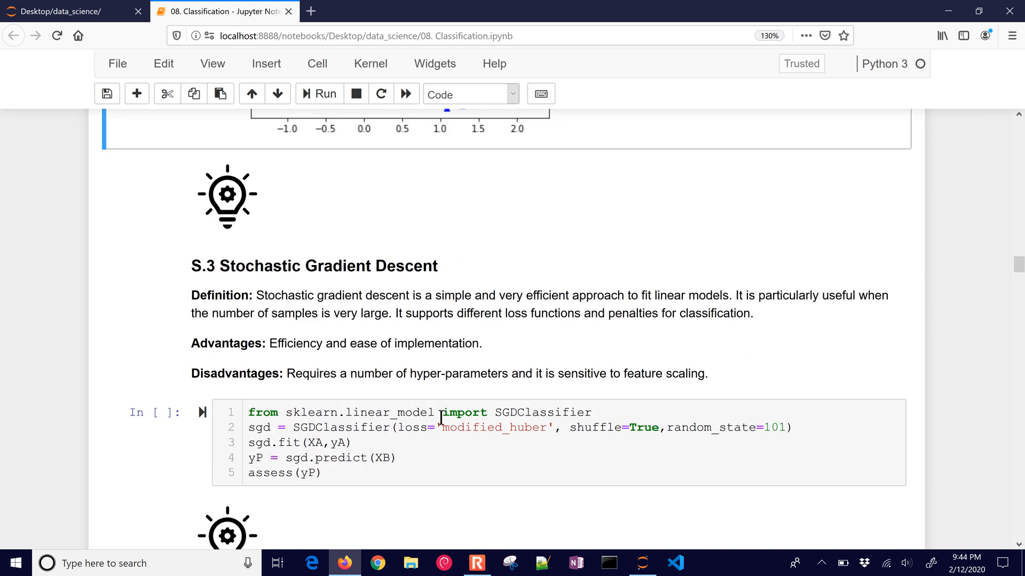
pyautogui.click(319, 94)
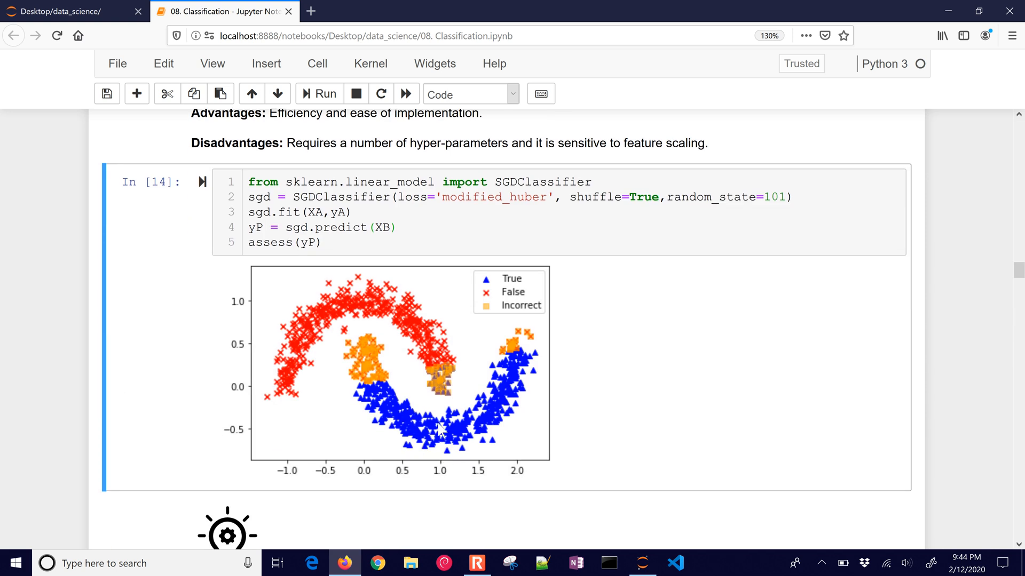
pyautogui.moveTo(628, 239)
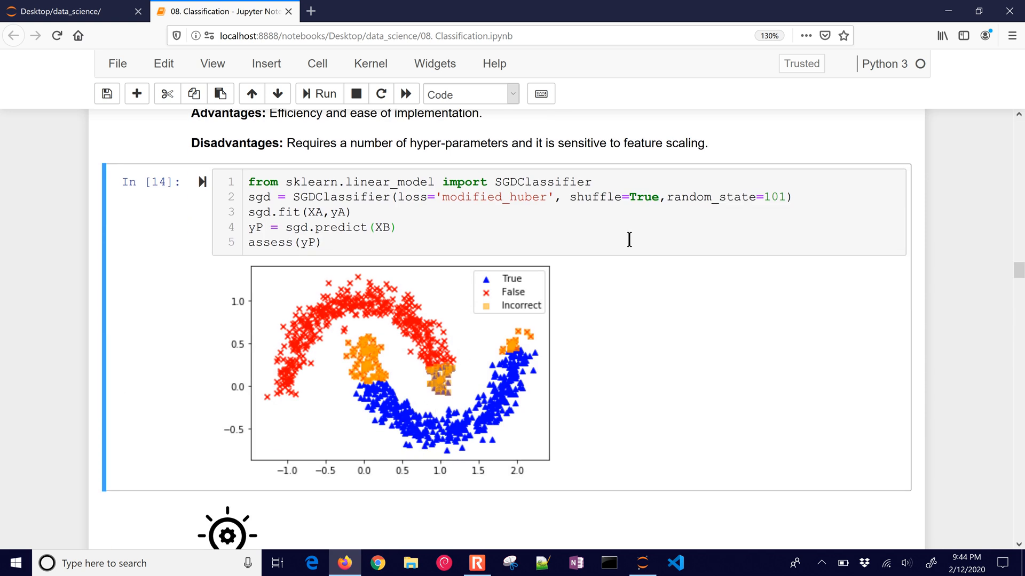
# Step: Run the KNeighborsClassifier cell to plot its moons predictions with no incorrect points
pyautogui.scroll(-3)
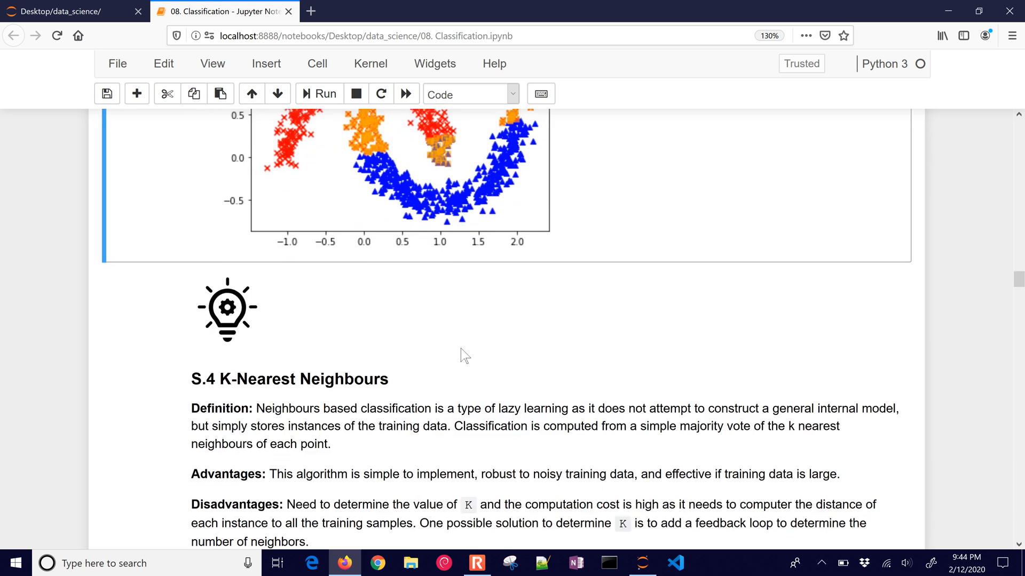
pyautogui.scroll(-3)
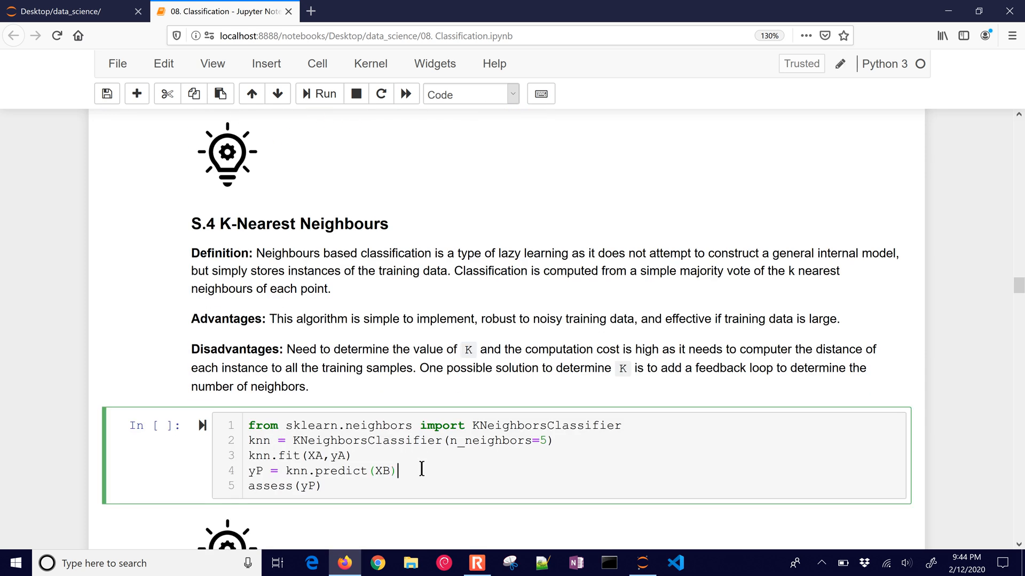
pyautogui.click(319, 94)
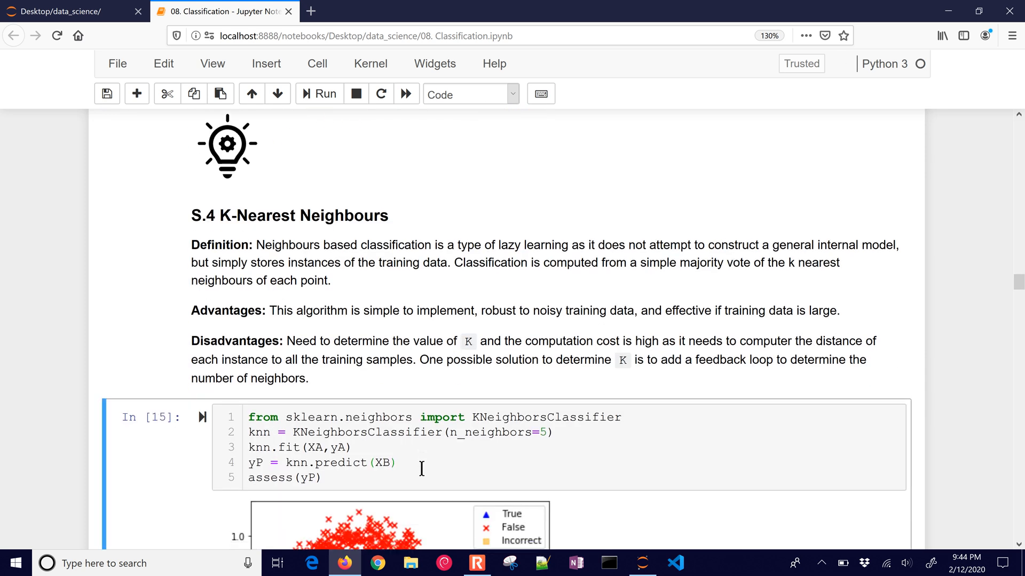
pyautogui.scroll(-3)
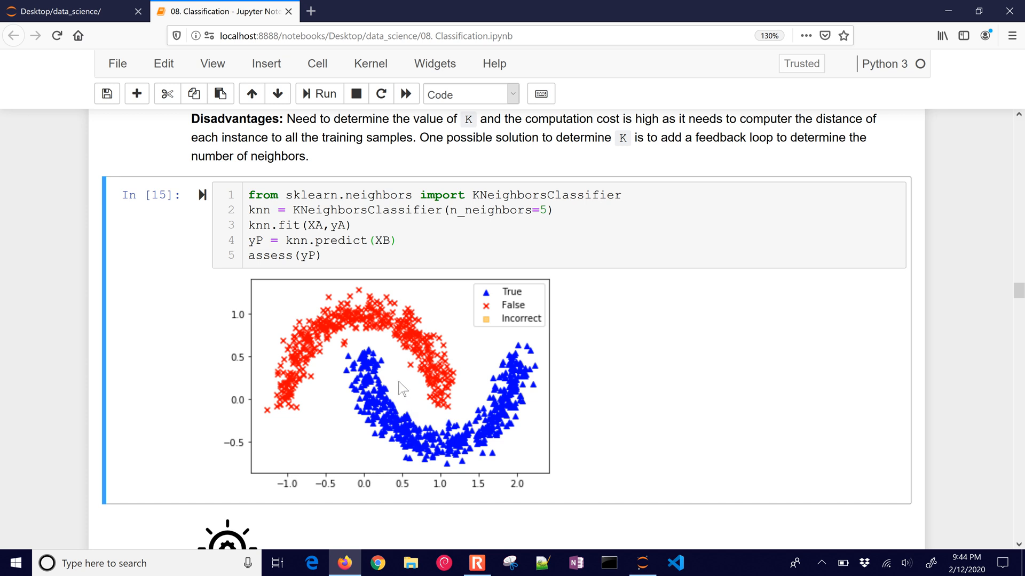
pyautogui.moveTo(456, 286)
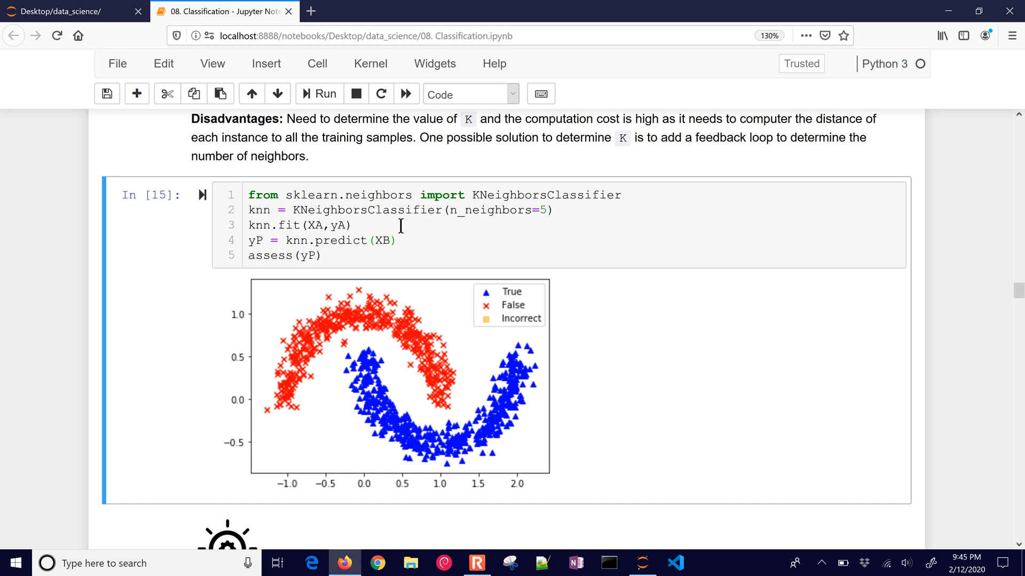
pyautogui.moveTo(438, 420)
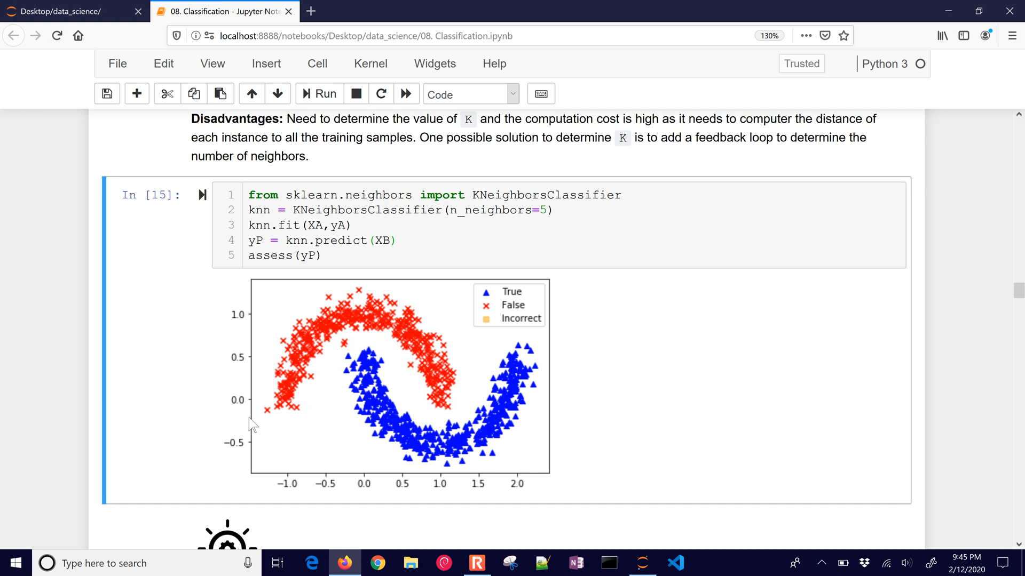
pyautogui.moveTo(436, 408)
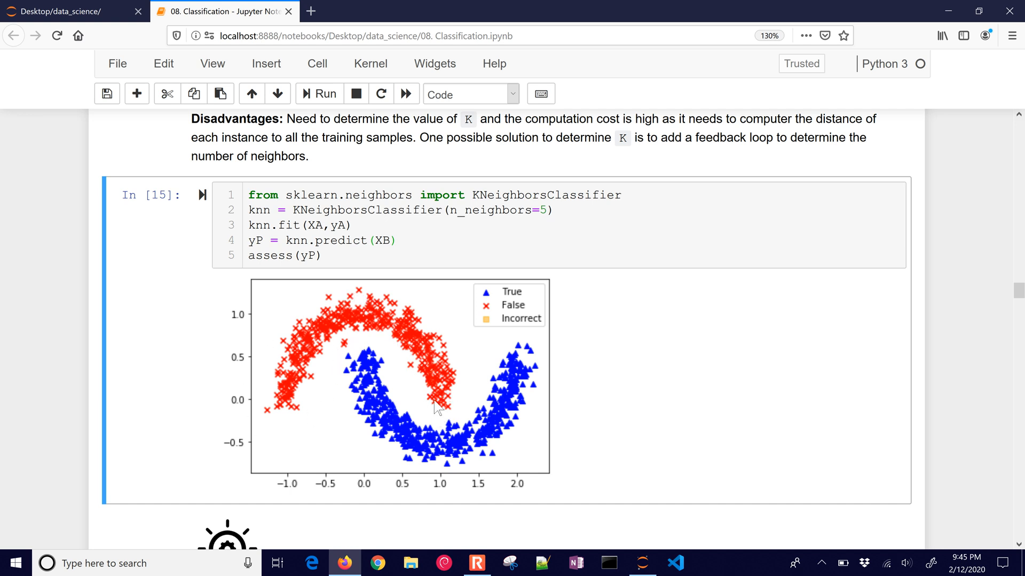
pyautogui.moveTo(442, 415)
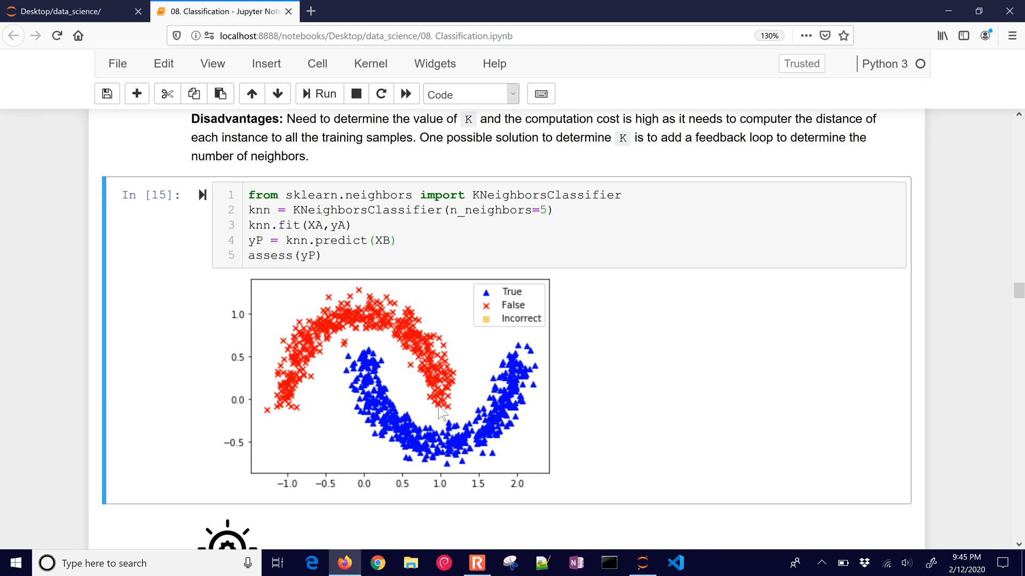
pyautogui.moveTo(441, 413)
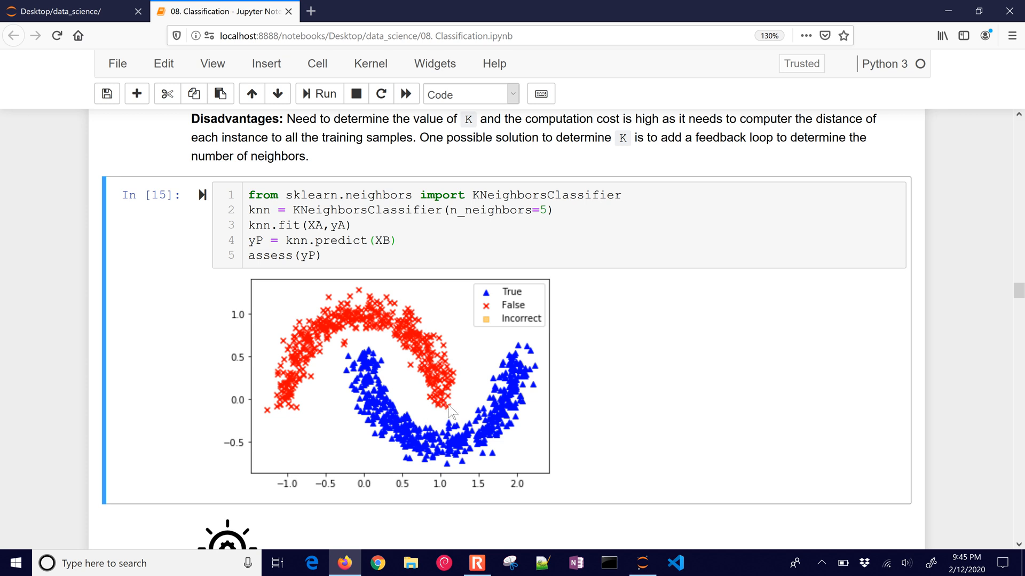
pyautogui.scroll(-3)
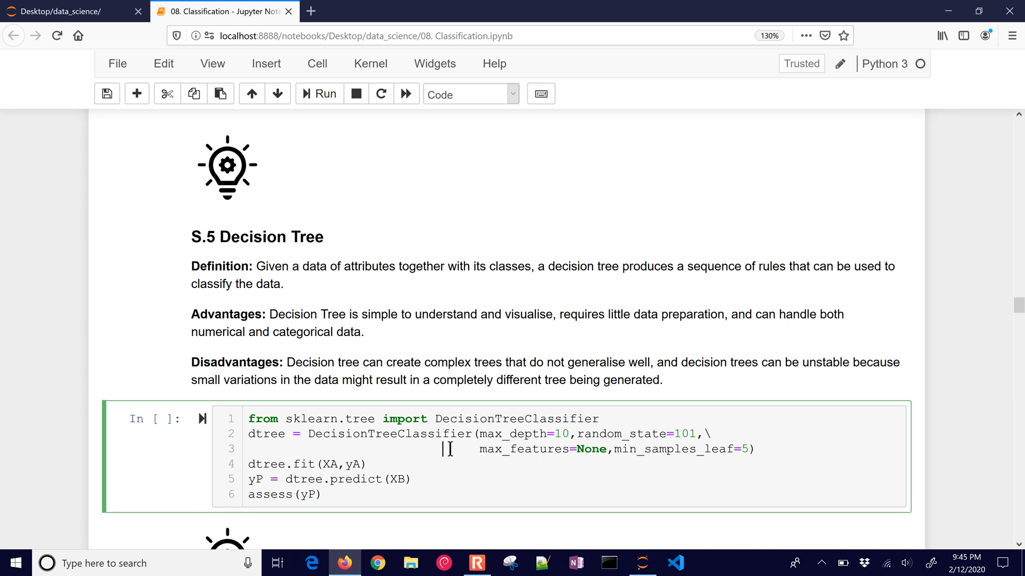
# Step: Run the DecisionTreeClassifier cell to produce its moons prediction plot
pyautogui.click(319, 94)
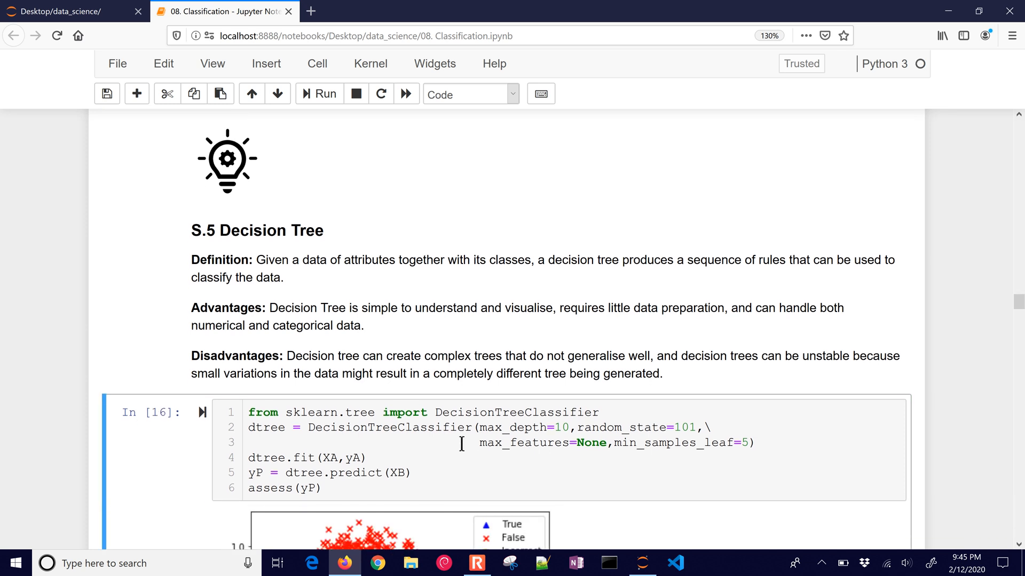
pyautogui.scroll(-3)
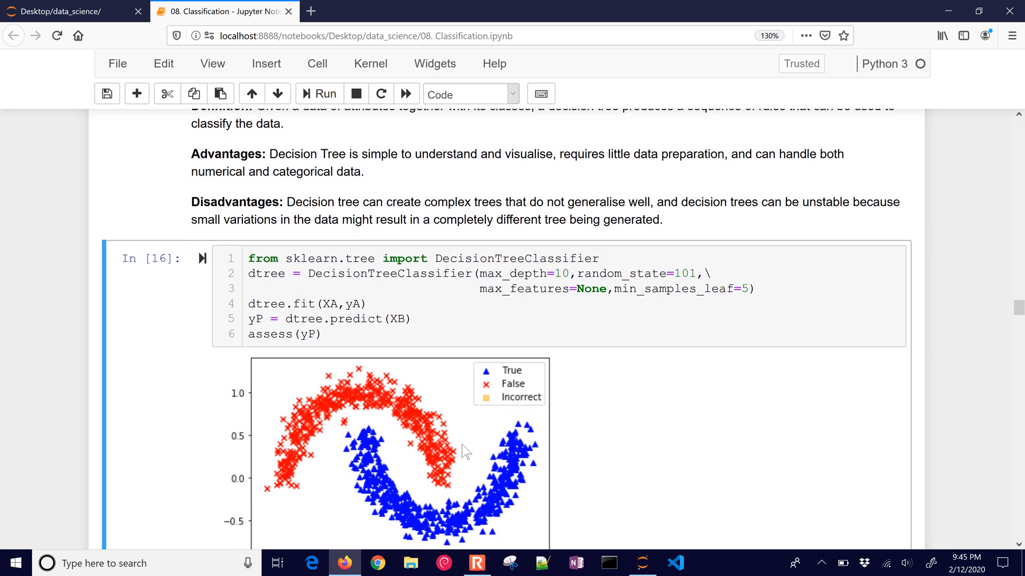
pyautogui.scroll(-3)
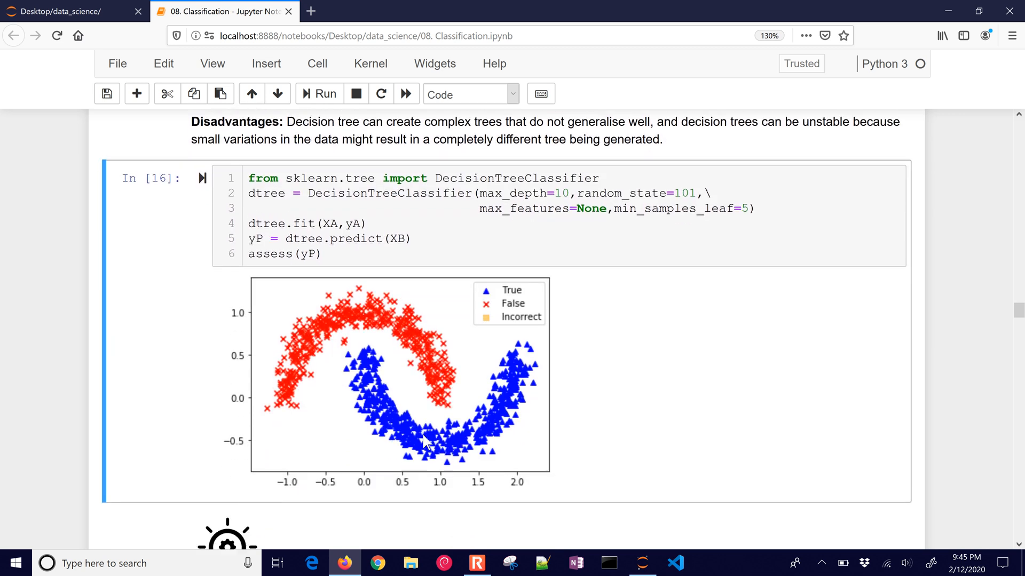
pyautogui.scroll(-3)
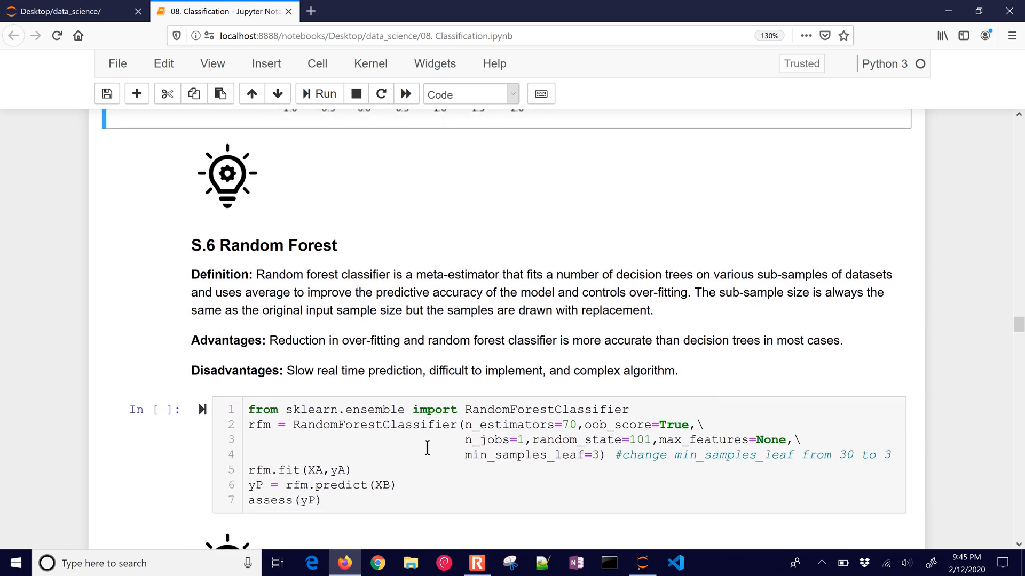
# Step: Run the RandomForestClassifier cell to produce its moons prediction plot
pyautogui.click(319, 94)
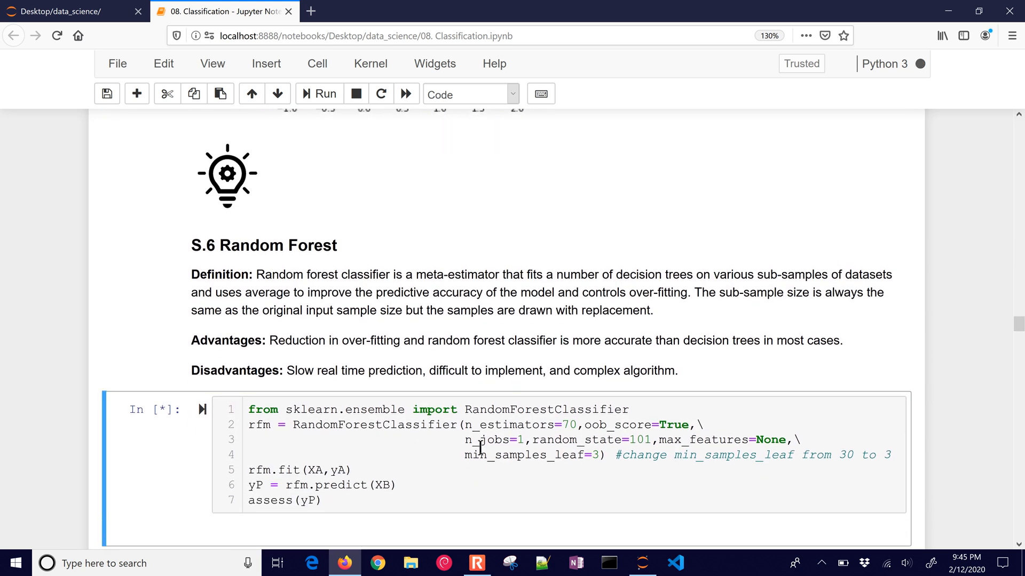
pyautogui.click(319, 94)
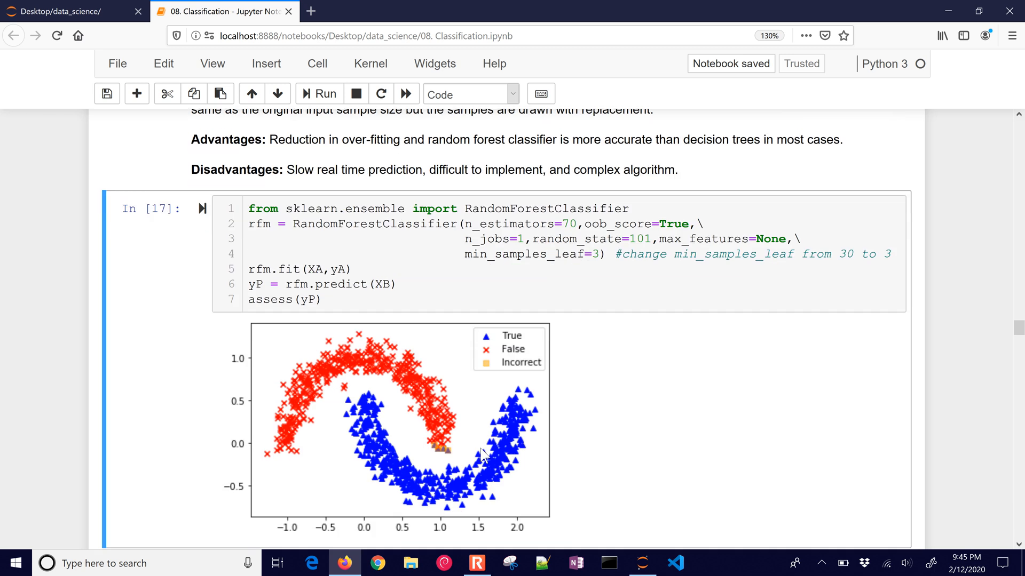
pyautogui.scroll(-3)
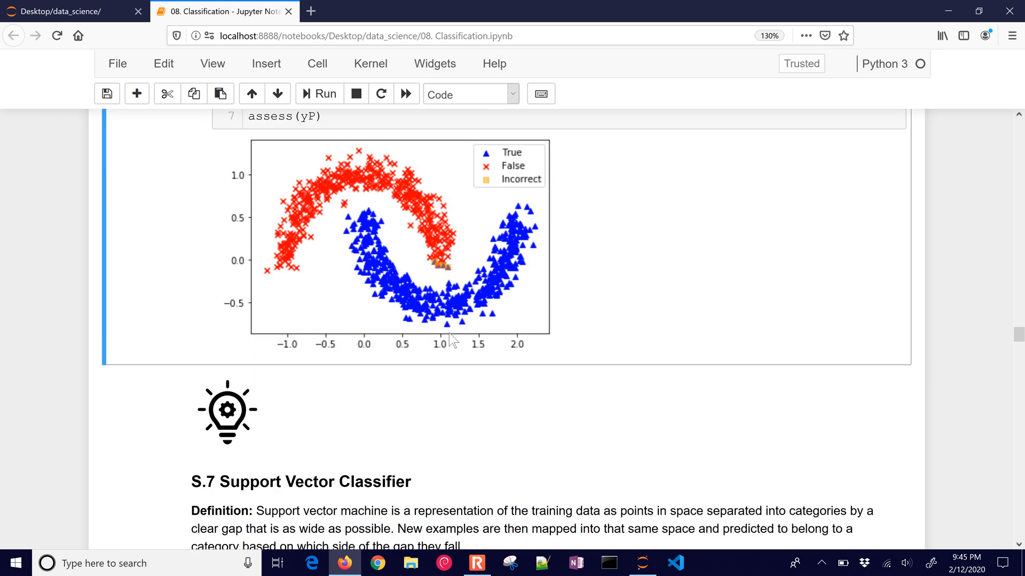
pyautogui.scroll(-3)
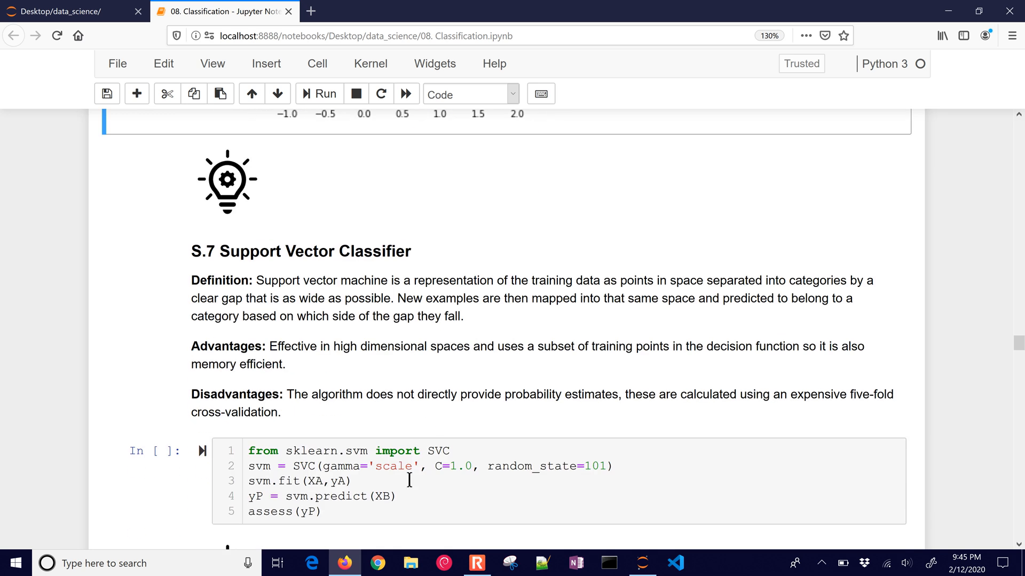
# Step: Run the Support Vector Classifier cell and view its moons prediction plot
pyautogui.click(319, 94)
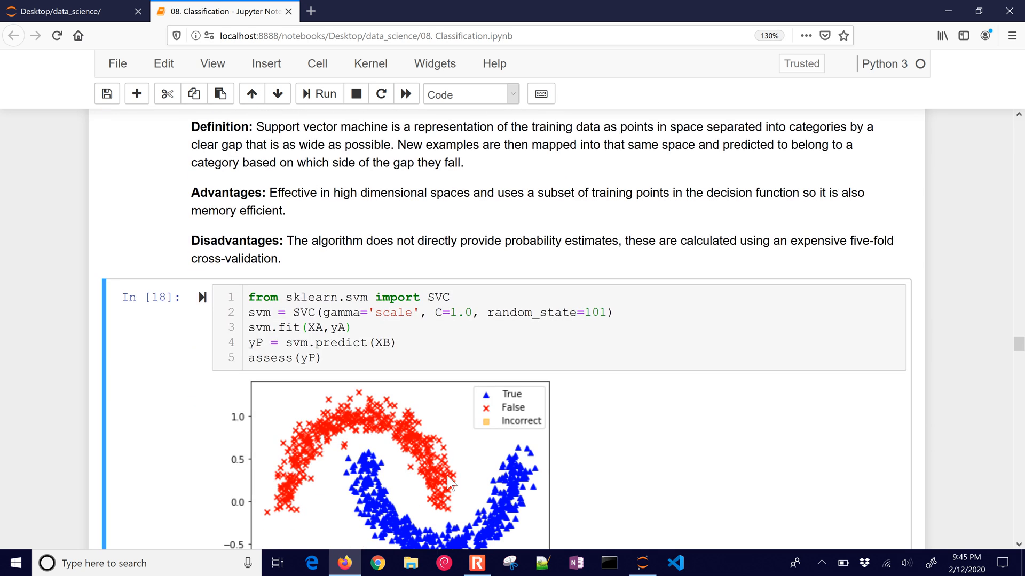
pyautogui.scroll(-3)
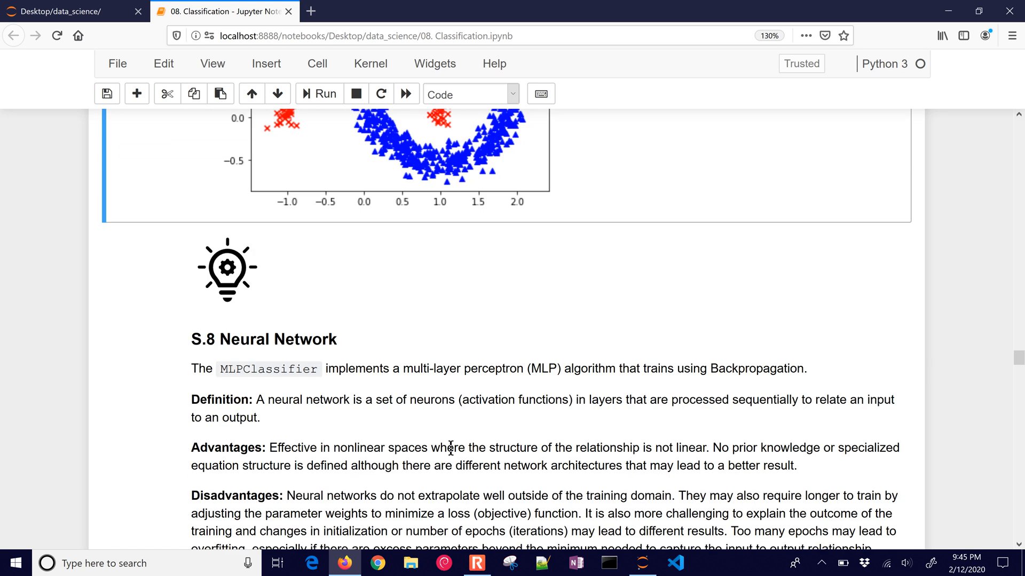
pyautogui.scroll(-3)
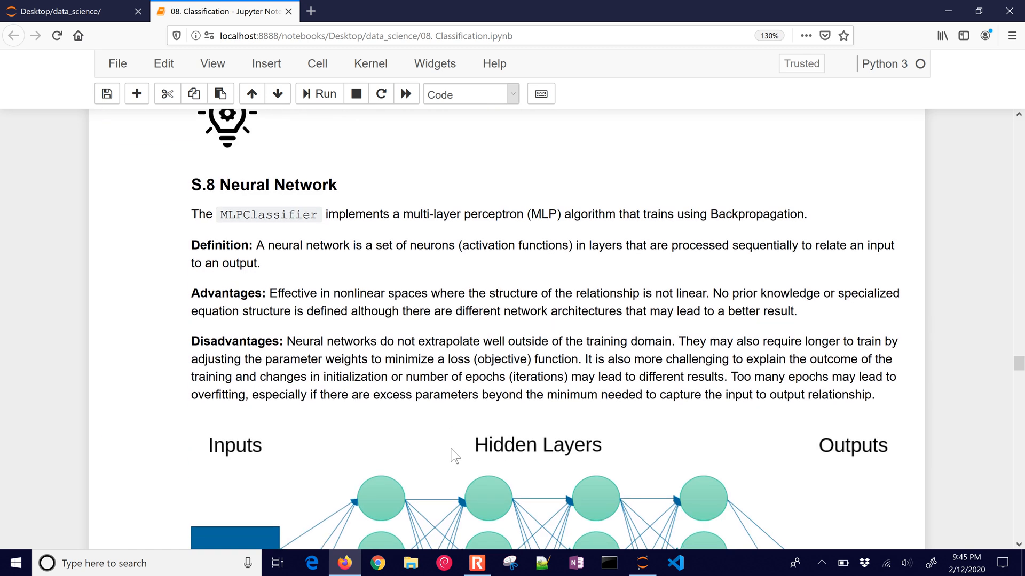
pyautogui.scroll(-3)
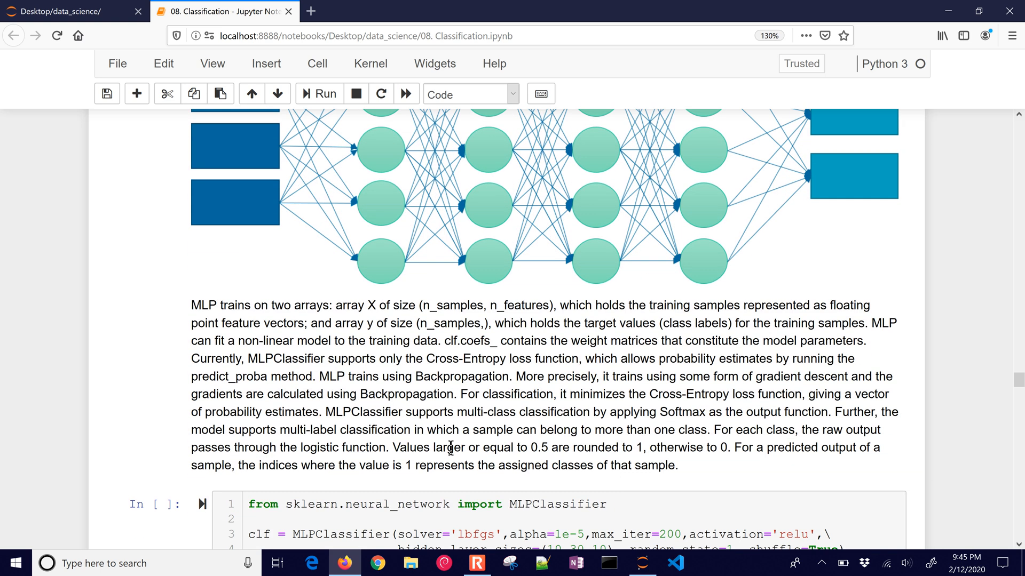
pyautogui.scroll(-3)
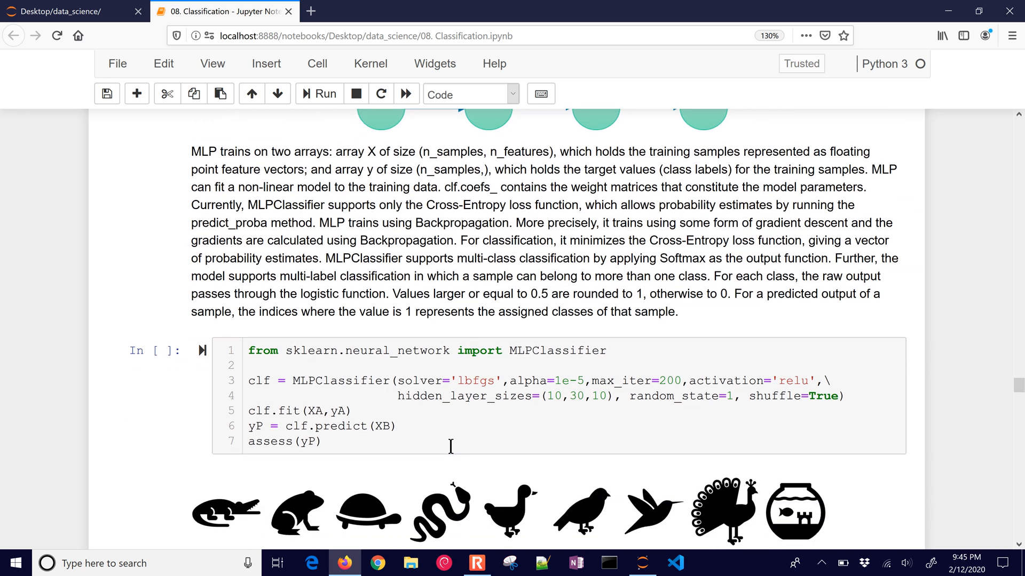
# Step: Run the MLPClassifier cell and show its True, False and Incorrect prediction plot
pyautogui.click(318, 94)
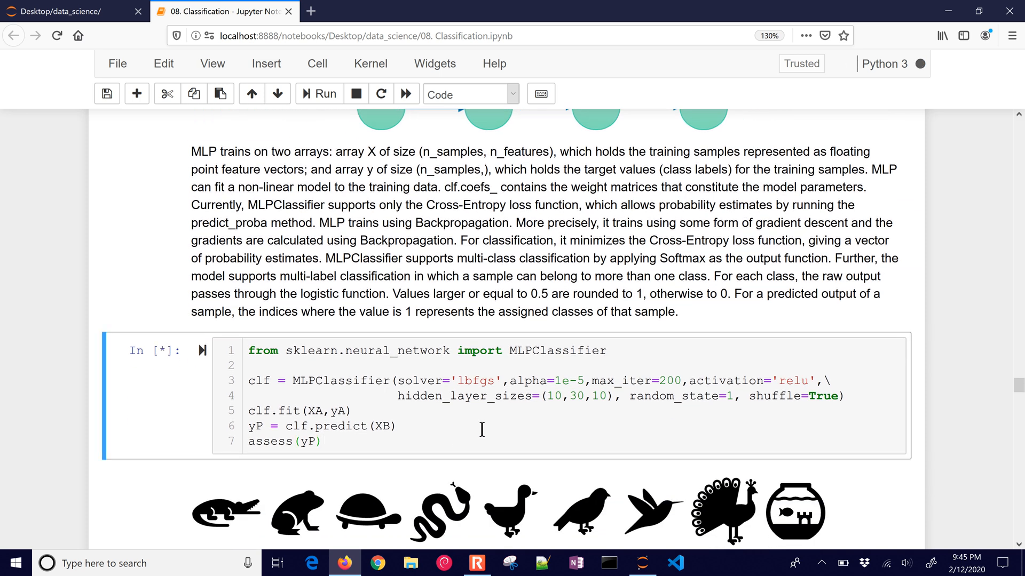
pyautogui.click(318, 94)
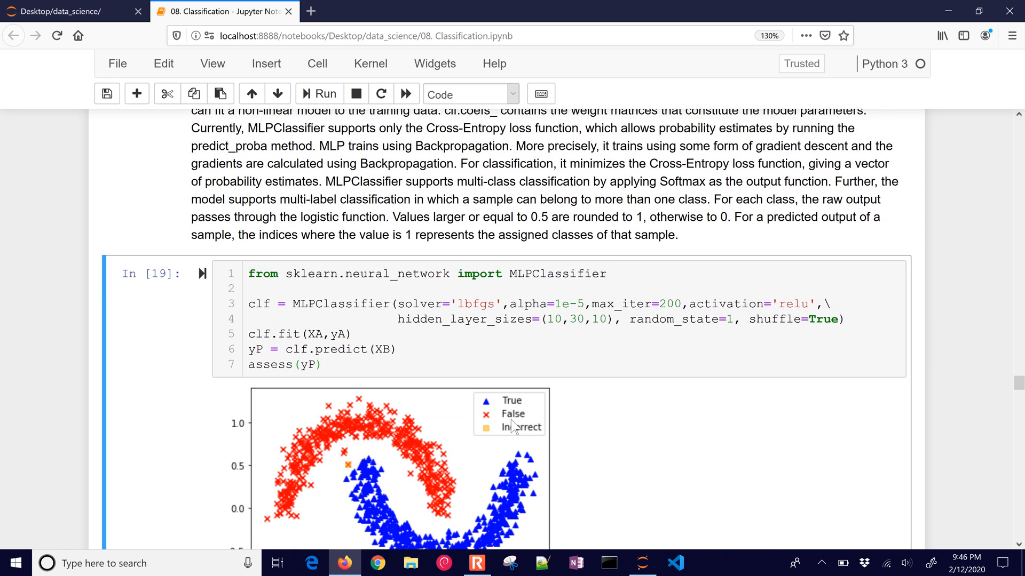
pyautogui.scroll(-3)
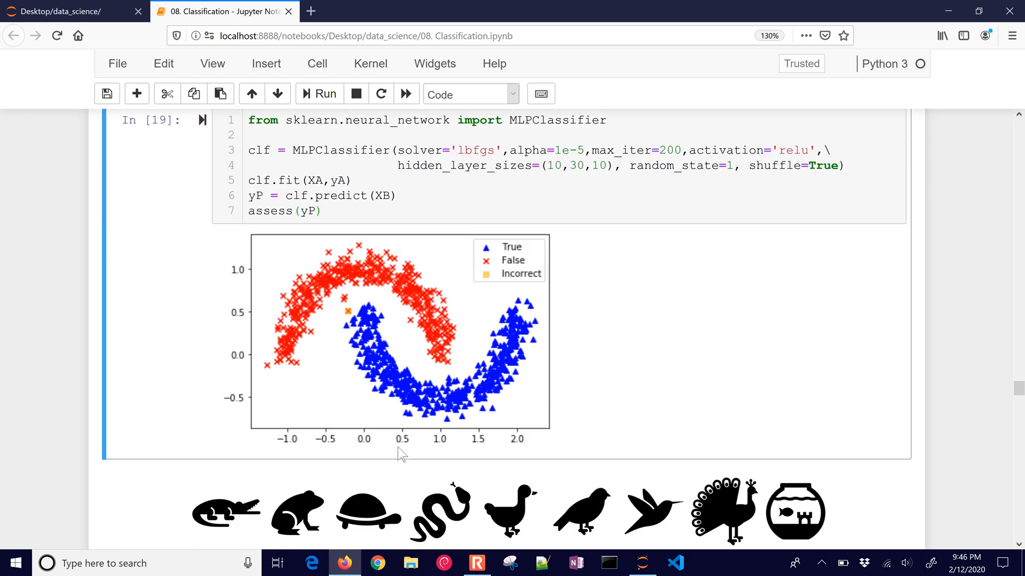
pyautogui.moveTo(478, 374)
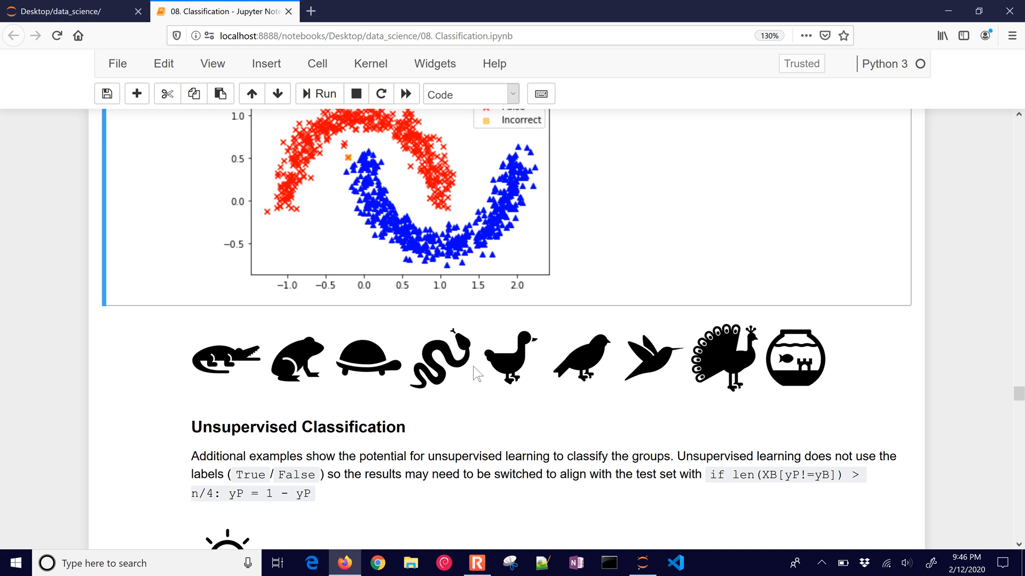
# Step: Run the K-Means clustering cell, mark the label-swap line and show its plot with incorrect points
pyautogui.scroll(-3)
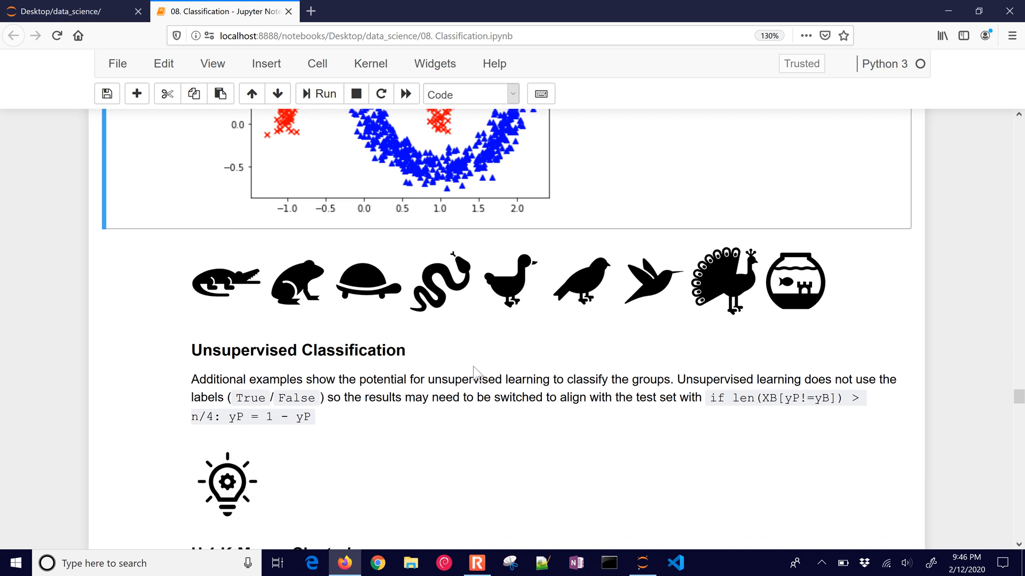
pyautogui.scroll(-3)
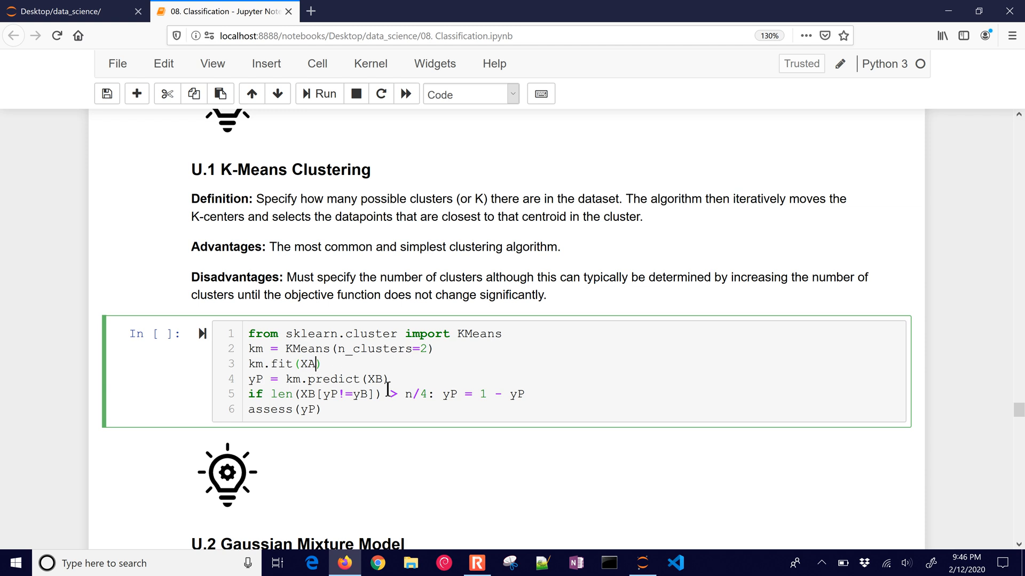
pyautogui.write(',')
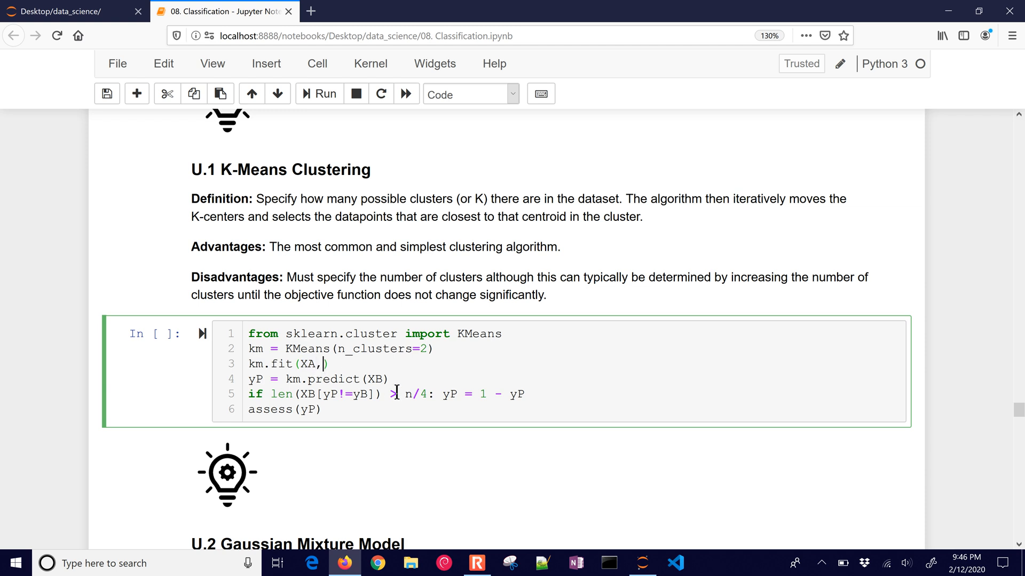
pyautogui.write('yA')
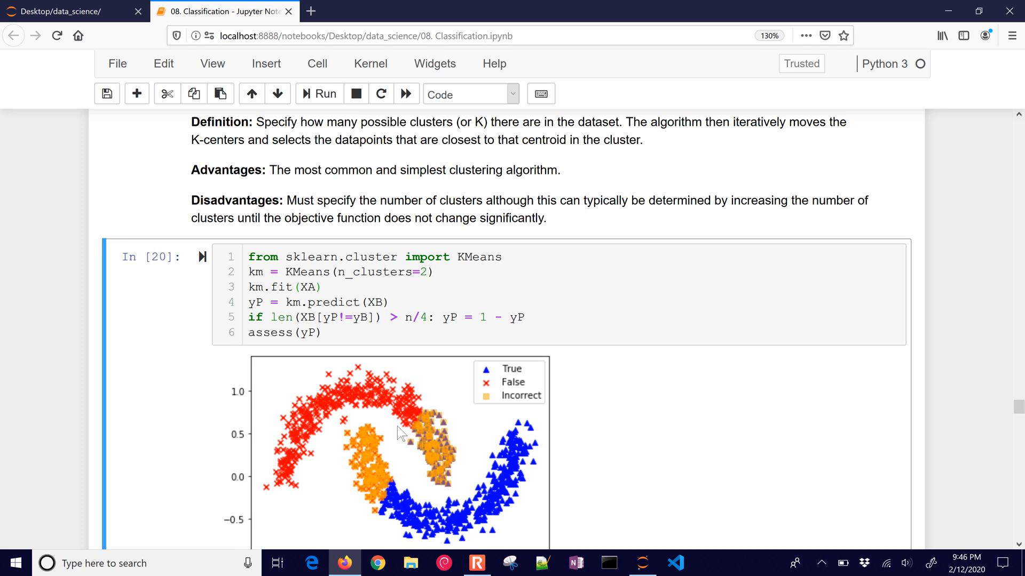
pyautogui.click(249, 317)
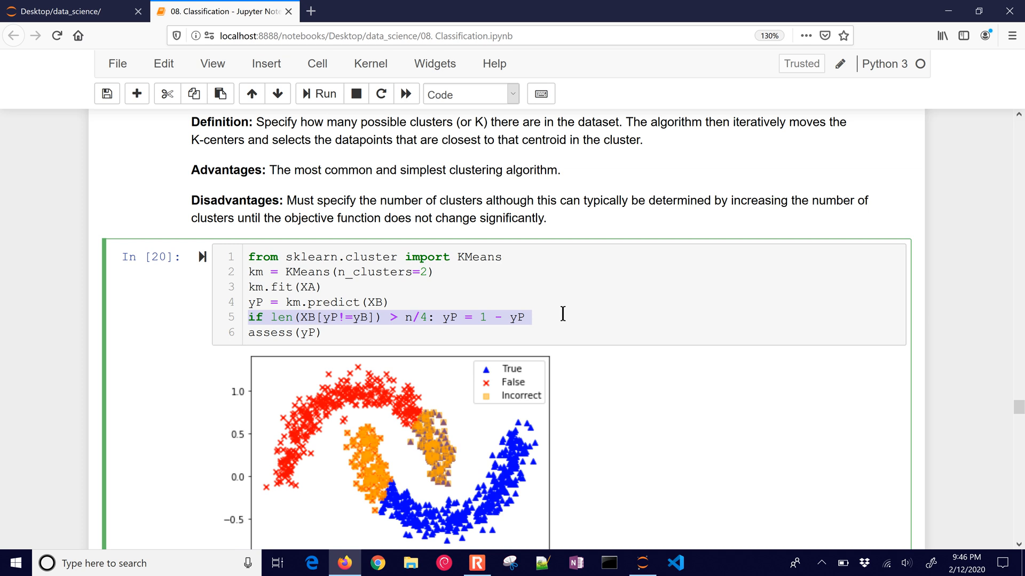
pyautogui.scroll(-3)
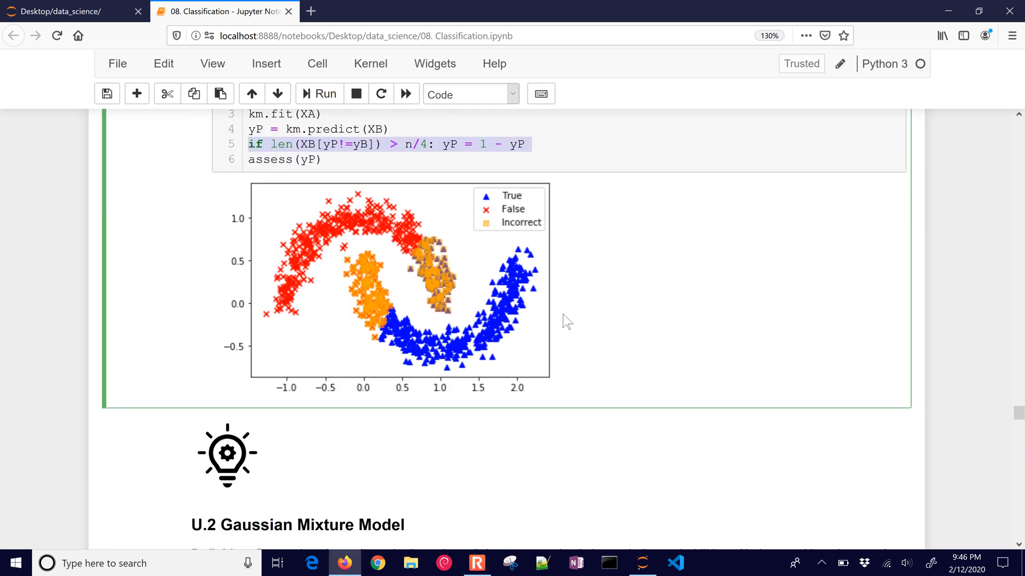
# Step: Run the Gaussian Mixture Model cell, point out the probability rounding and show its plot
pyautogui.scroll(-3)
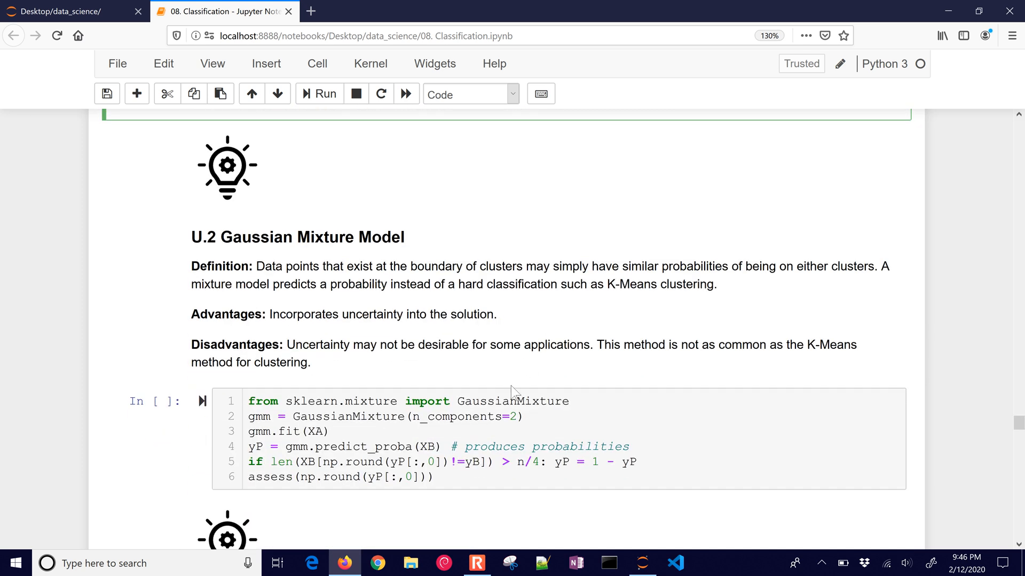
pyautogui.click(511, 431)
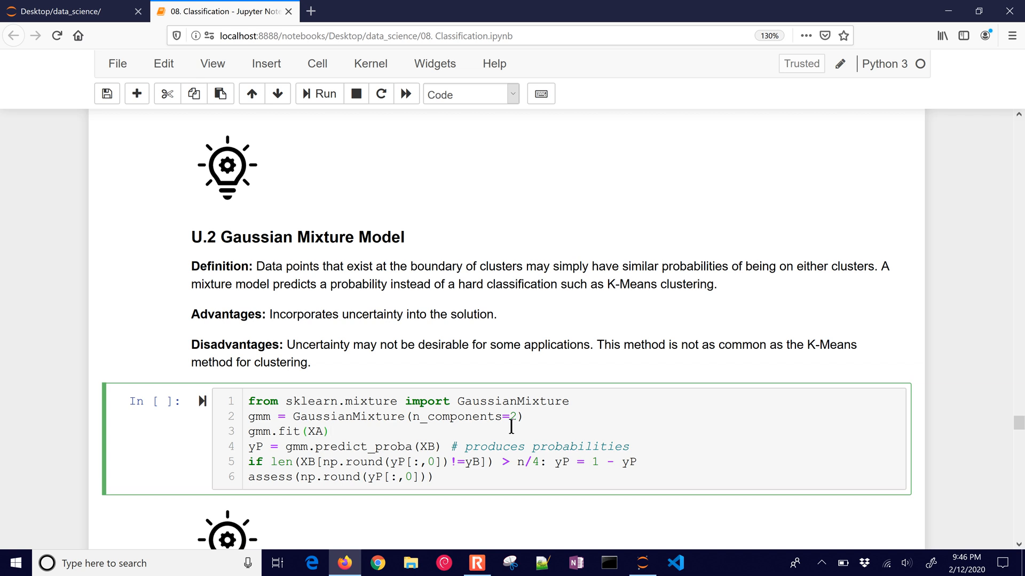
pyautogui.click(318, 94)
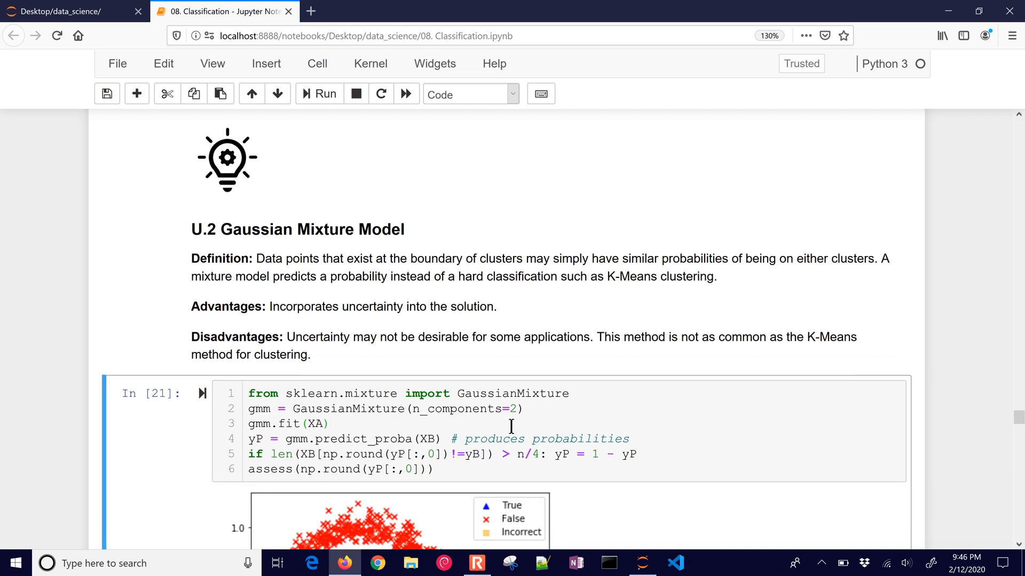
pyautogui.scroll(-3)
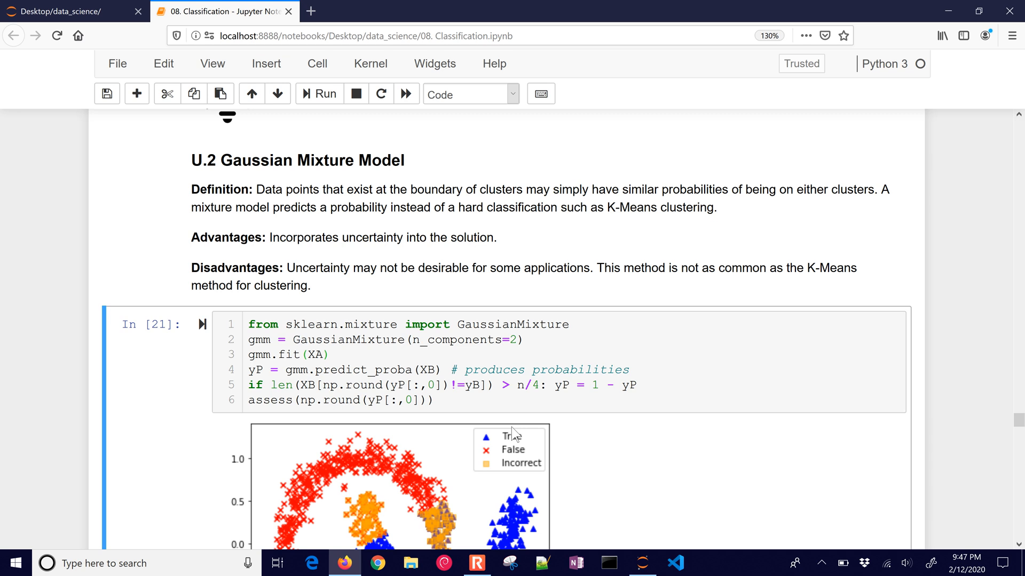
pyautogui.click(373, 385)
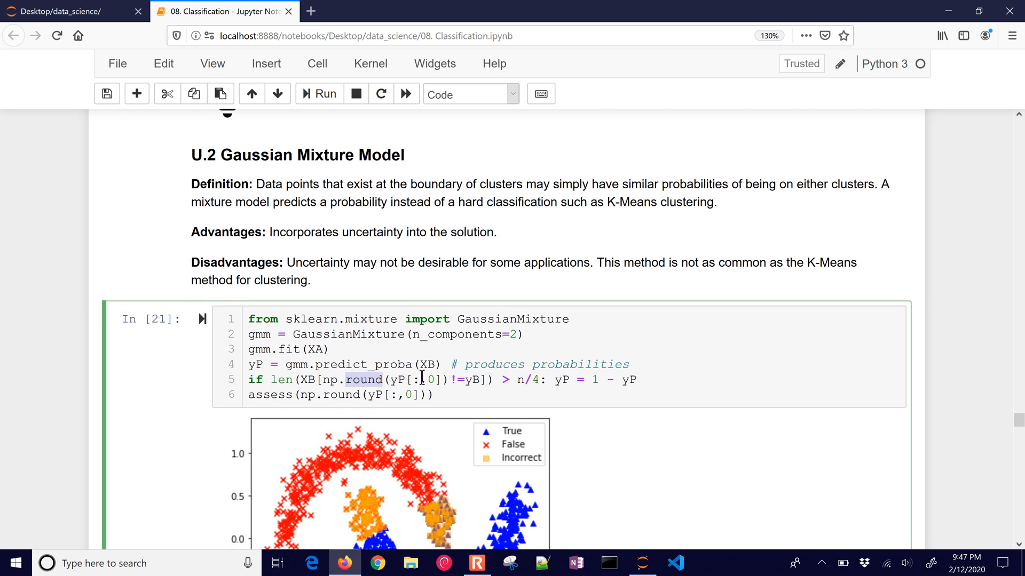
pyautogui.scroll(-3)
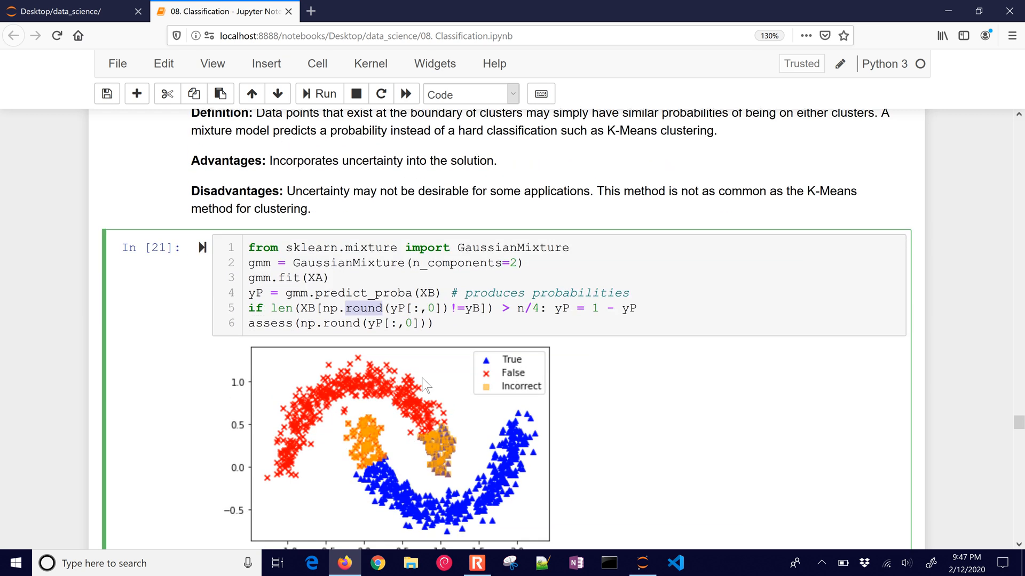
pyautogui.moveTo(426, 412)
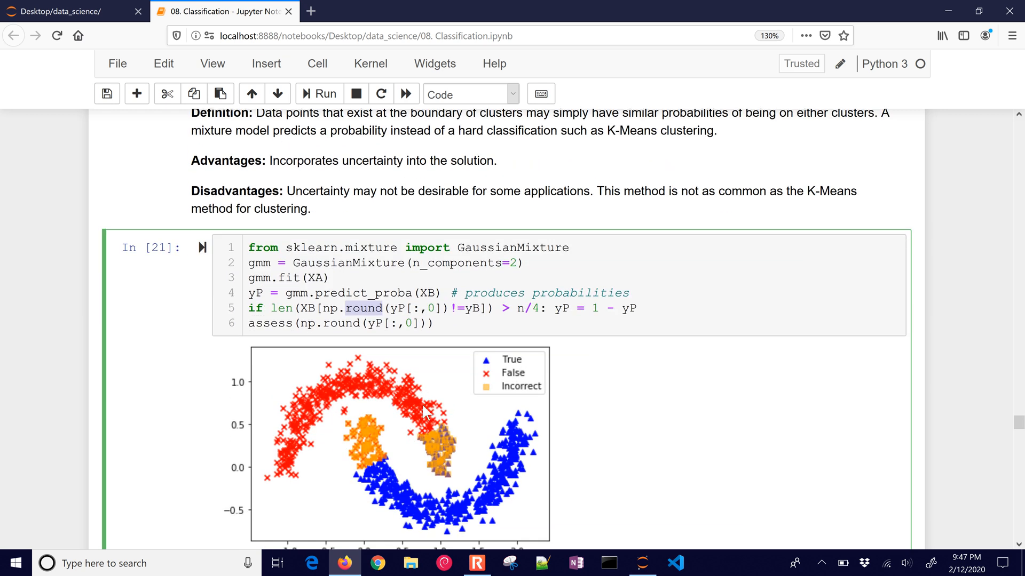
pyautogui.moveTo(455, 398)
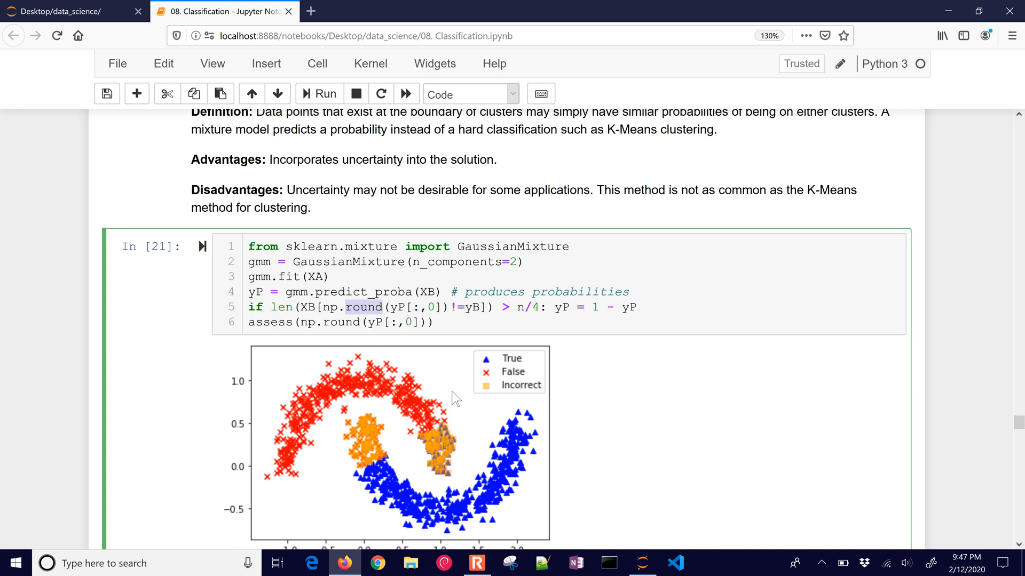
pyautogui.scroll(-3)
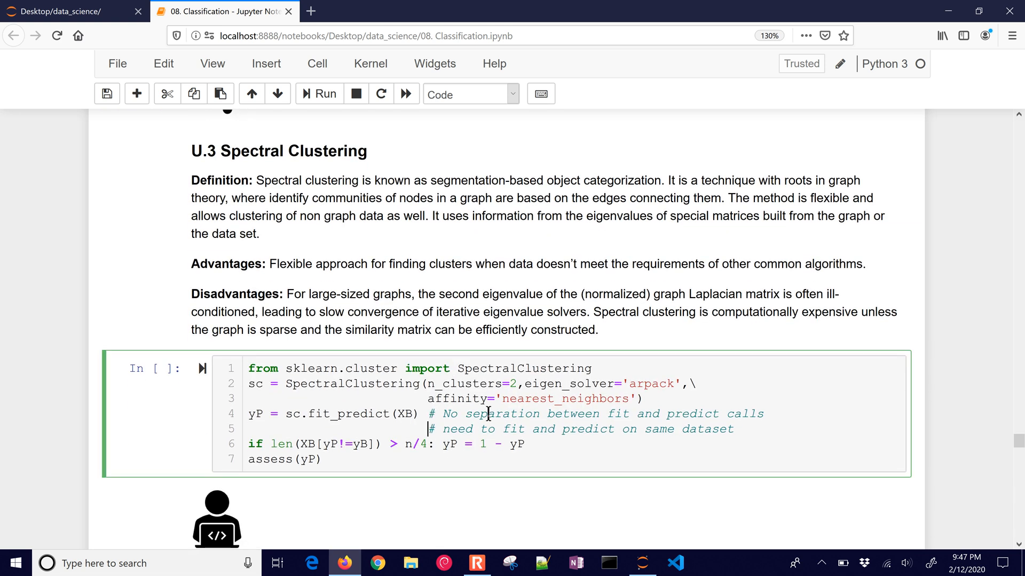
# Step: Run the Spectral Clustering cell, highlight the fit_predict call and show its prediction plot
pyautogui.click(318, 94)
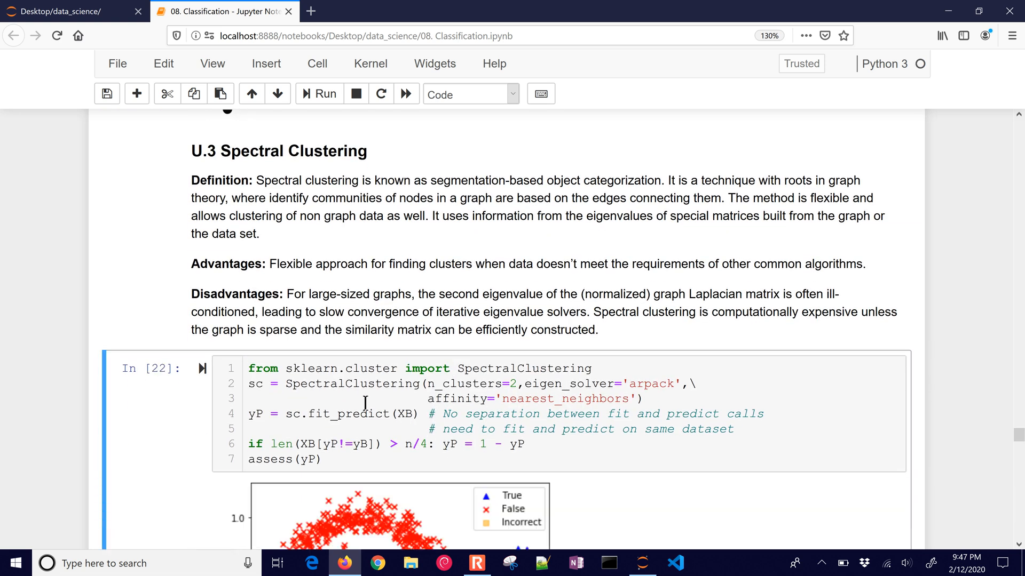
pyautogui.doubleClick(348, 413)
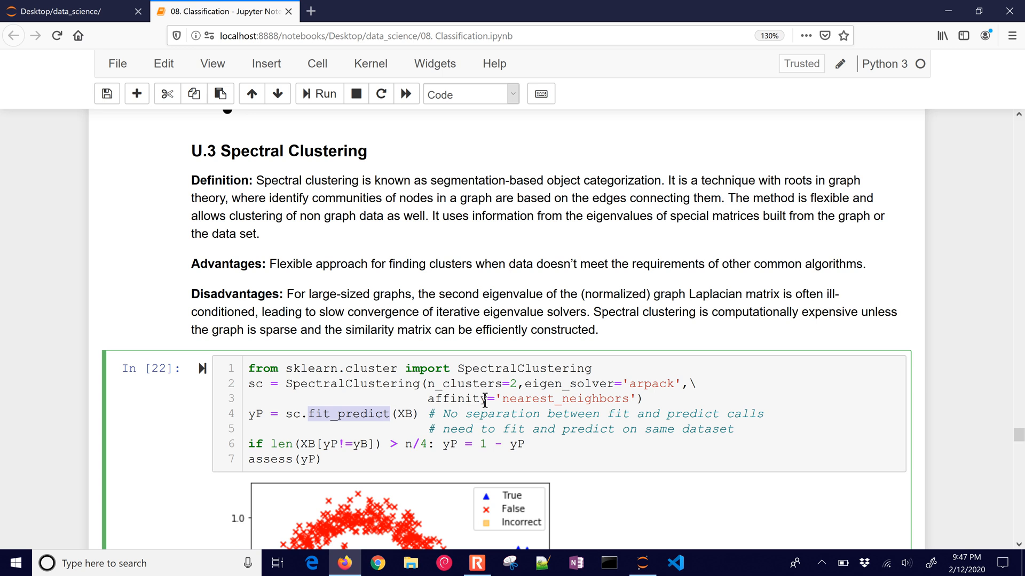
pyautogui.scroll(-3)
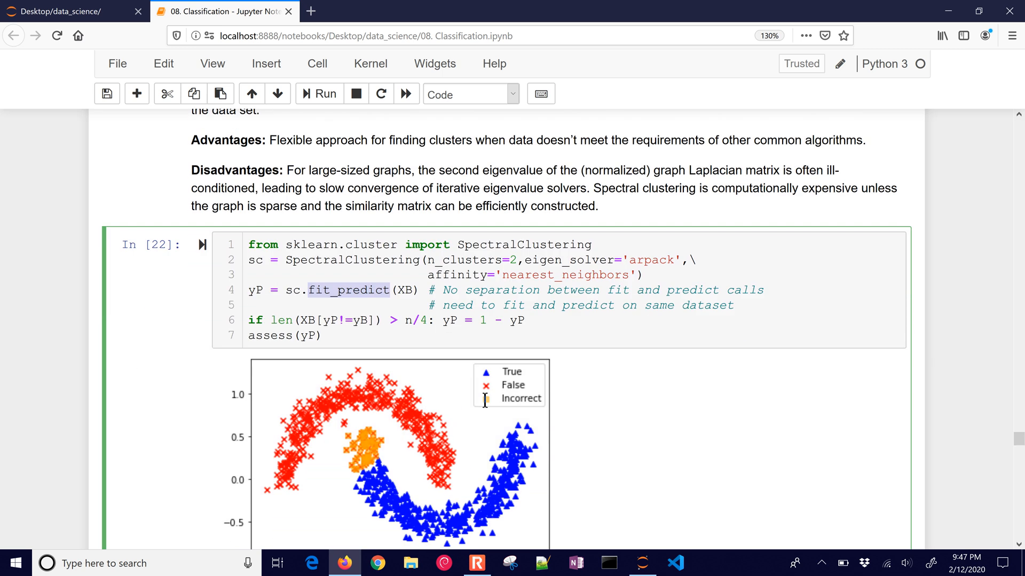
pyautogui.scroll(-3)
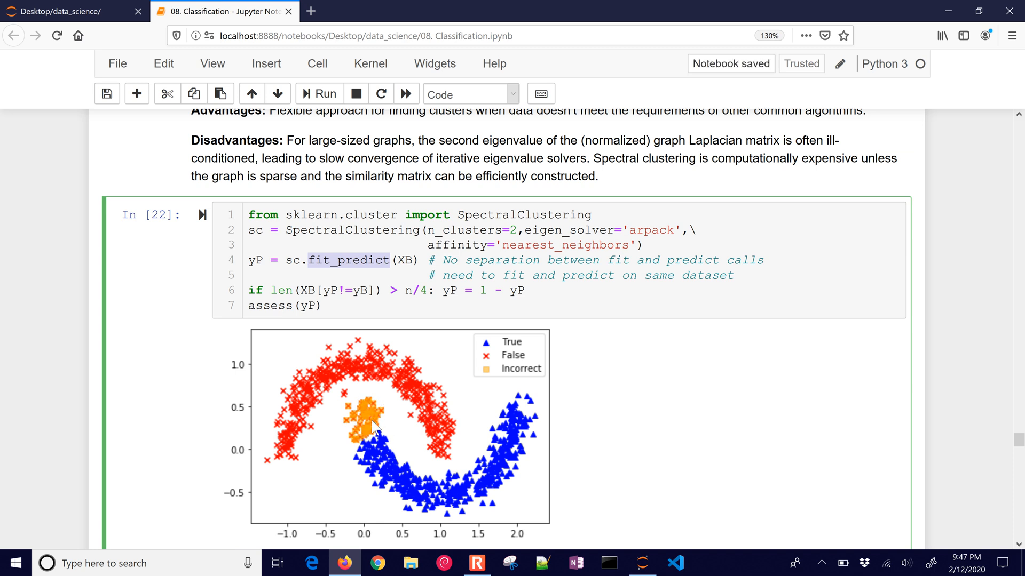
pyautogui.scroll(-3)
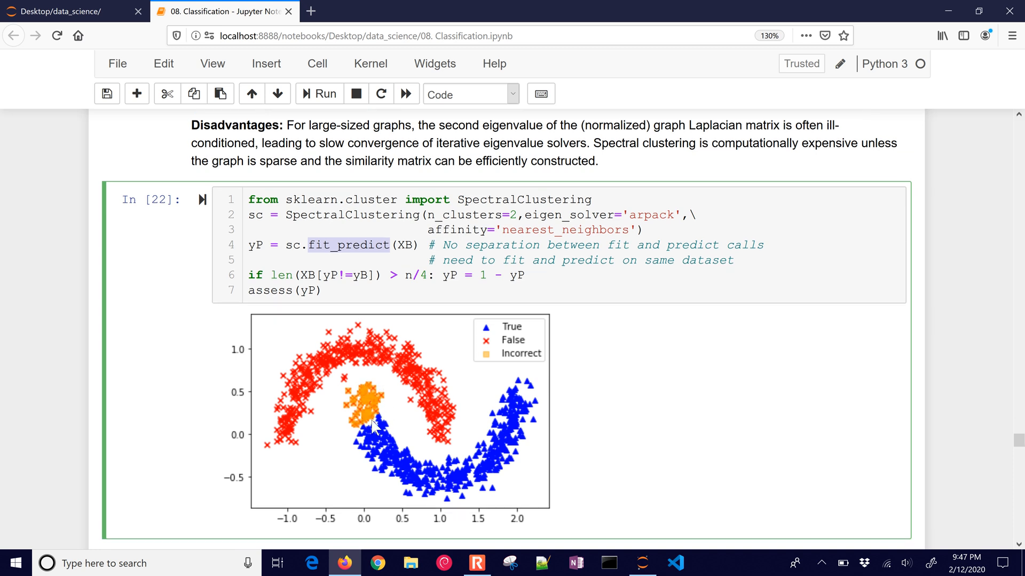
# Step: Start the TCLab data-collection cell so it connects to the Arduino and prints readings
pyautogui.scroll(-3)
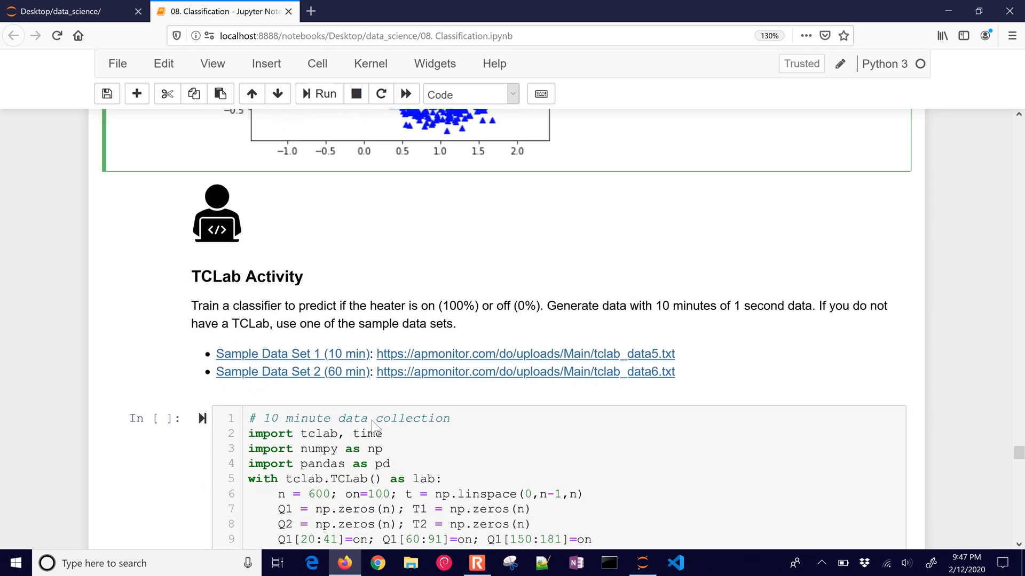
pyautogui.scroll(-3)
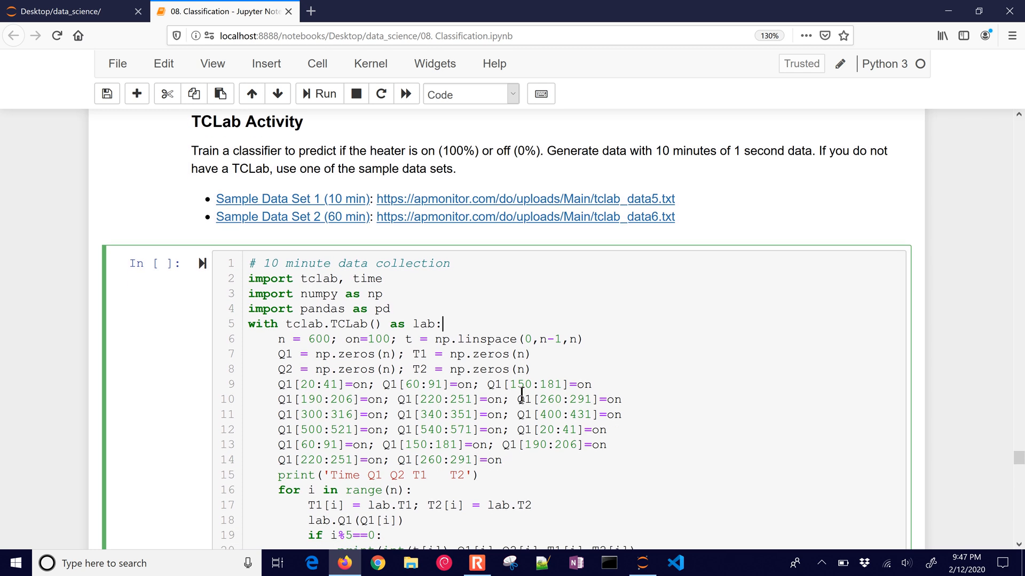
pyautogui.click(318, 94)
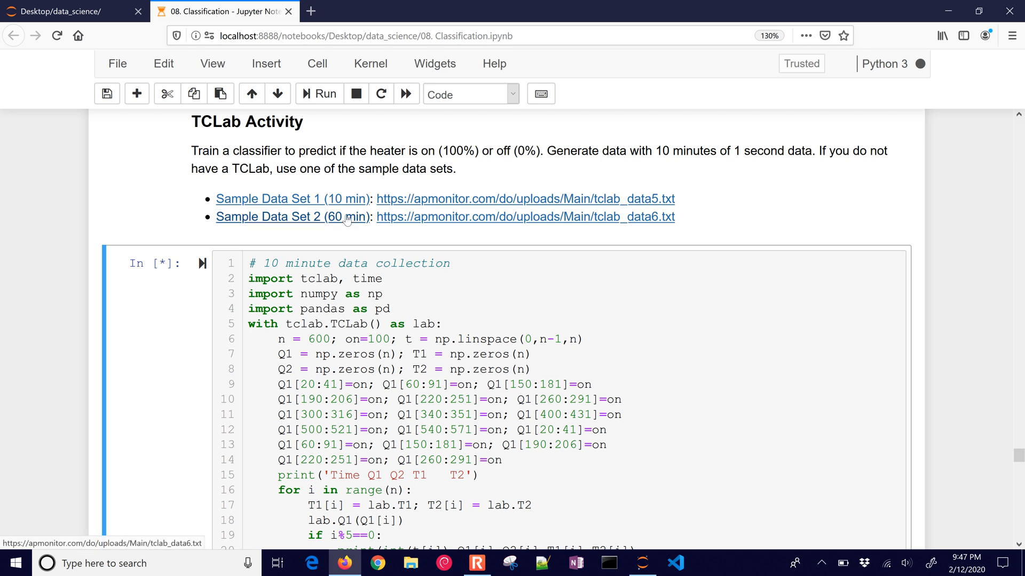
pyautogui.moveTo(449, 211)
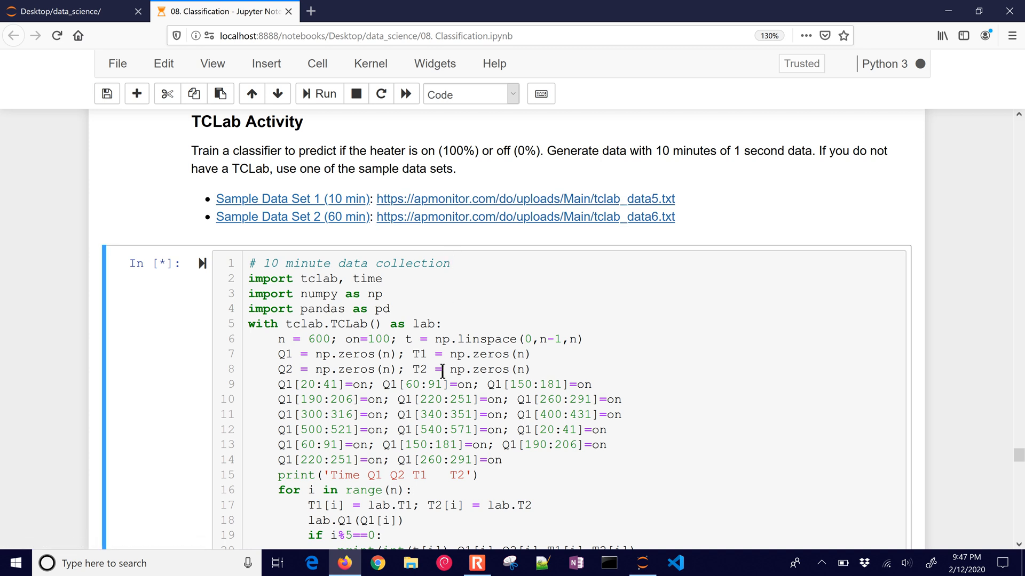
pyautogui.scroll(-3)
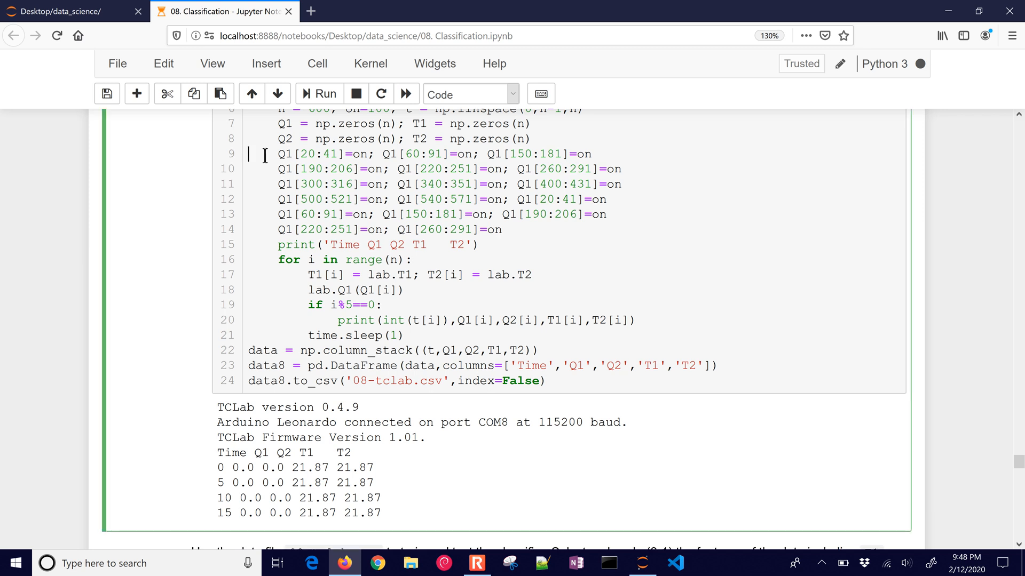
# Step: Highlight the printed time, heater and temperature readings and move toward the classification exercise
pyautogui.moveTo(268, 154); pyautogui.dragTo(503, 230)
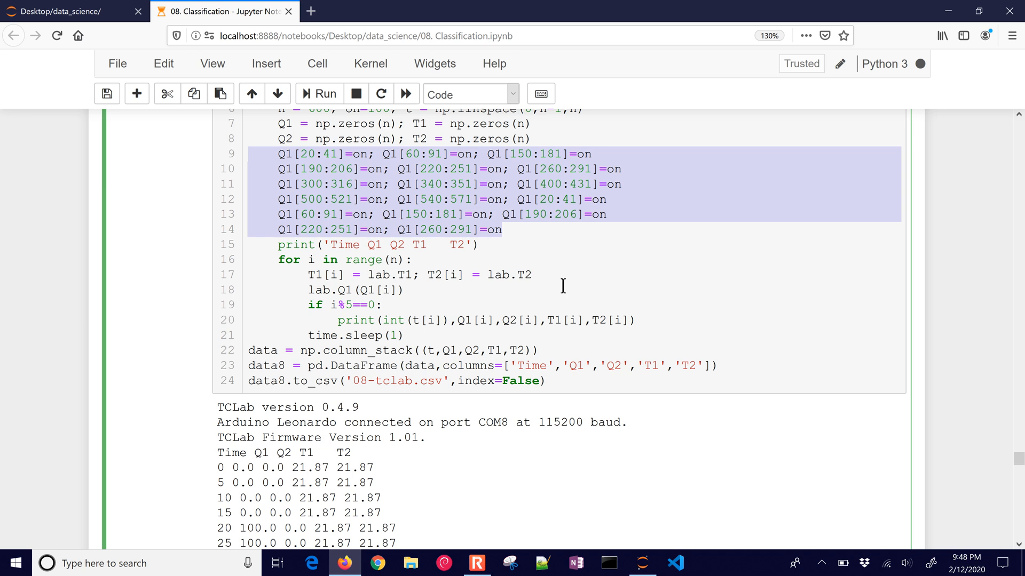
pyautogui.scroll(-3)
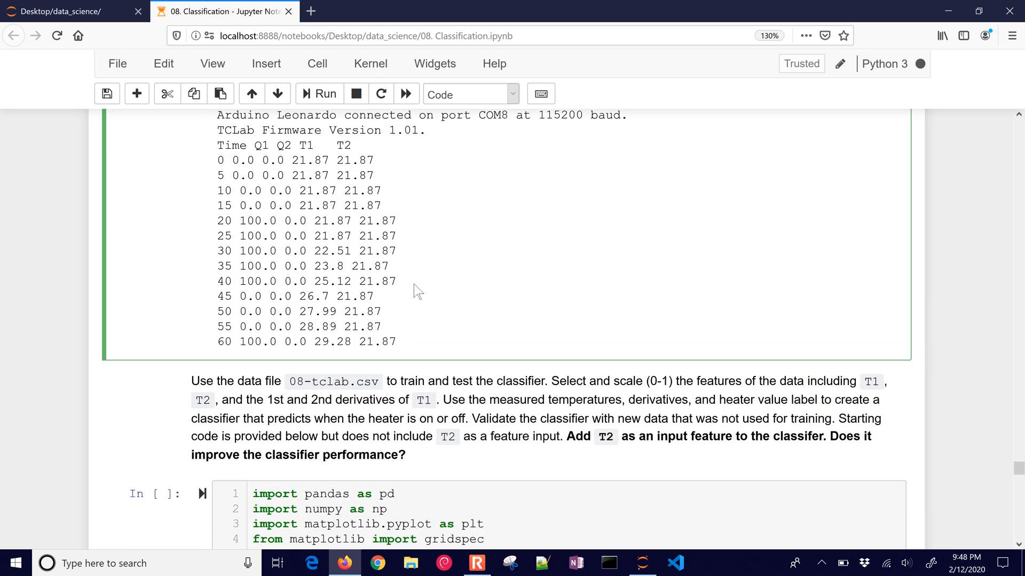
pyautogui.scroll(-3)
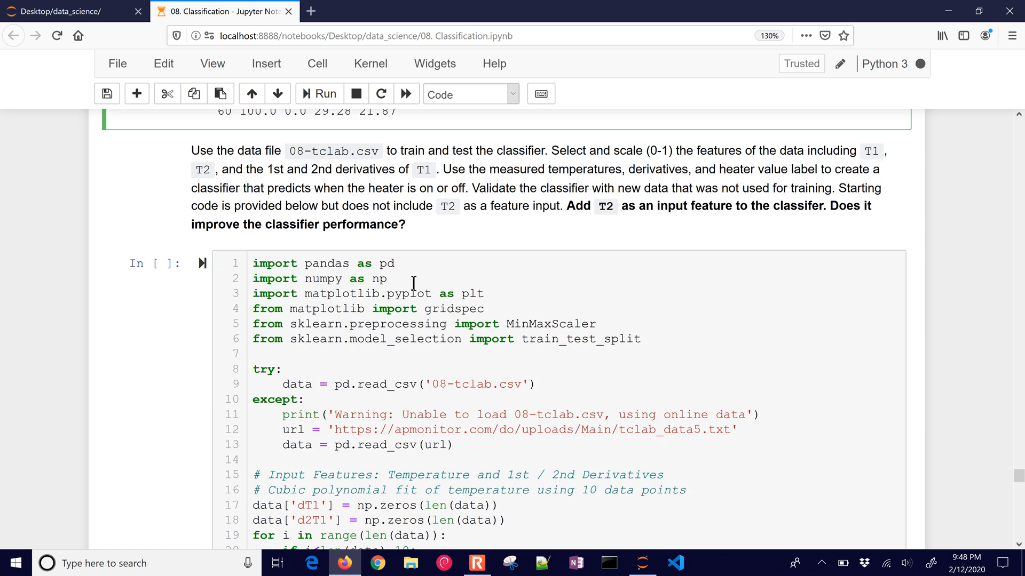
pyautogui.scroll(-3)
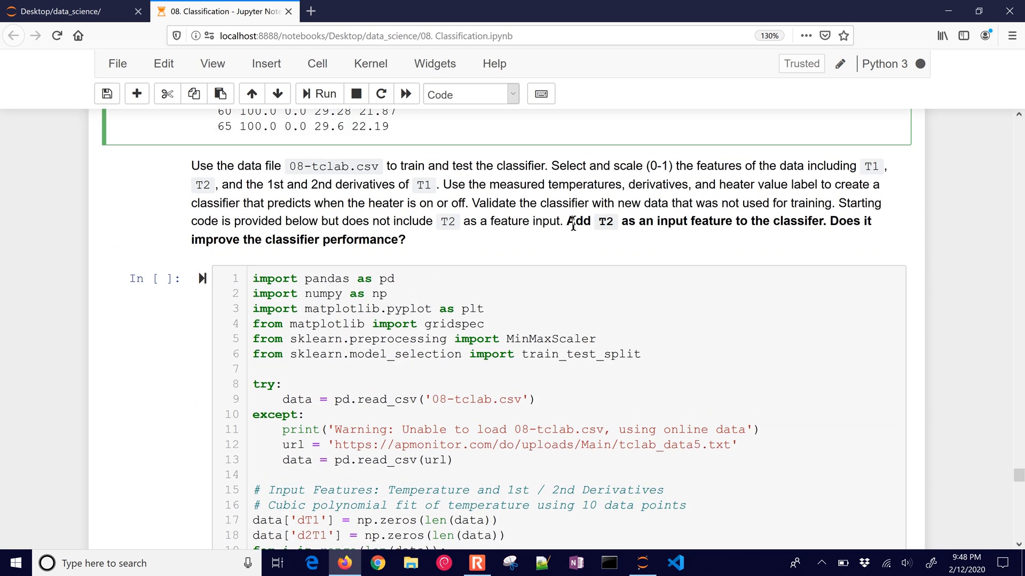
pyautogui.moveTo(774, 243)
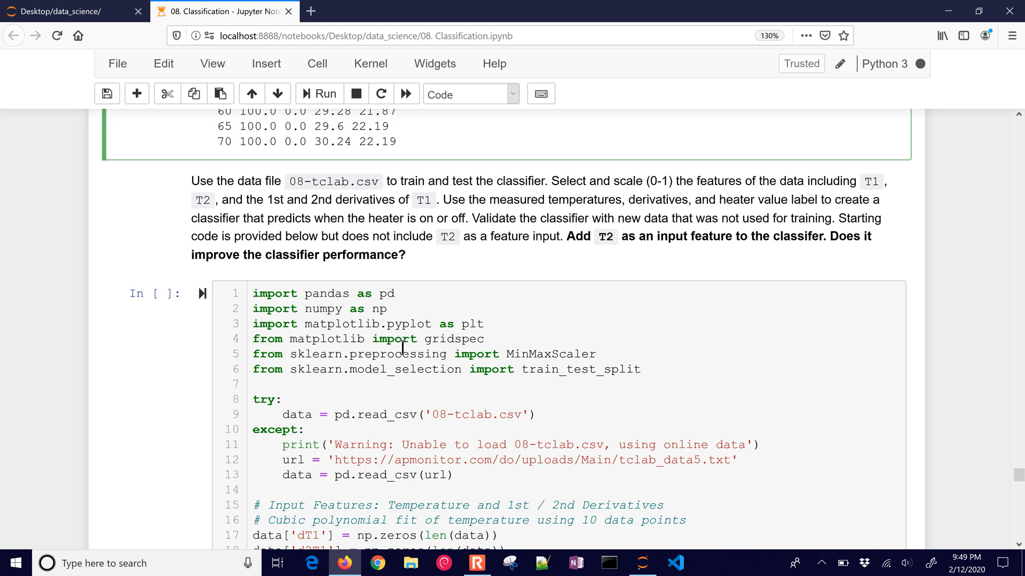
pyautogui.scroll(-3)
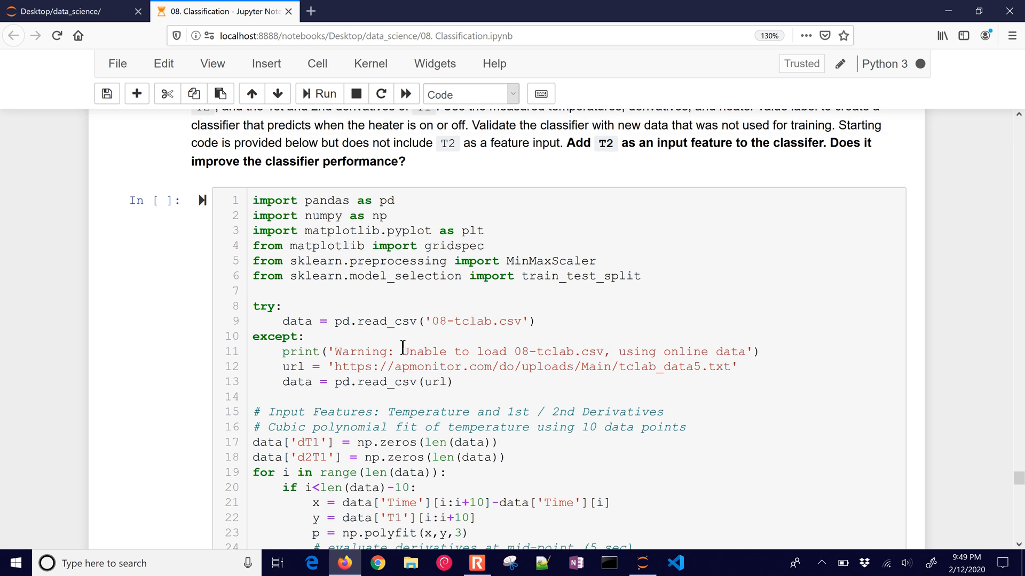
pyautogui.scroll(-3)
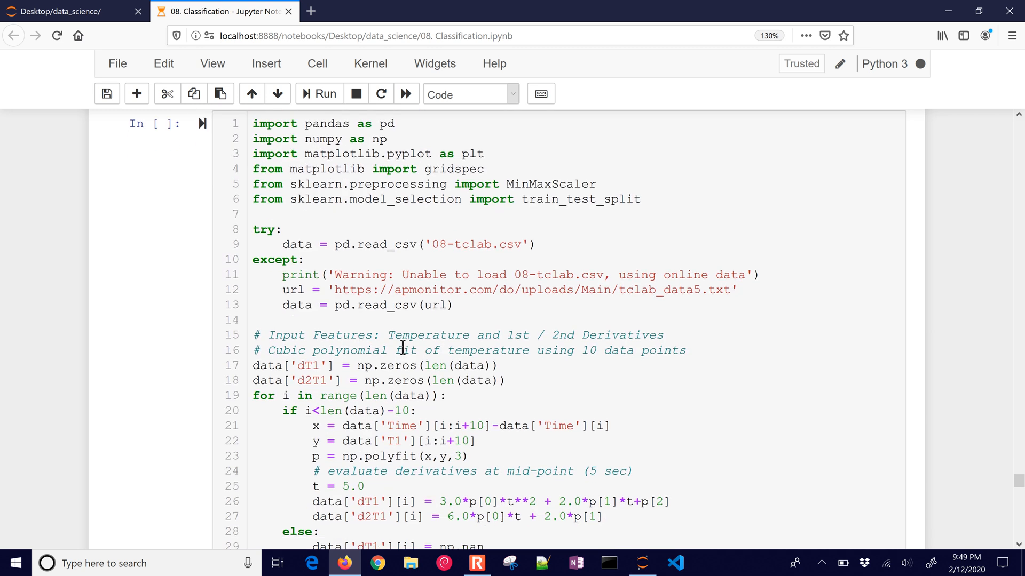
# Step: Insert 'T2' into the feature list and highlight the block creating the classification models
pyautogui.scroll(-3)
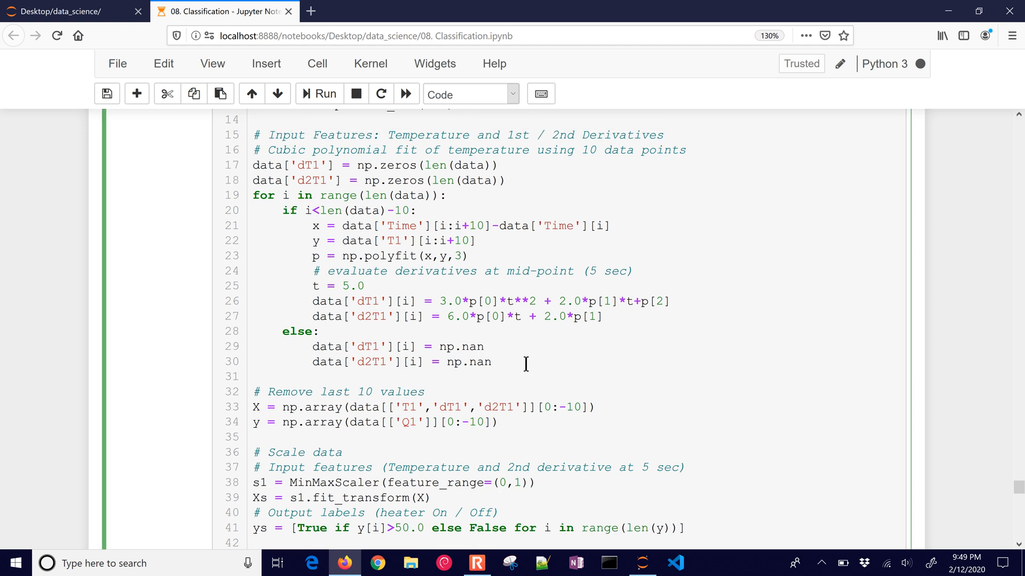
pyautogui.write("'T2','")
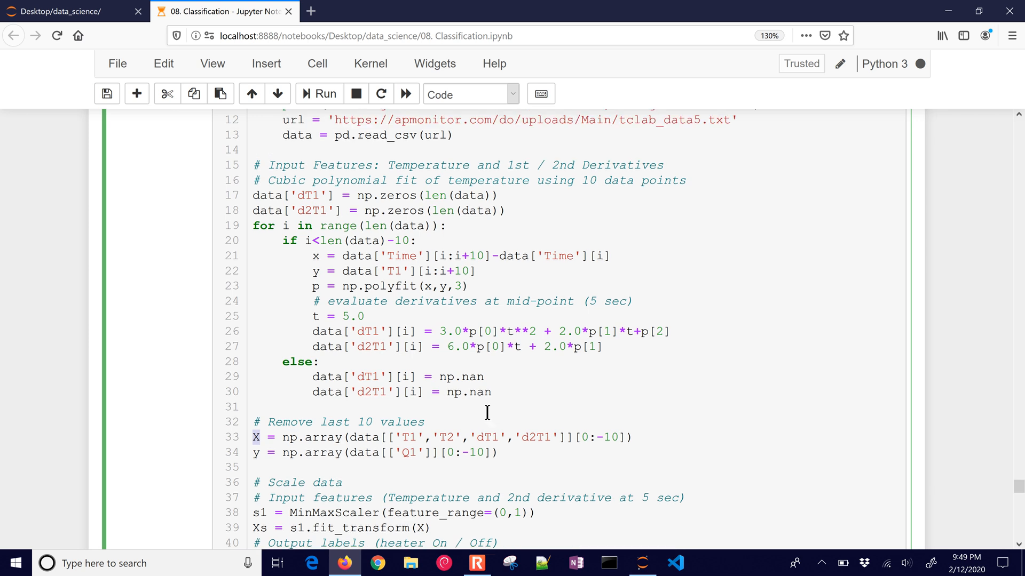
pyautogui.scroll(-3)
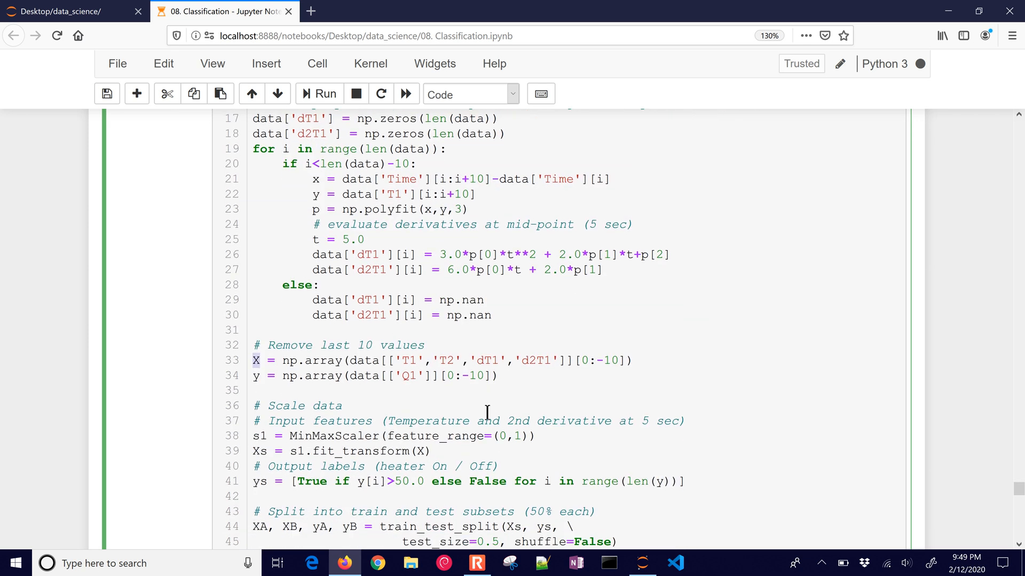
pyautogui.scroll(-3)
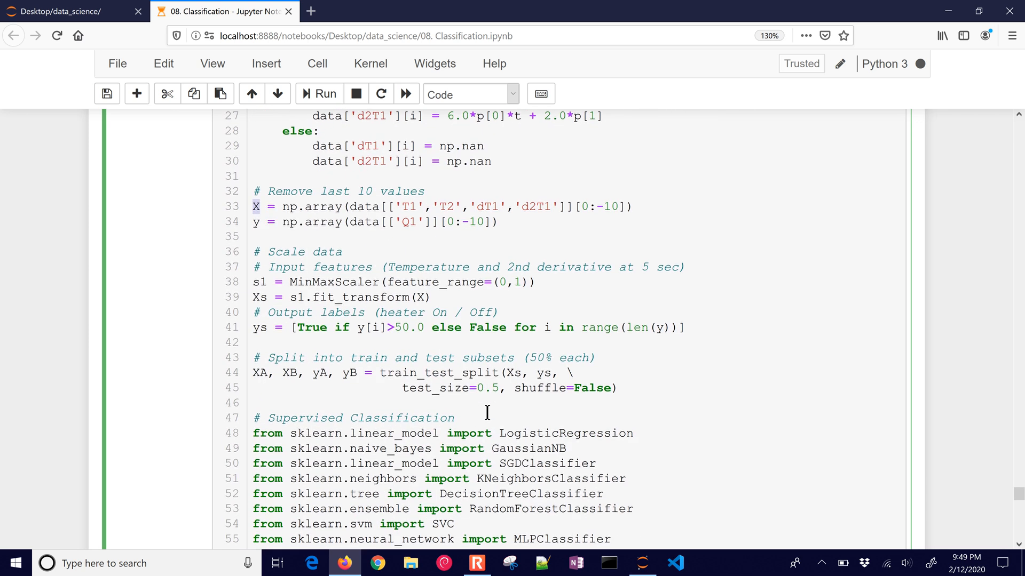
pyautogui.scroll(-3)
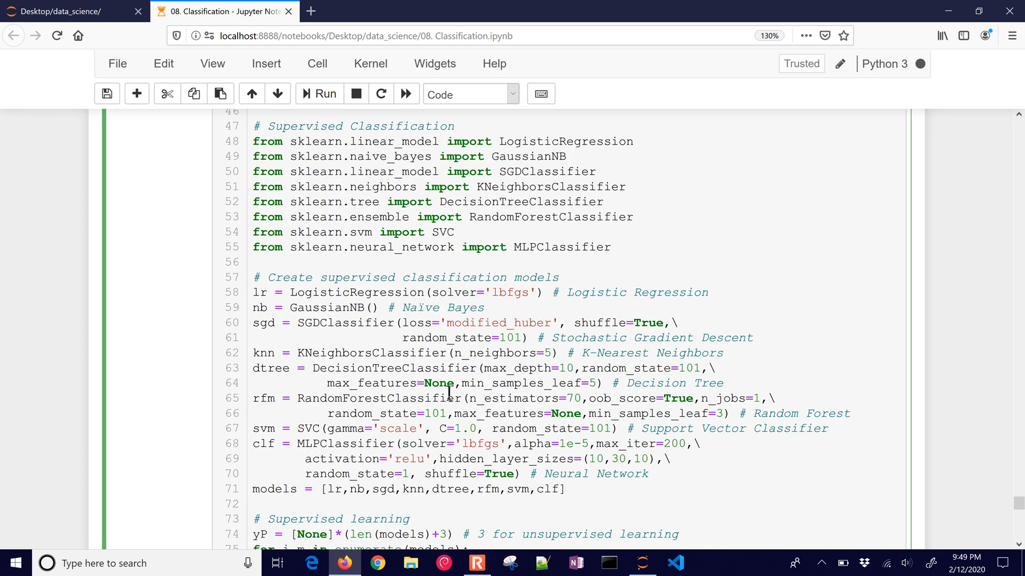
pyautogui.moveTo(255, 277); pyautogui.dragTo(366, 322)
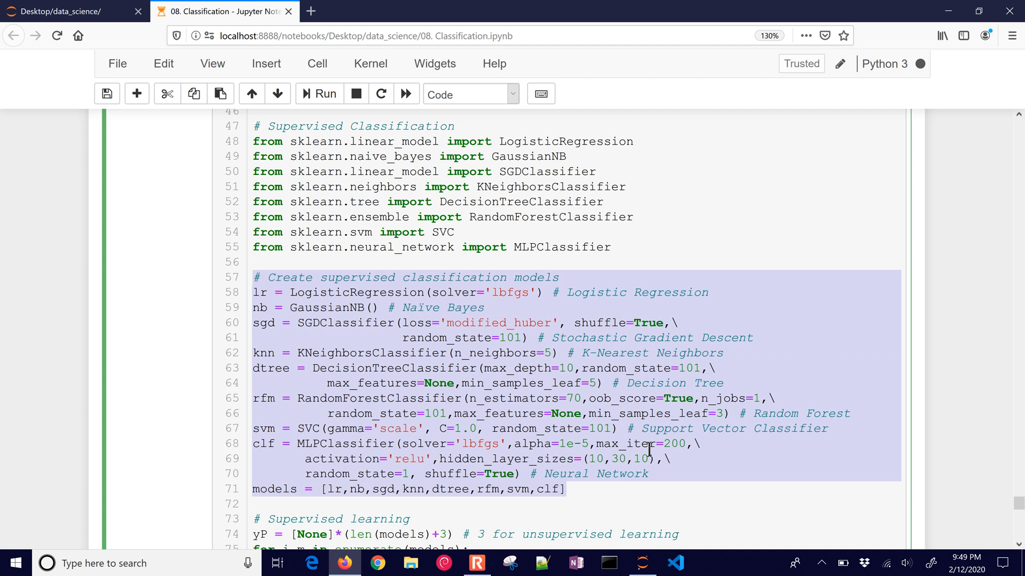
# Step: Review the rest of the starter cell through the clustering models and final plot code
pyautogui.scroll(-3)
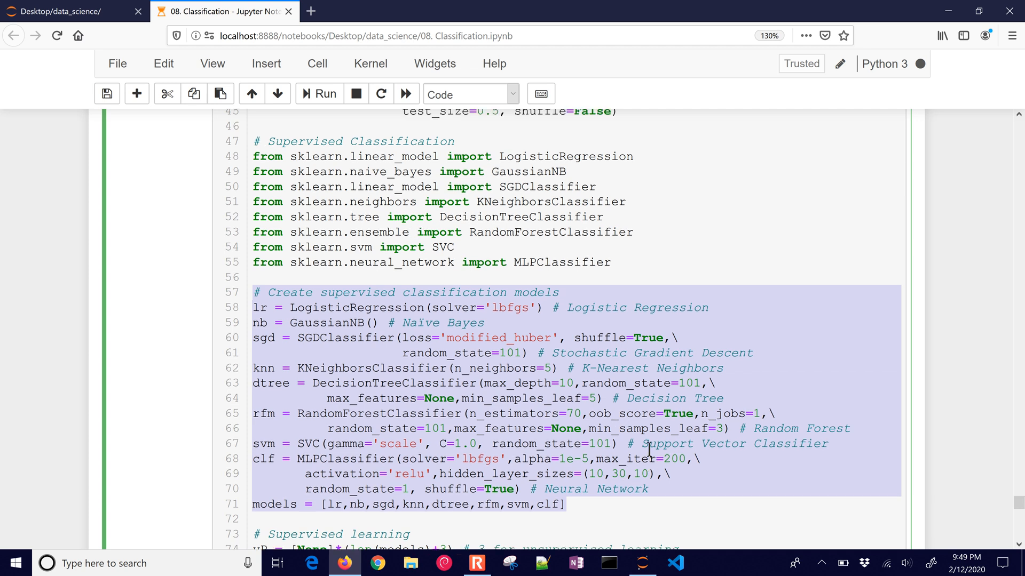
pyautogui.scroll(-3)
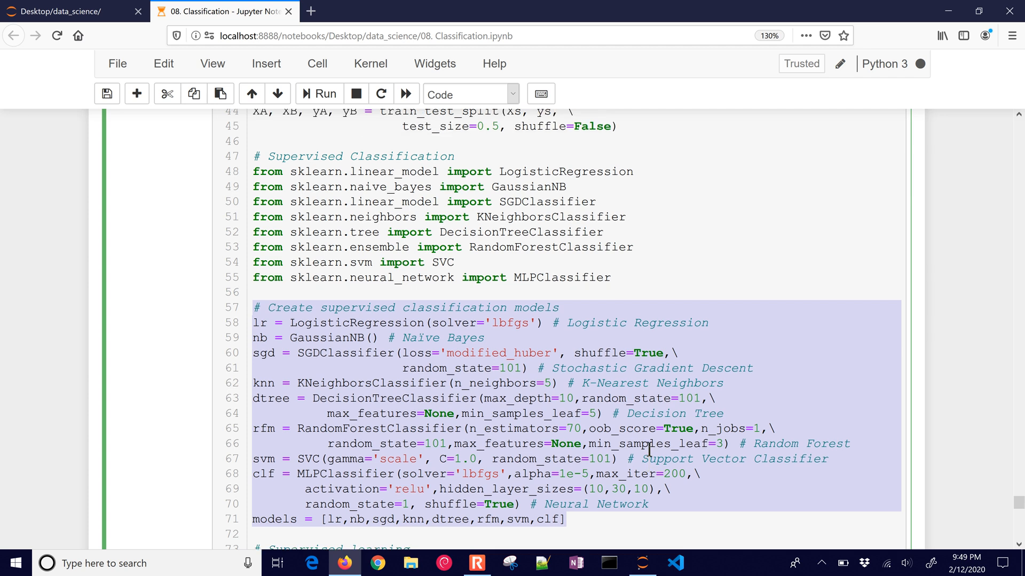
pyautogui.scroll(-3)
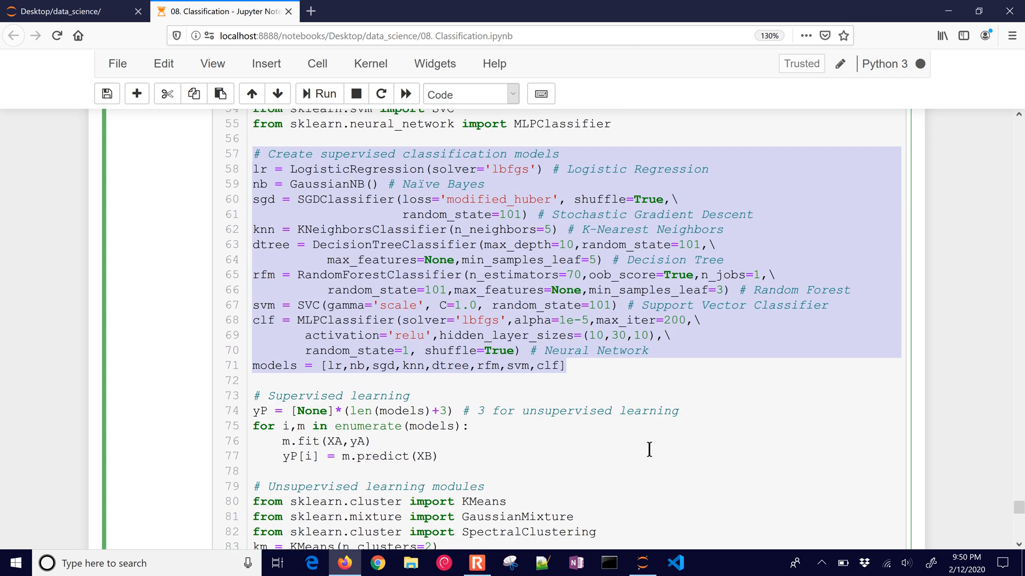
pyautogui.scroll(-3)
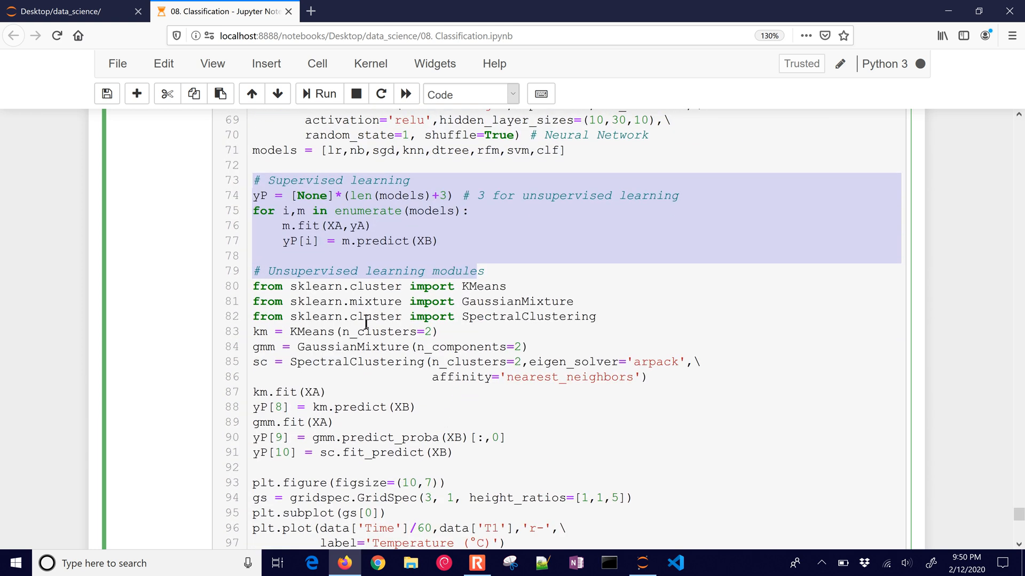
pyautogui.scroll(-3)
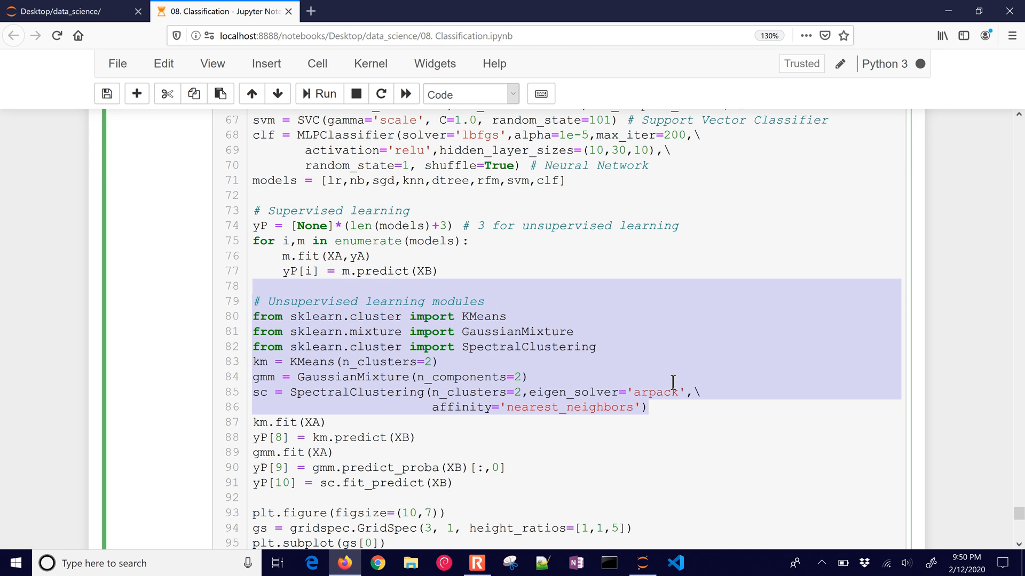
pyautogui.scroll(-3)
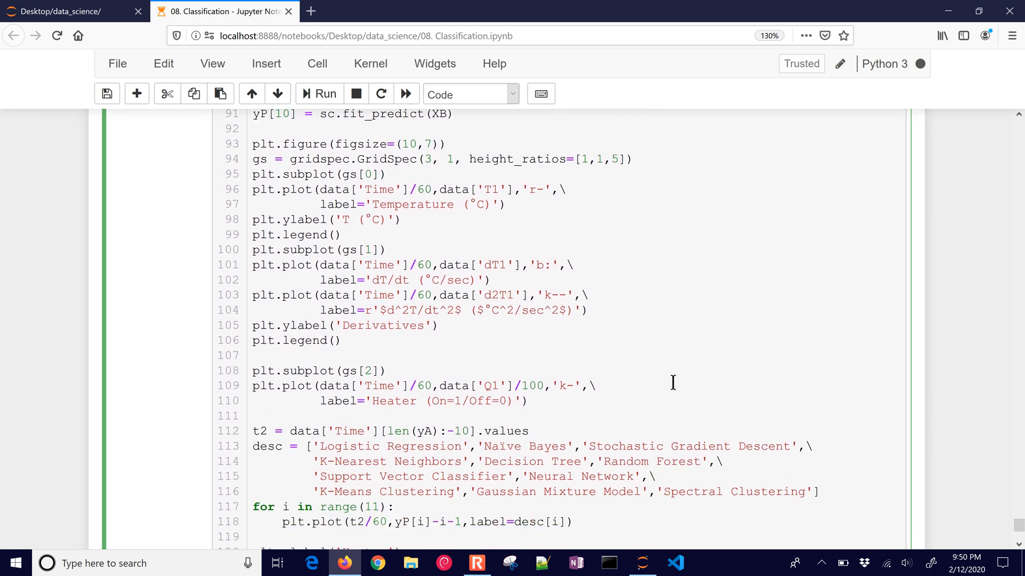
pyautogui.scroll(-3)
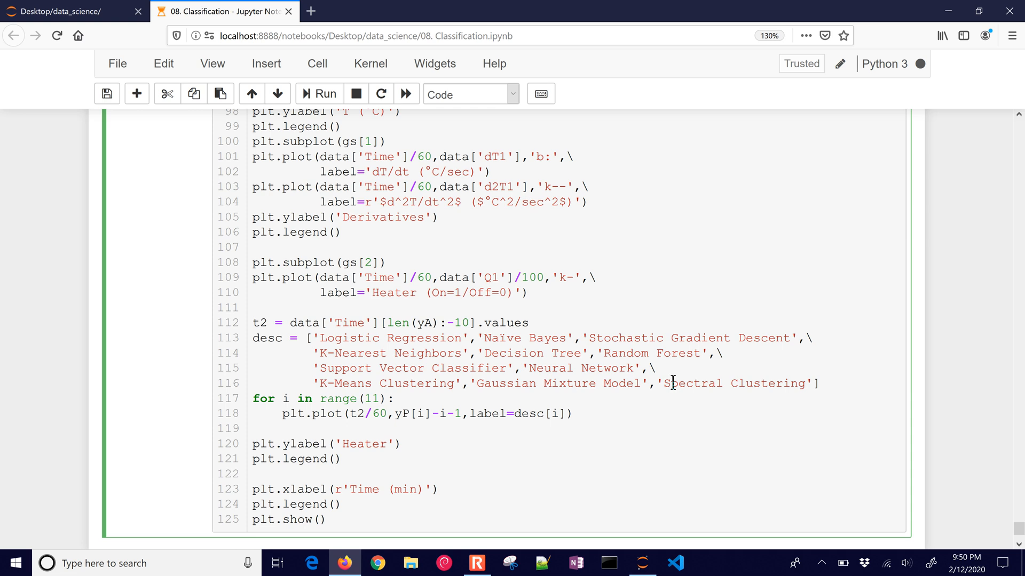
pyautogui.scroll(-3)
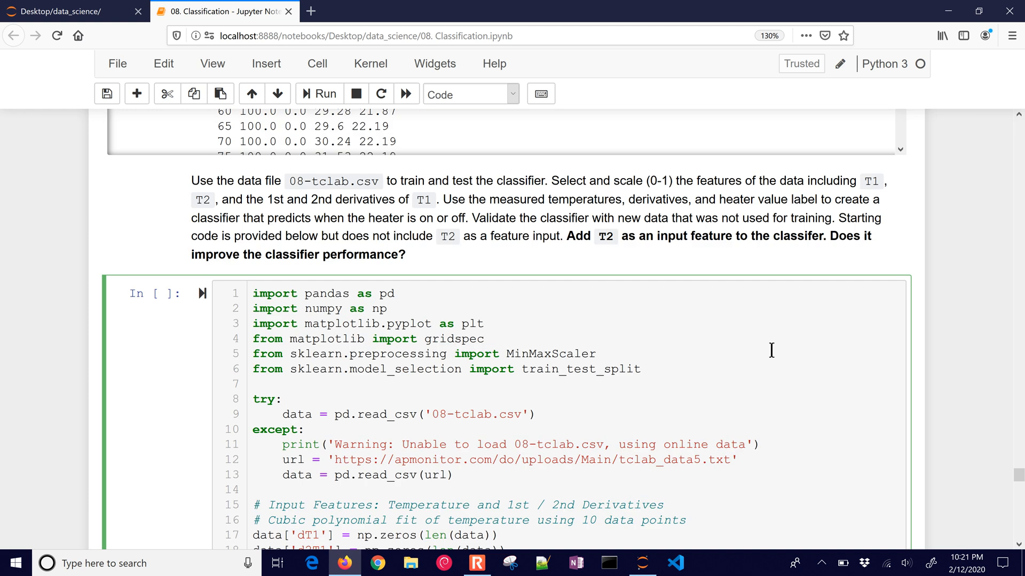
pyautogui.moveTo(775, 358)
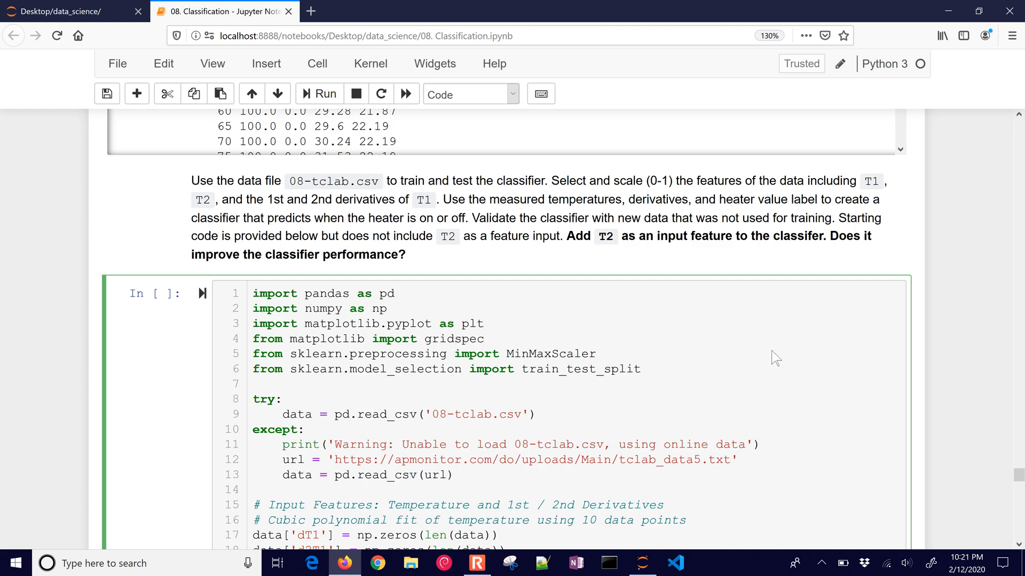
pyautogui.scroll(-3)
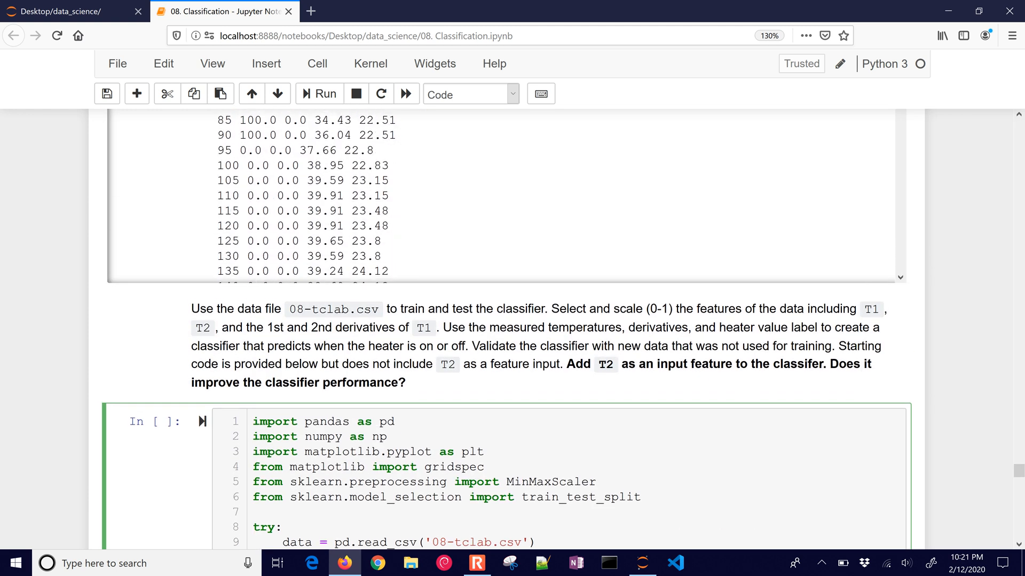
pyautogui.scroll(-3)
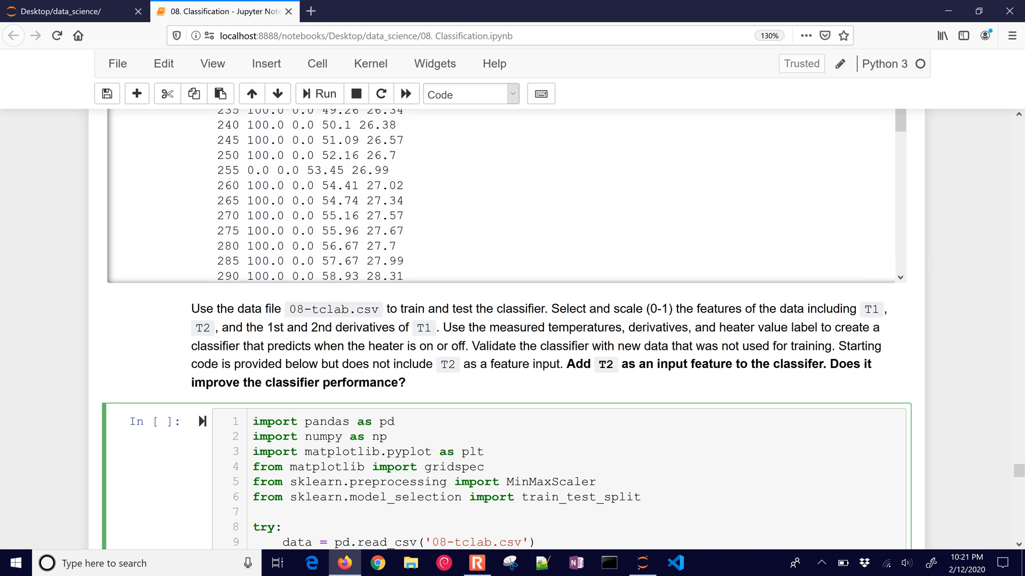
pyautogui.scroll(-3)
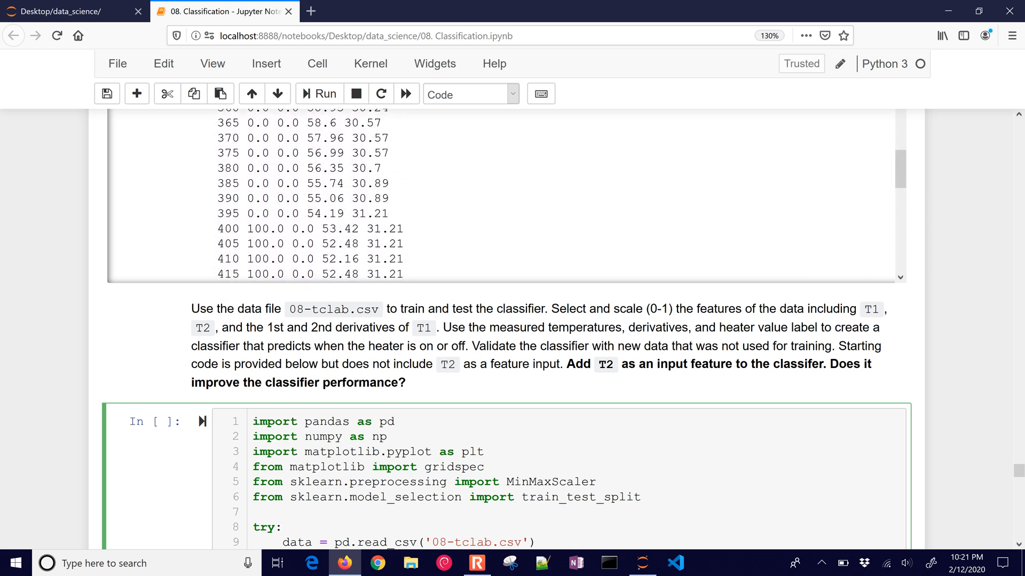
pyautogui.scroll(-3)
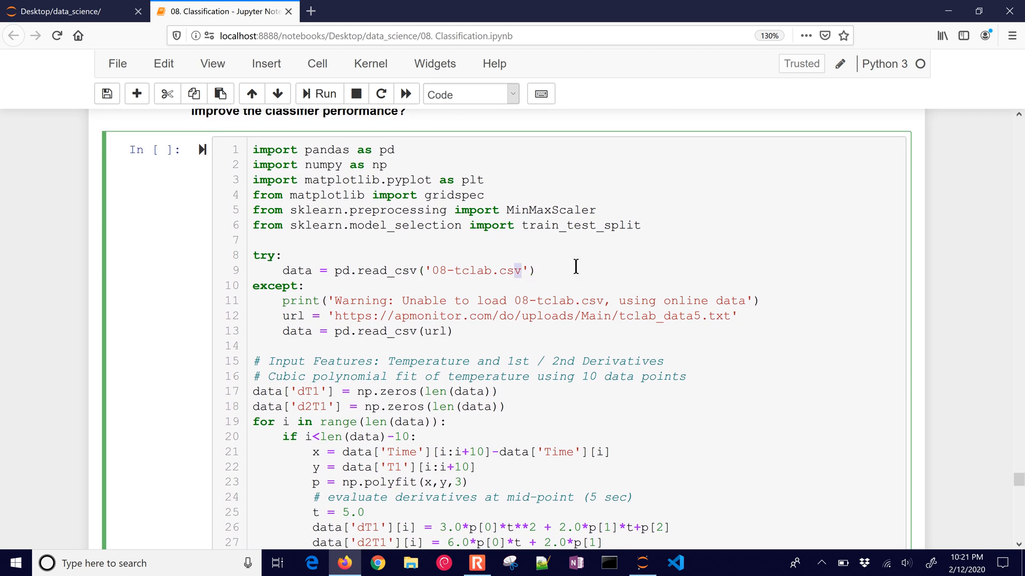
# Step: Point out the loaded data file, run the classifier cell and bring the heater prediction plot into view
pyautogui.doubleClick(477, 270)
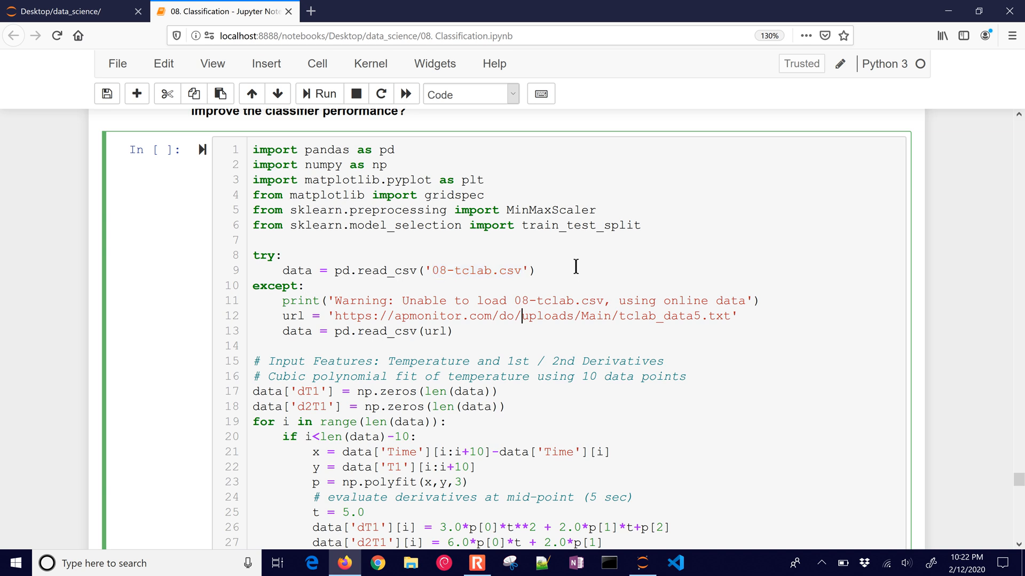
pyautogui.click(324, 94)
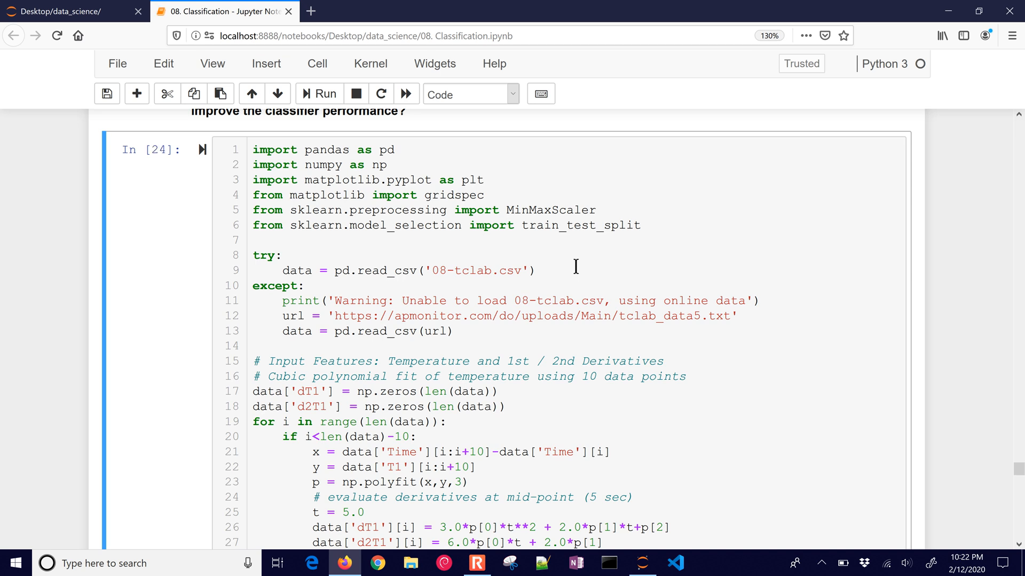
pyautogui.scroll(-3)
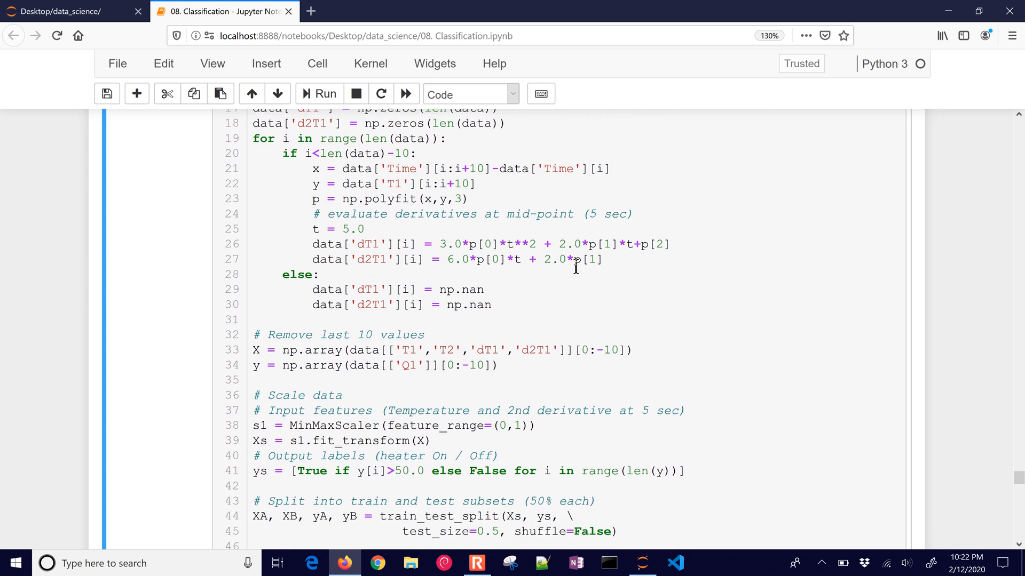
pyautogui.scroll(-3)
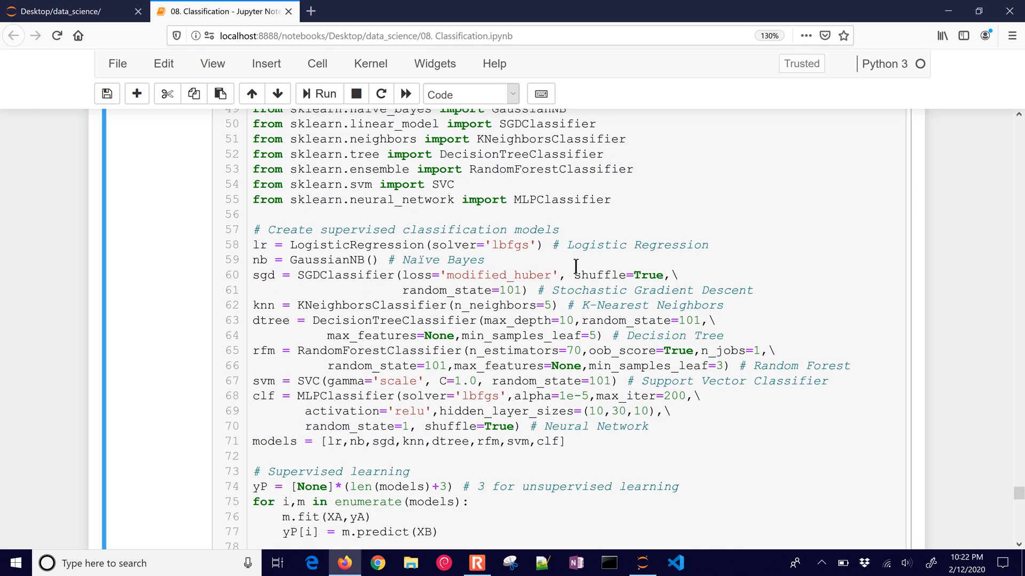
pyautogui.scroll(-3)
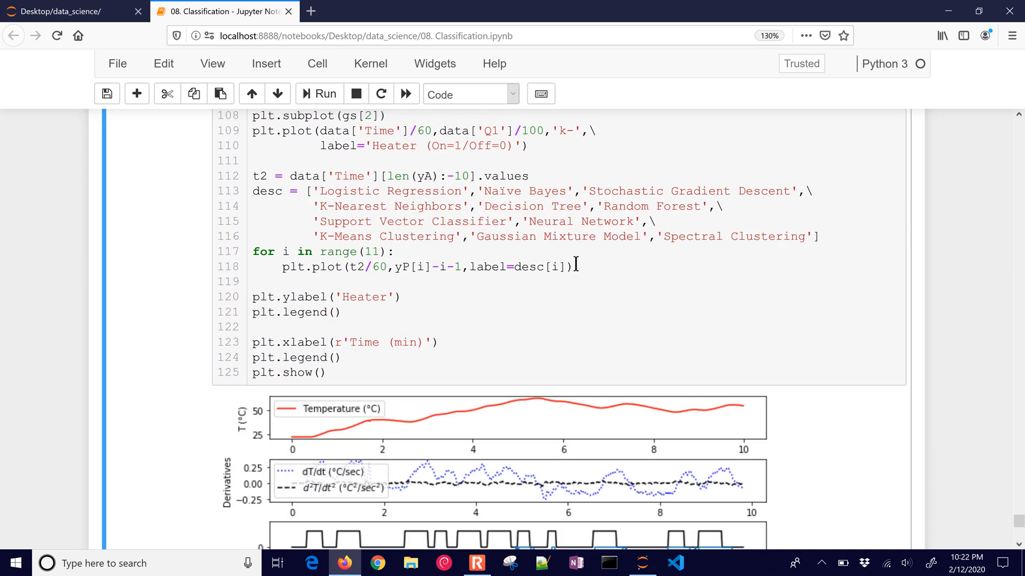
pyautogui.scroll(-3)
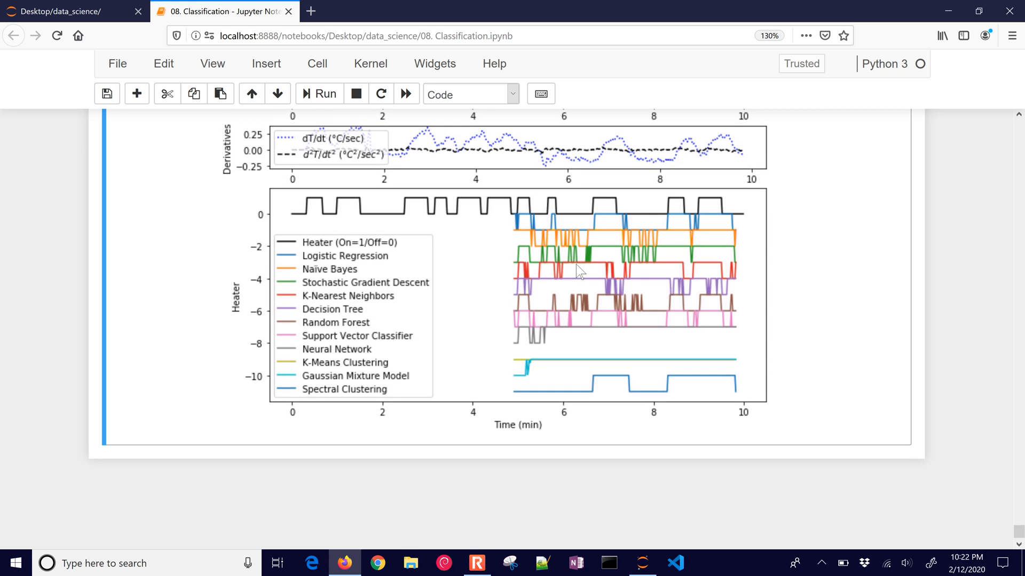
pyautogui.moveTo(511, 218)
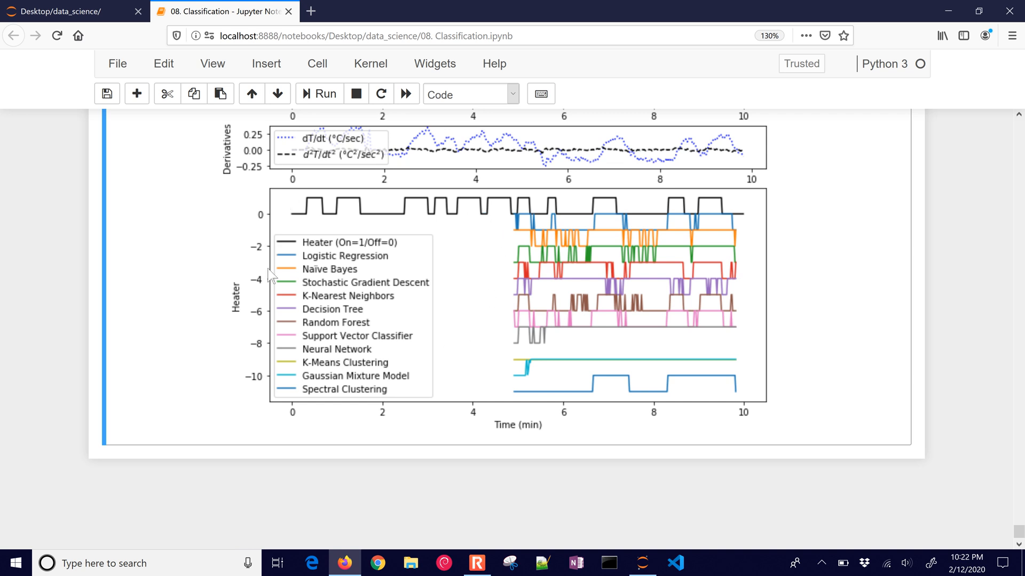
pyautogui.moveTo(359, 358)
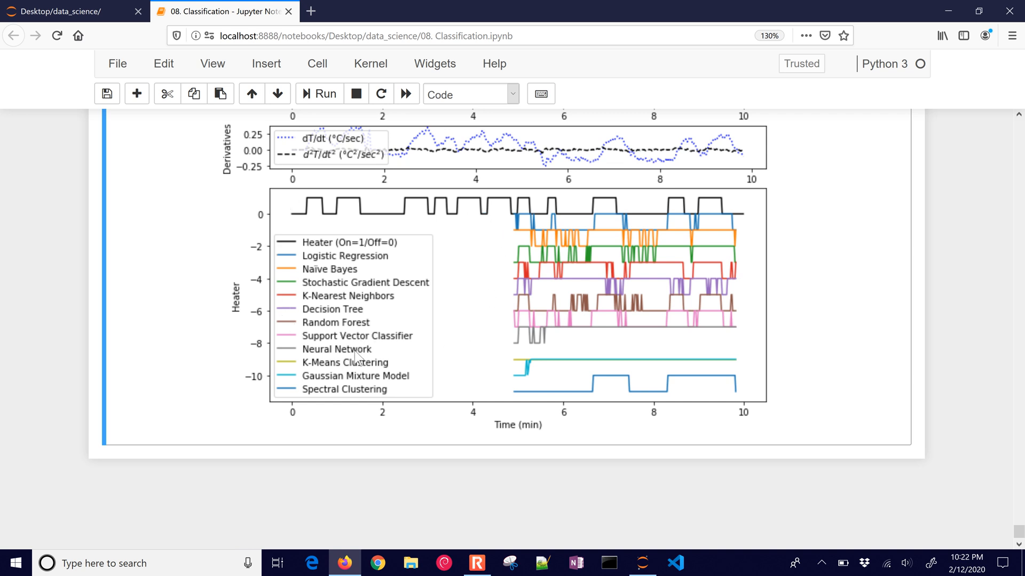
pyautogui.moveTo(348, 373)
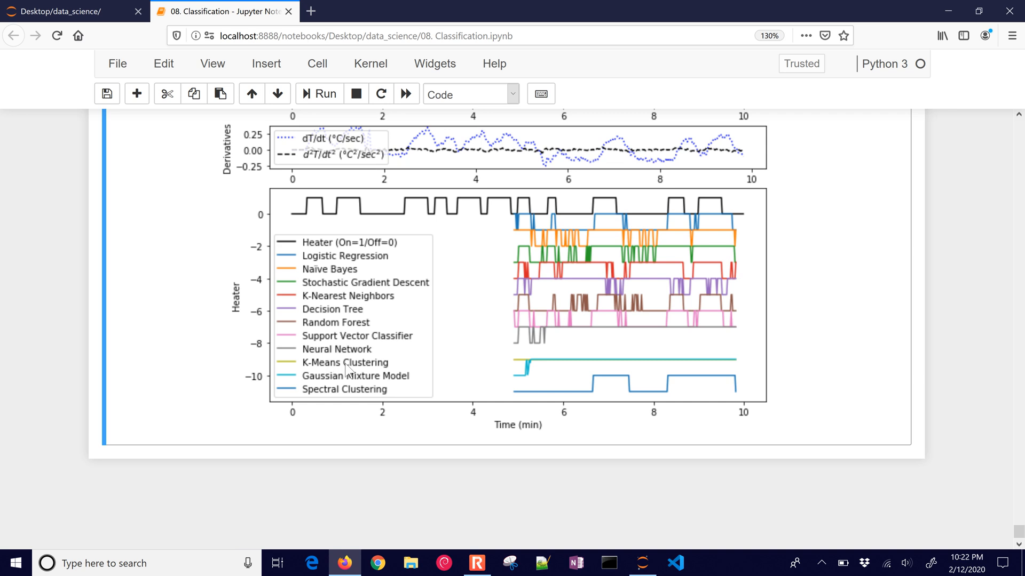
pyautogui.moveTo(519, 366)
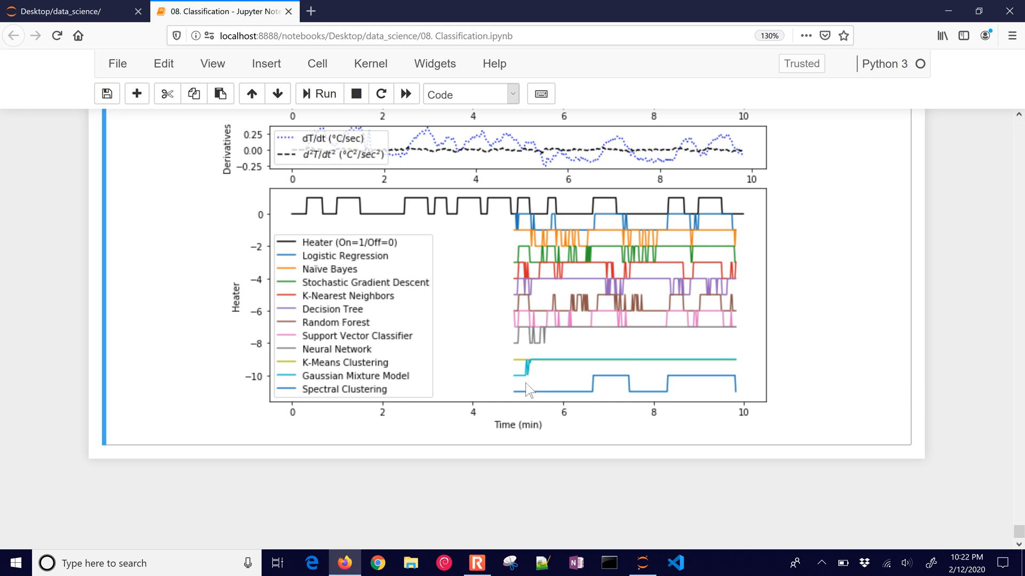
pyautogui.moveTo(573, 392)
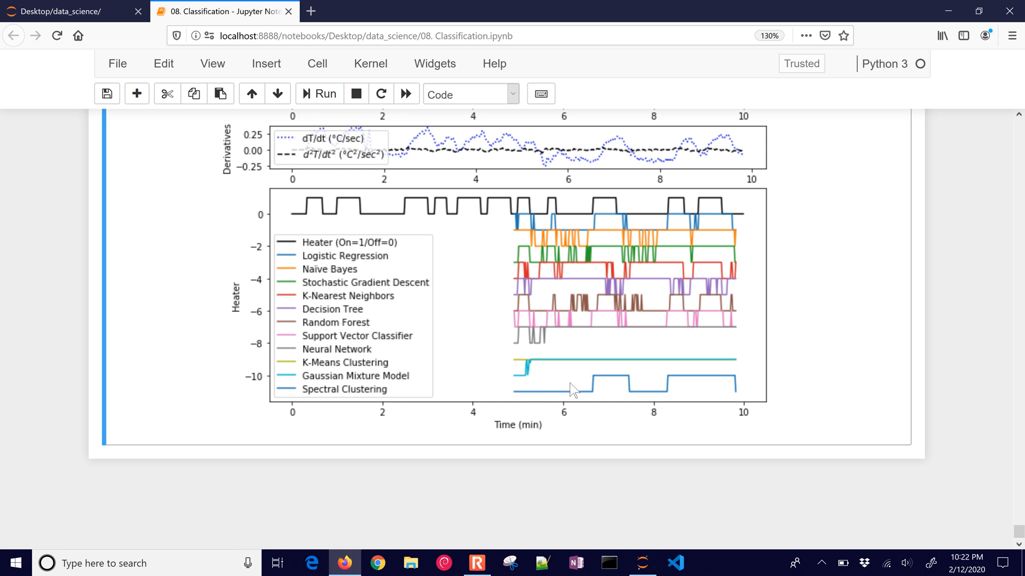
pyautogui.moveTo(540, 225)
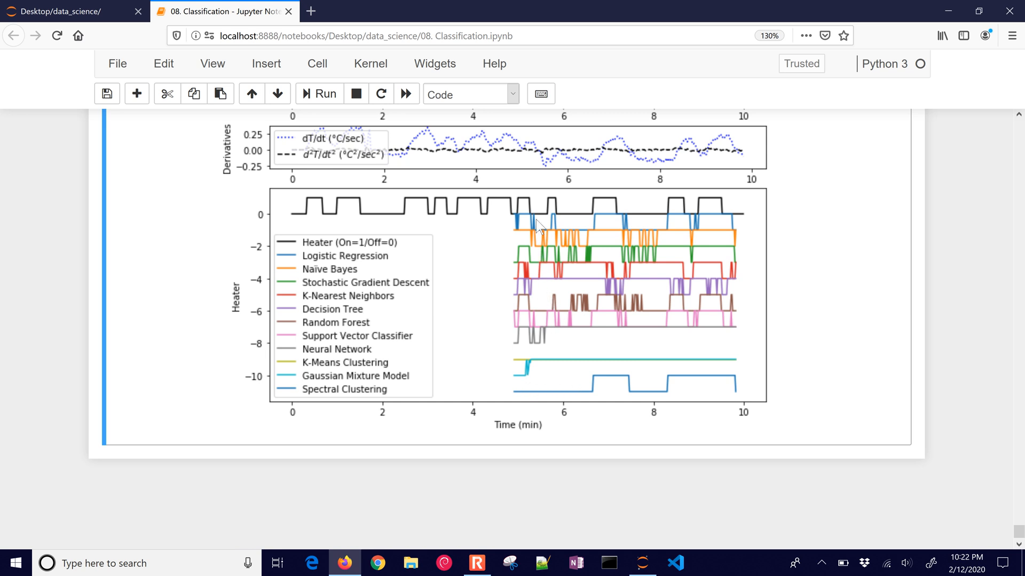
pyautogui.moveTo(530, 244)
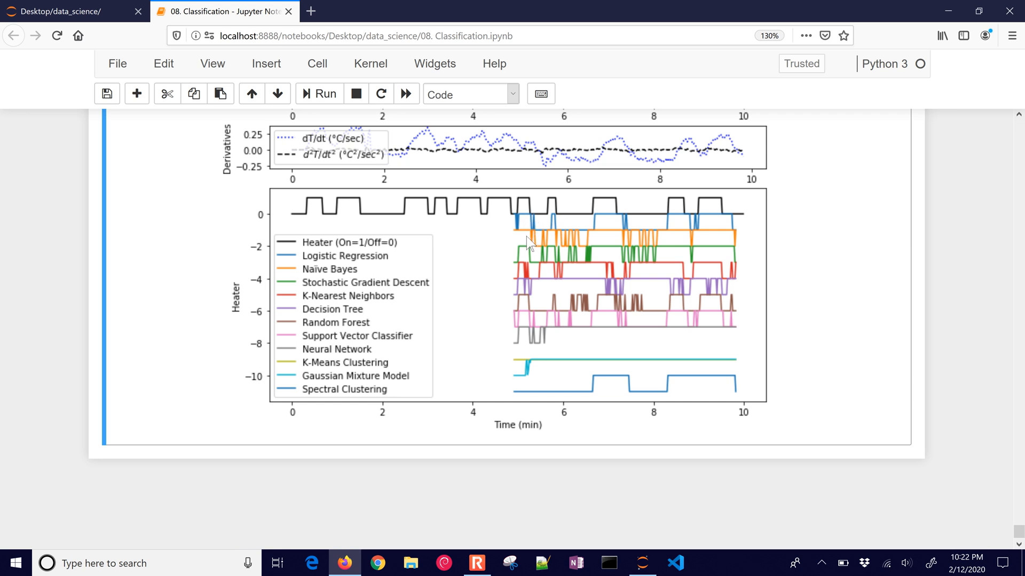
pyautogui.moveTo(530, 287)
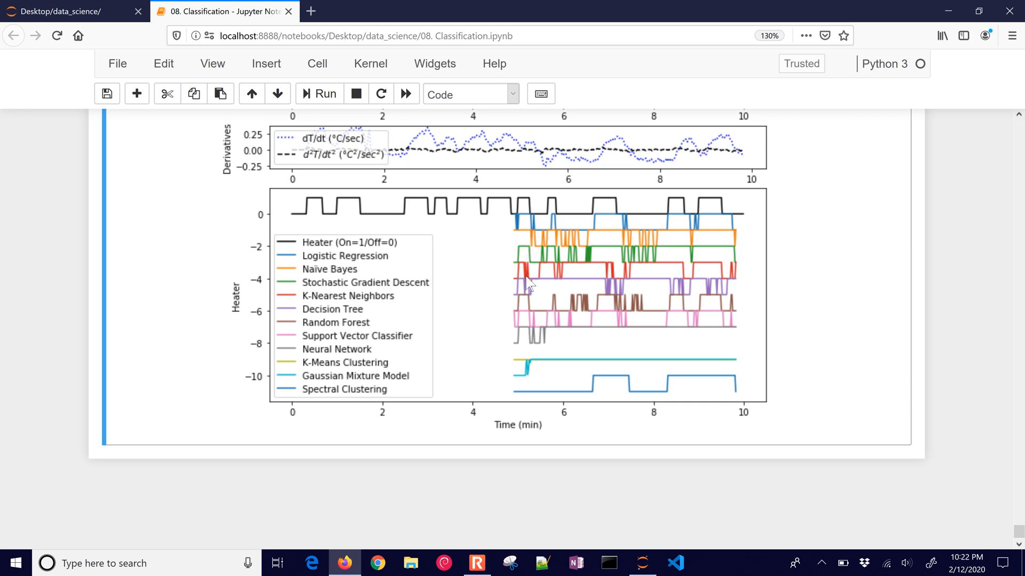
pyautogui.moveTo(526, 280)
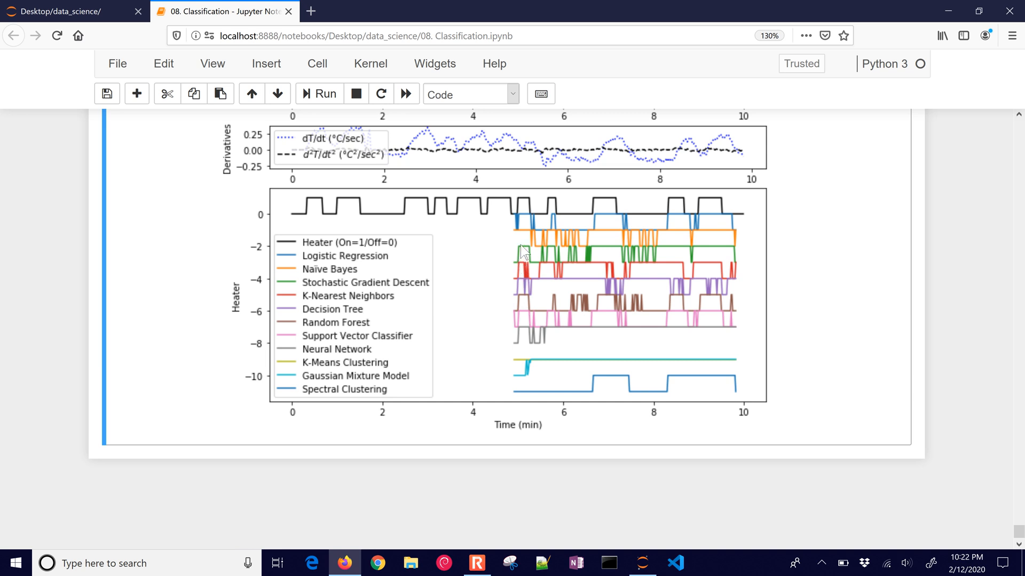
pyautogui.moveTo(559, 262)
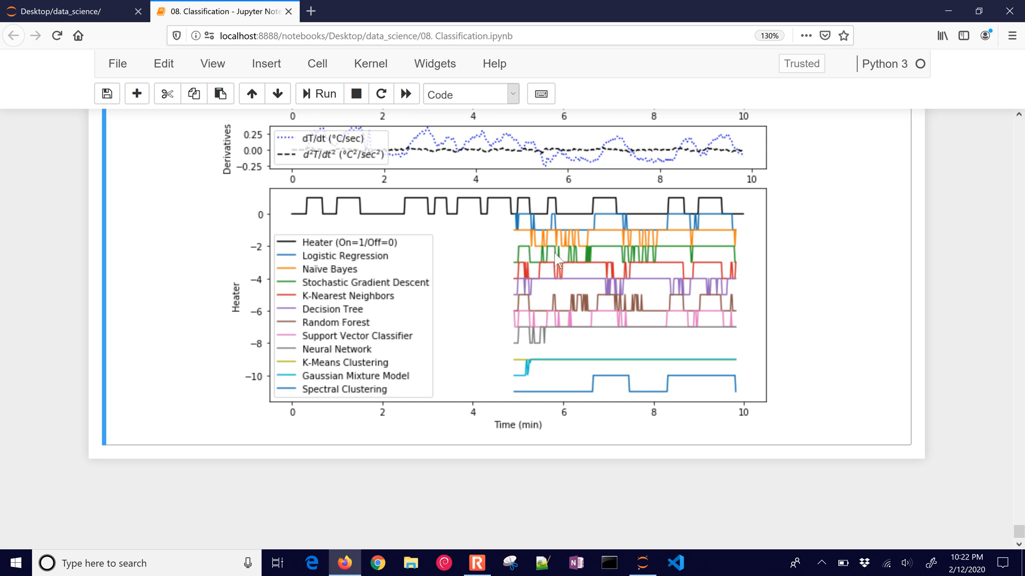
pyautogui.moveTo(615, 254)
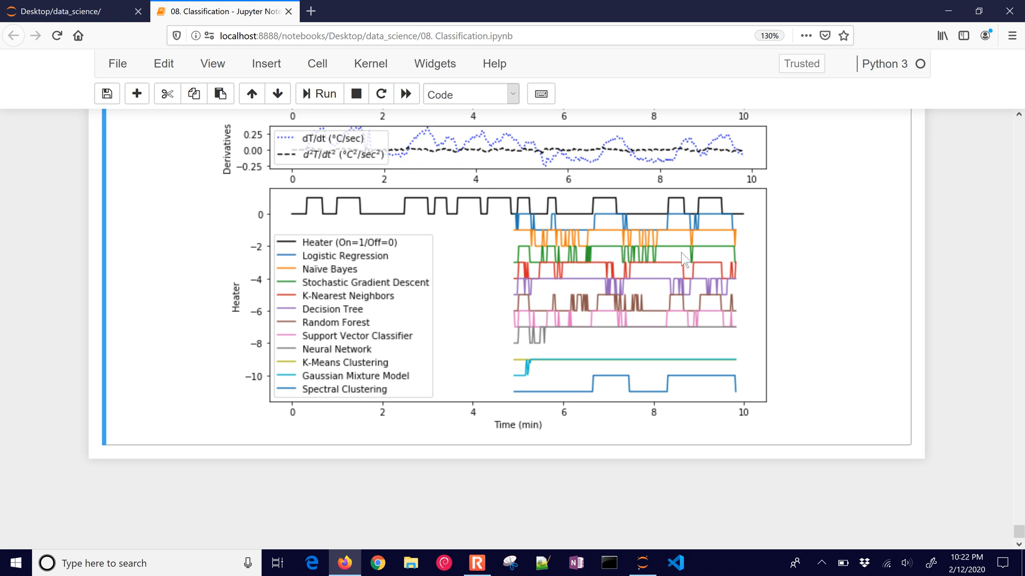
pyautogui.moveTo(677, 246)
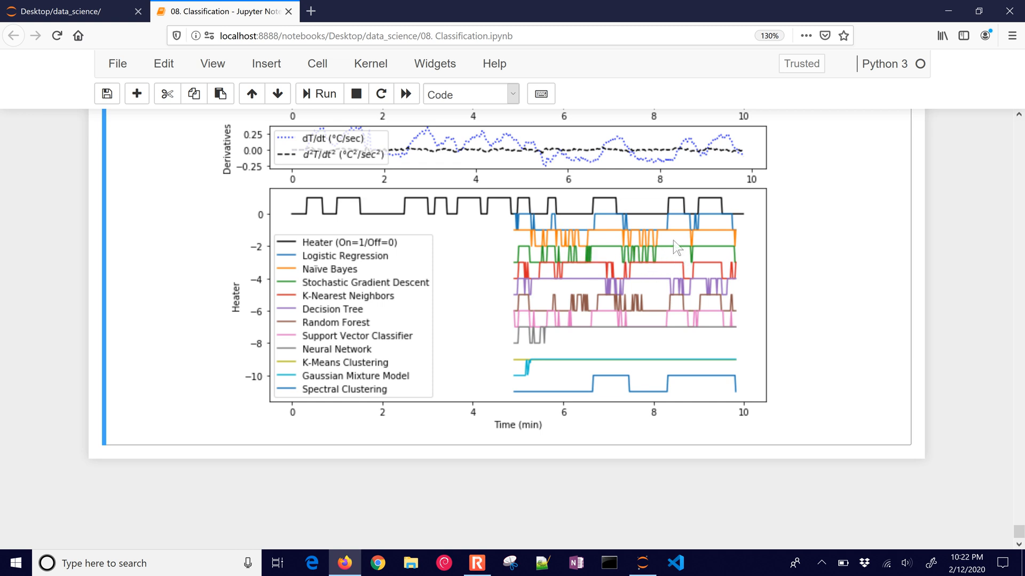
pyautogui.moveTo(607, 235)
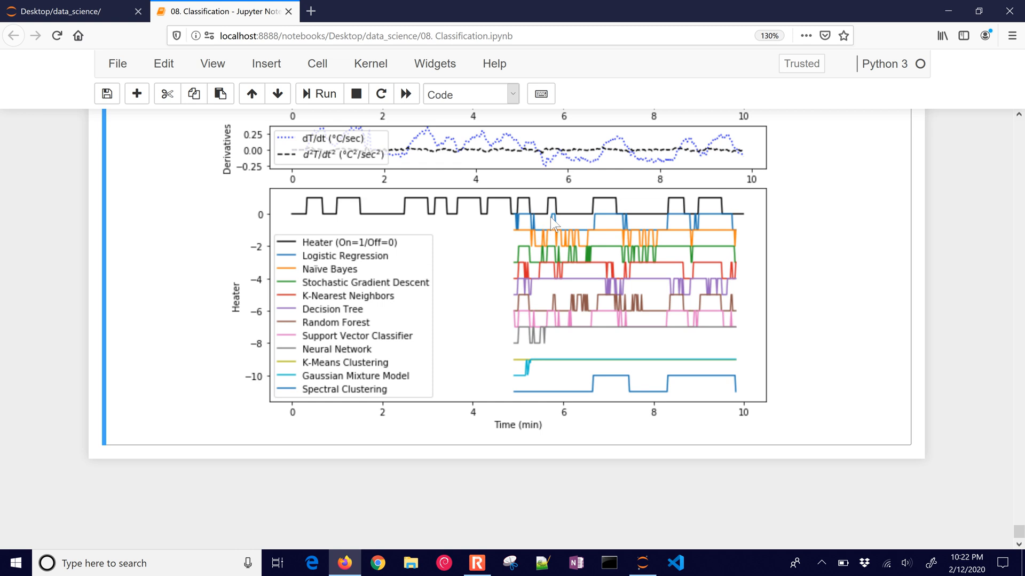
pyautogui.moveTo(644, 235)
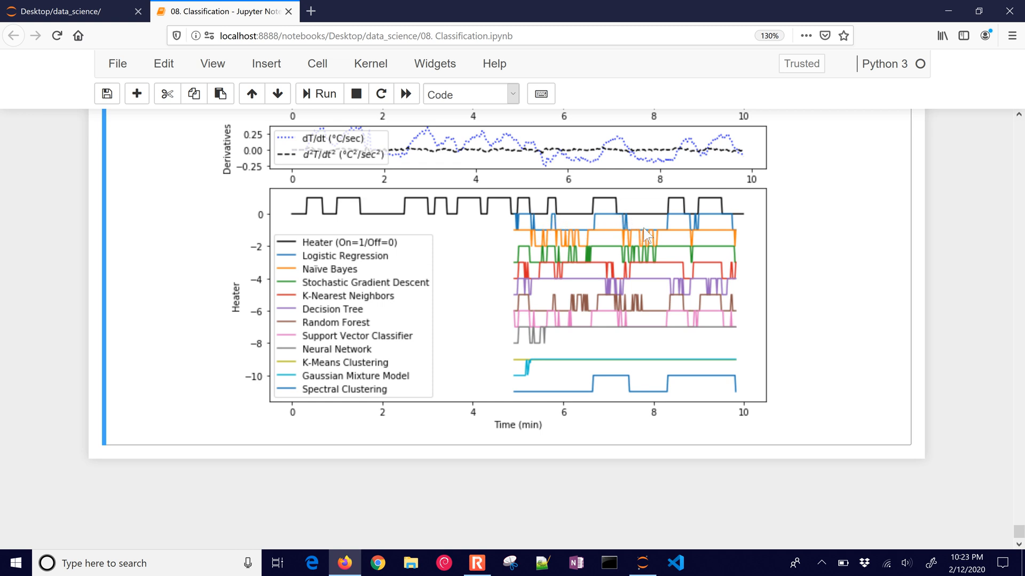
pyautogui.moveTo(727, 222)
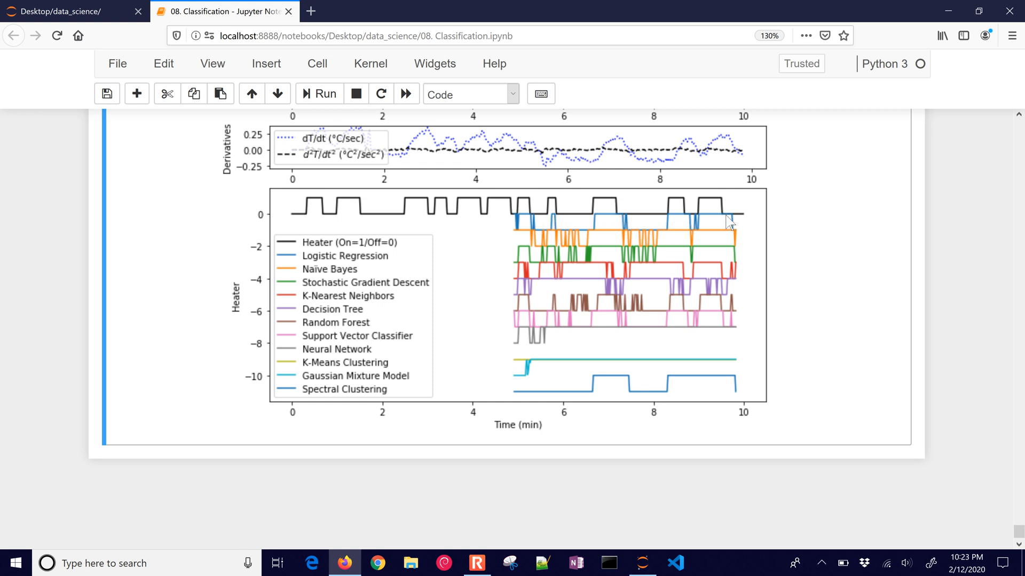
pyautogui.moveTo(688, 233)
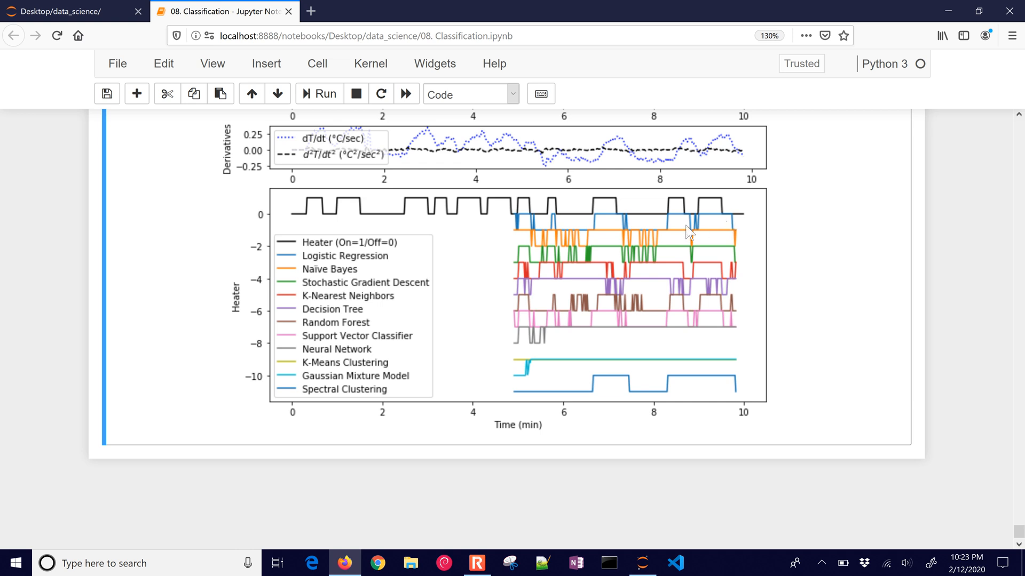
pyautogui.moveTo(624, 255)
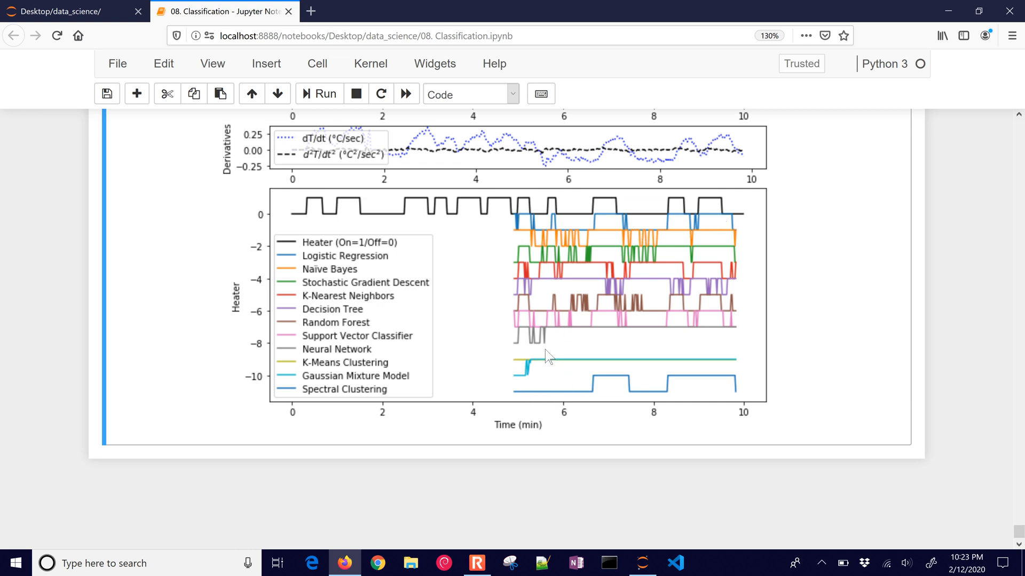
pyautogui.moveTo(572, 376)
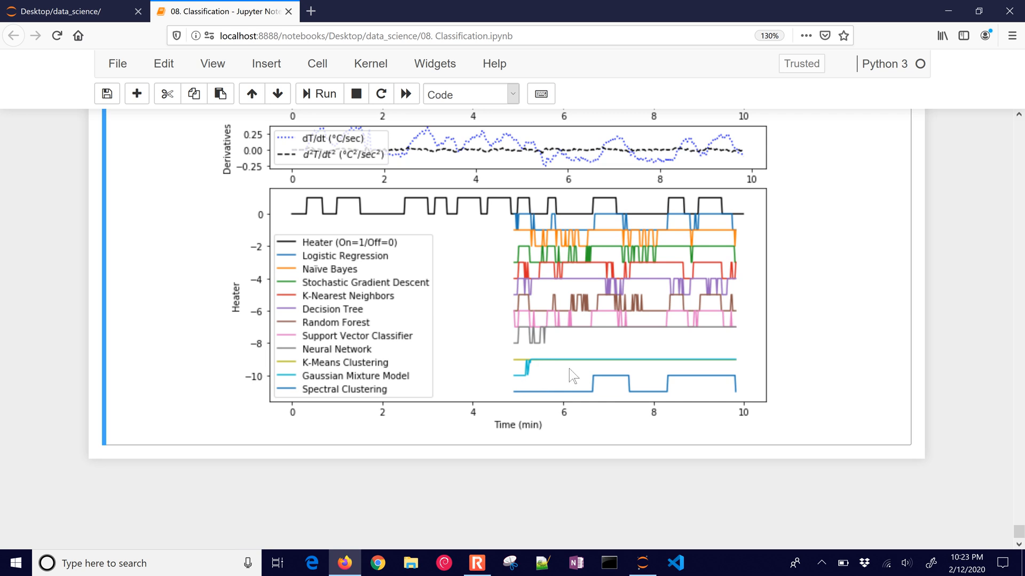
pyautogui.moveTo(564, 348)
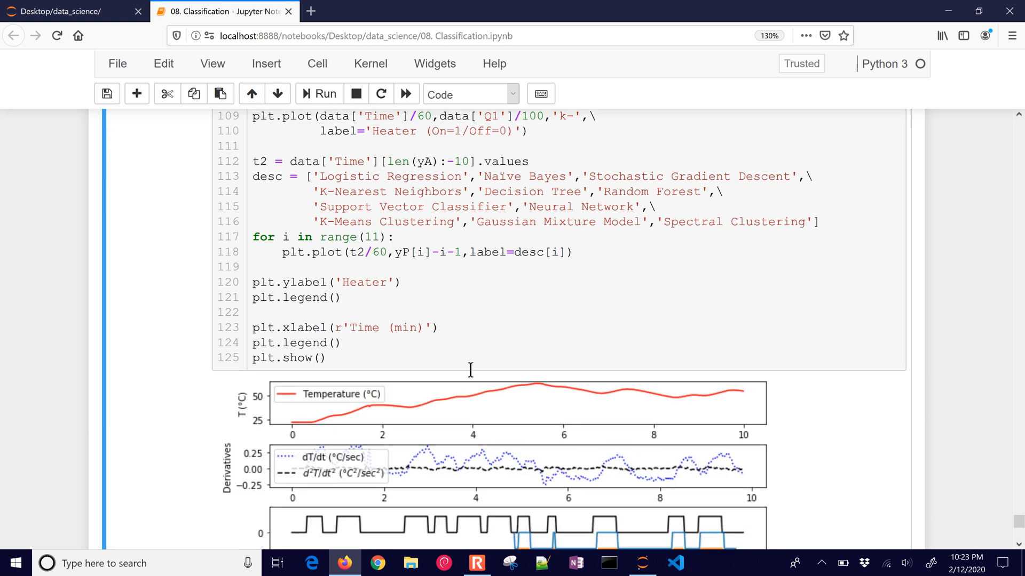
# Step: Bring the regenerated heater on/off plot with all eleven model traces into view
pyautogui.scroll(-3)
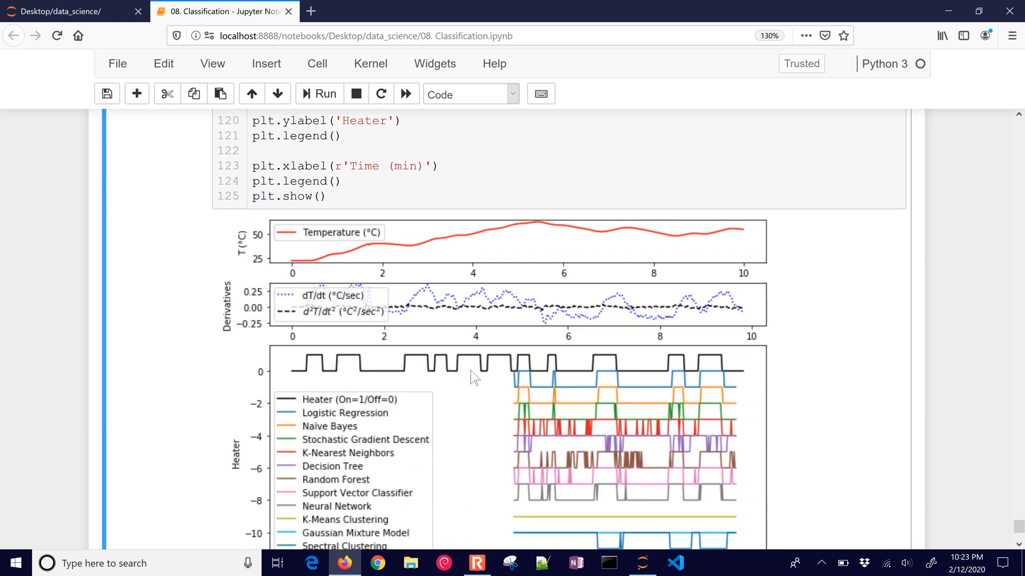
pyautogui.moveTo(498, 424)
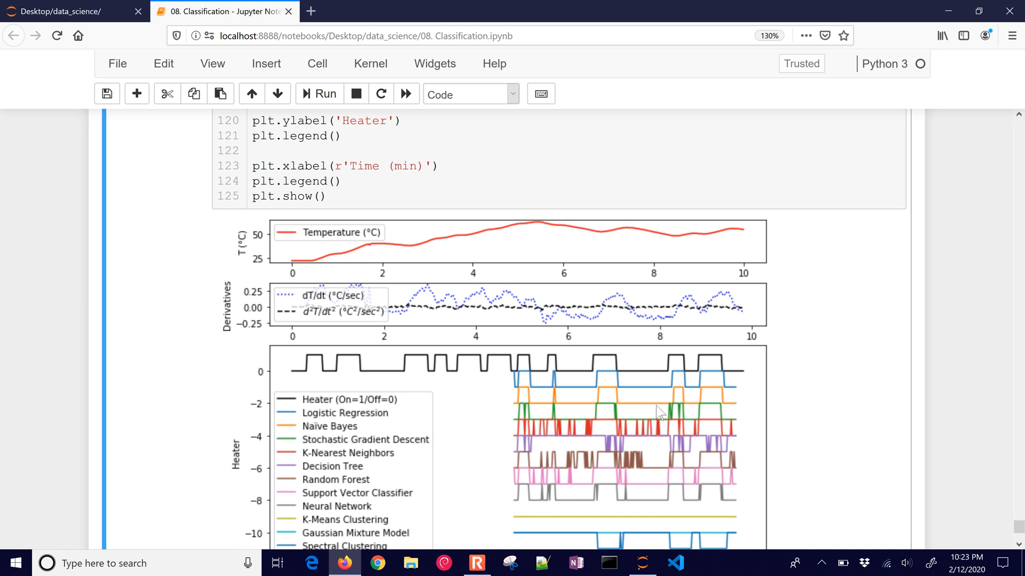
pyautogui.moveTo(642, 427)
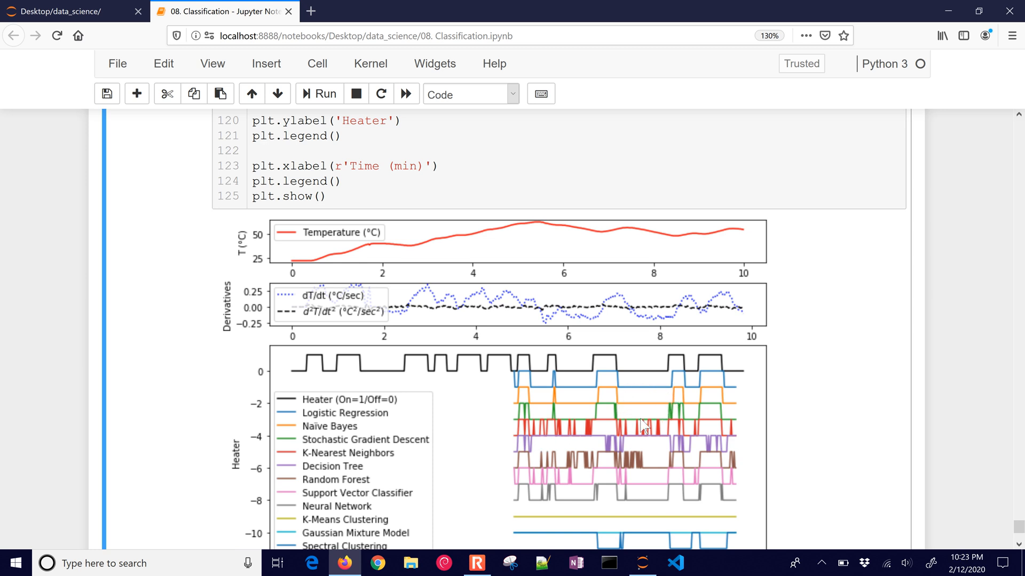
pyautogui.moveTo(665, 428)
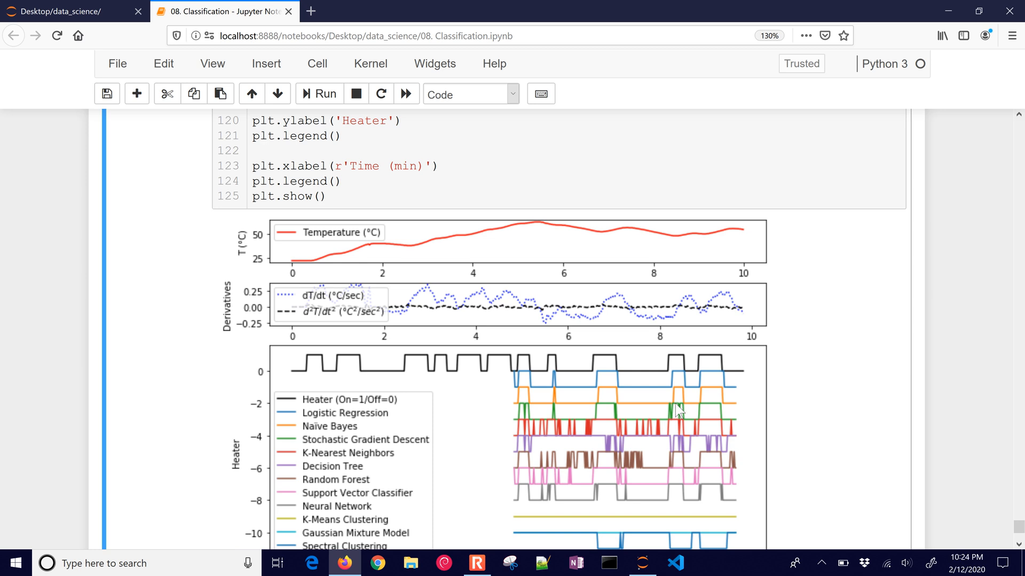
pyautogui.scroll(-3)
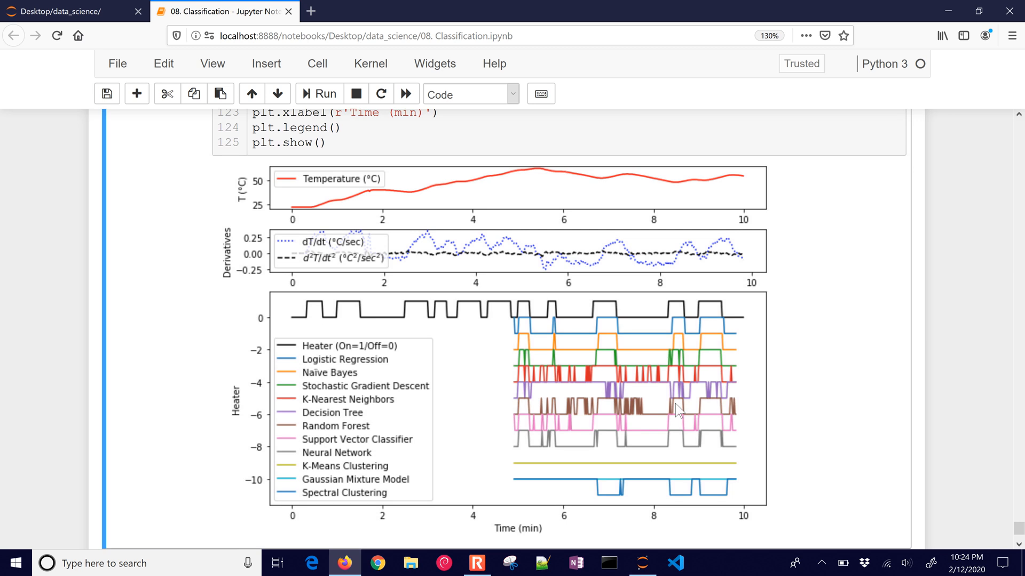